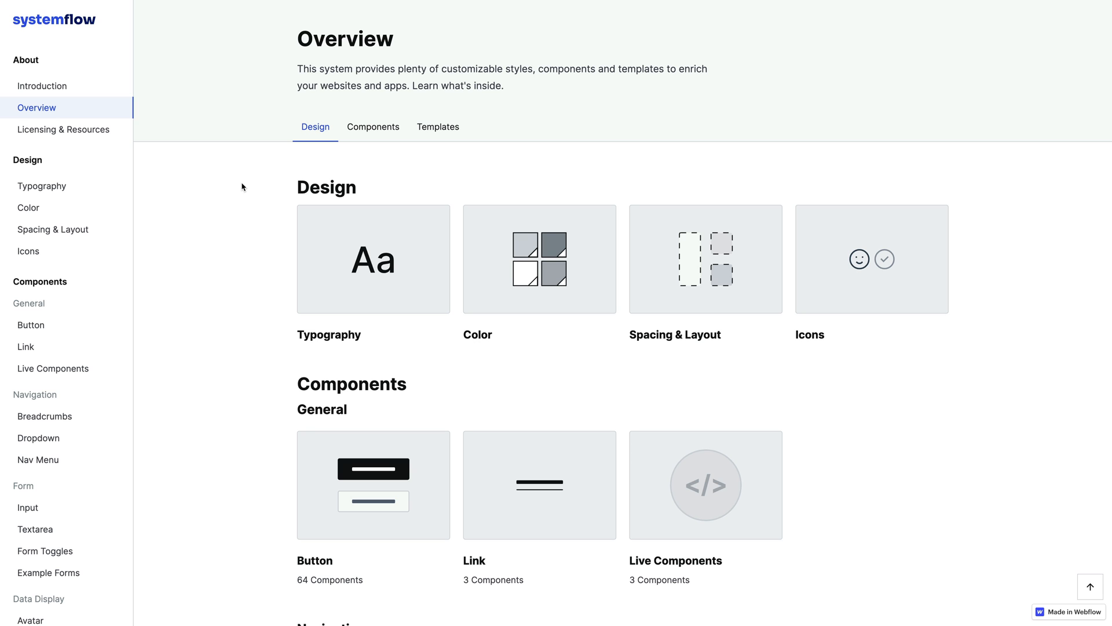
mouse_move(22, 320)
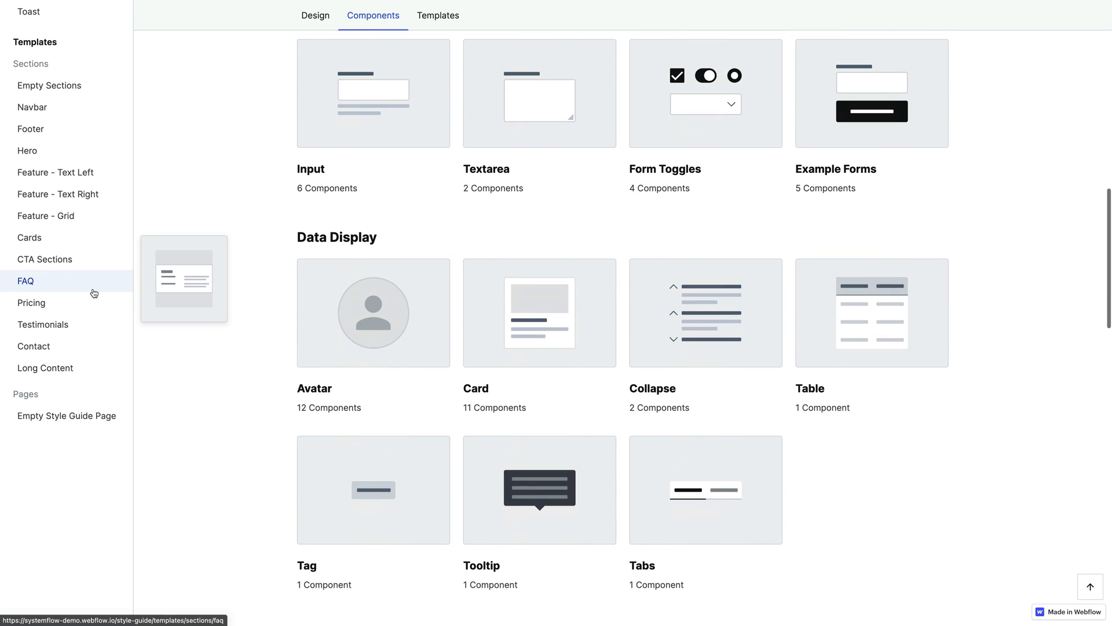
Browse the style guide's Typography, Color and Spacing & Layout pages
left_click(32, 128)
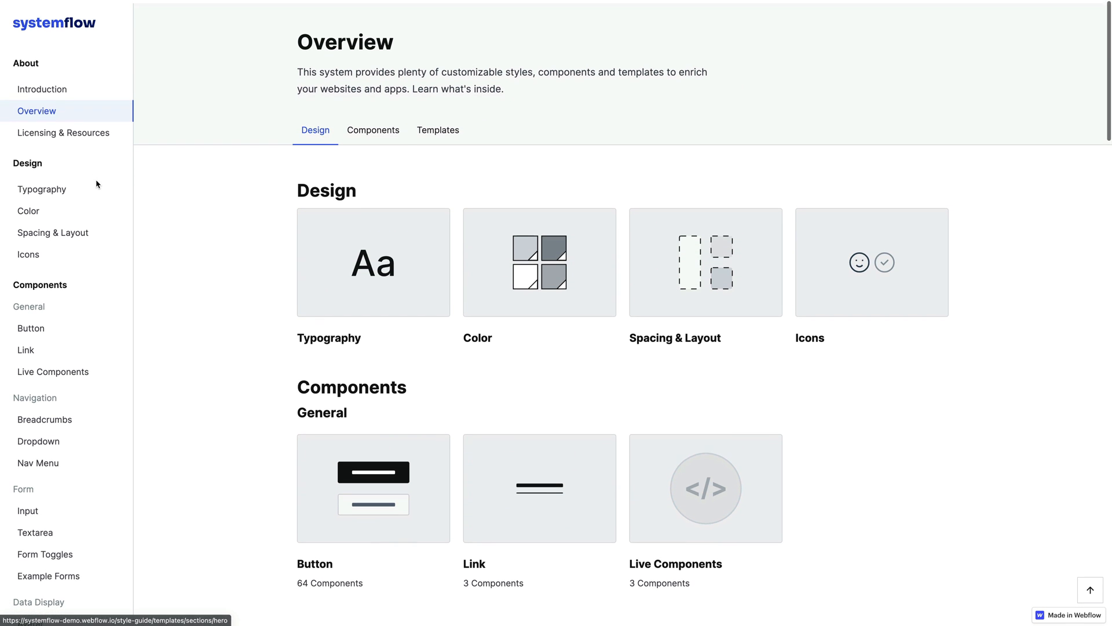
scroll("down", 3)
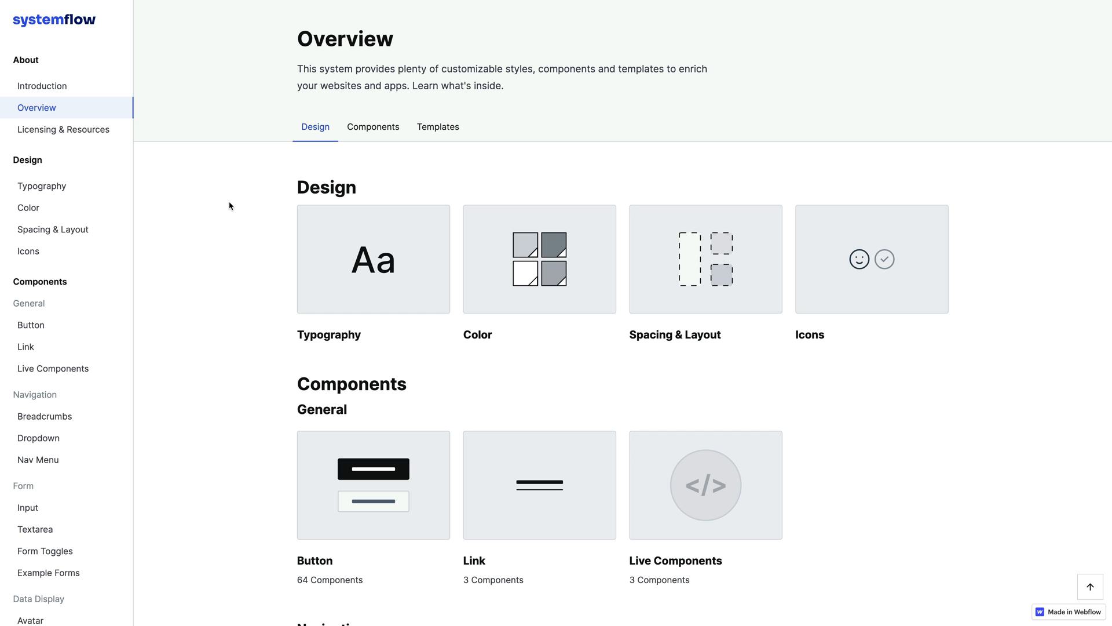
mouse_move(66, 185)
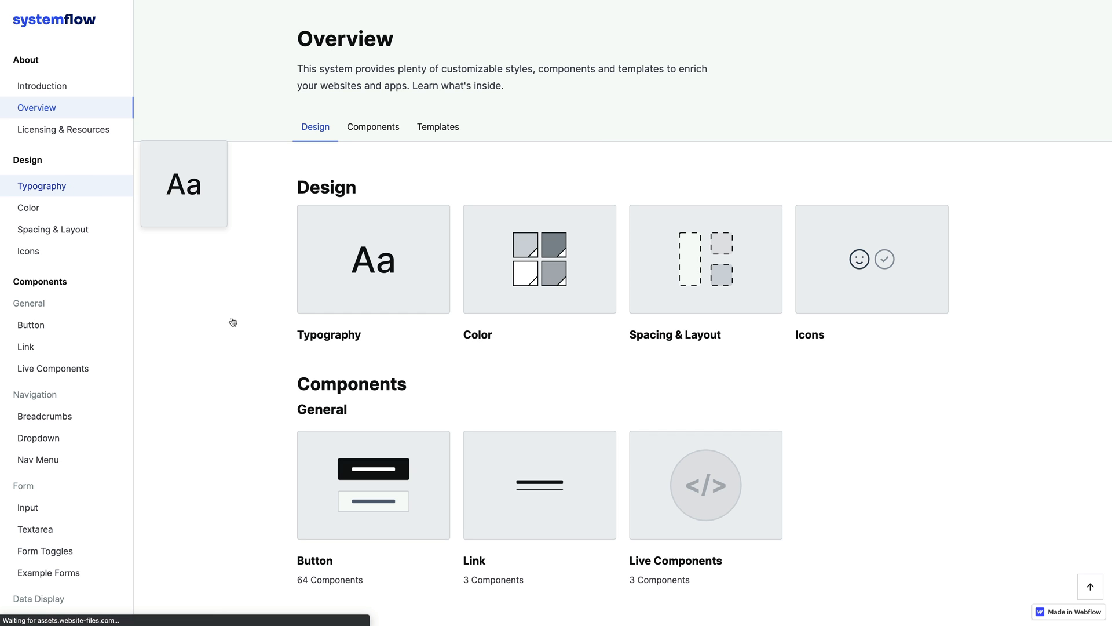
left_click(41, 185)
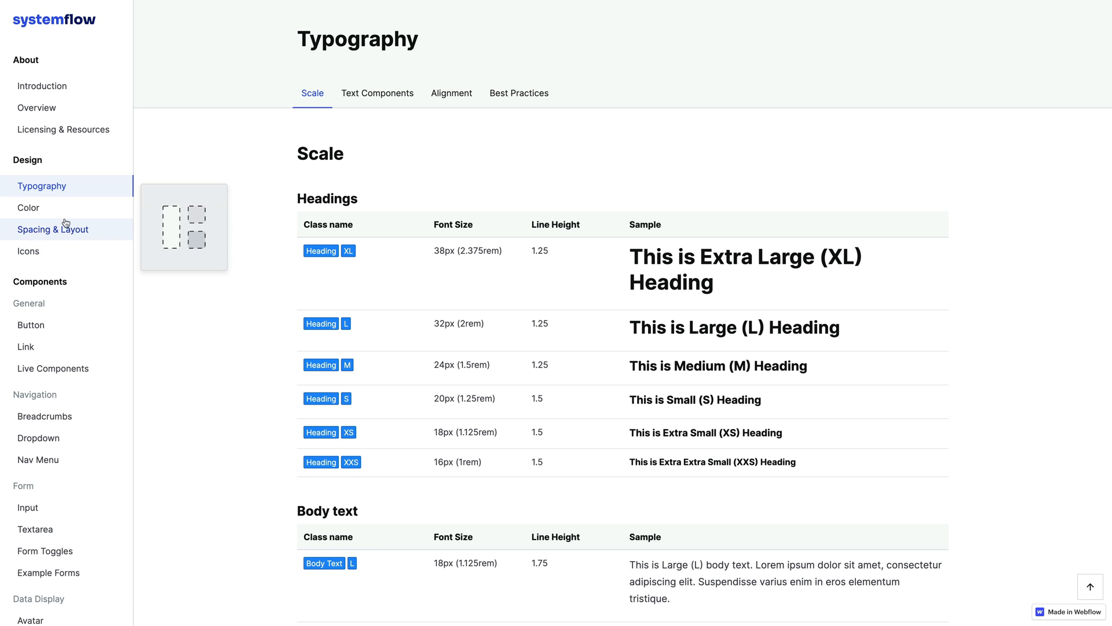
left_click(26, 207)
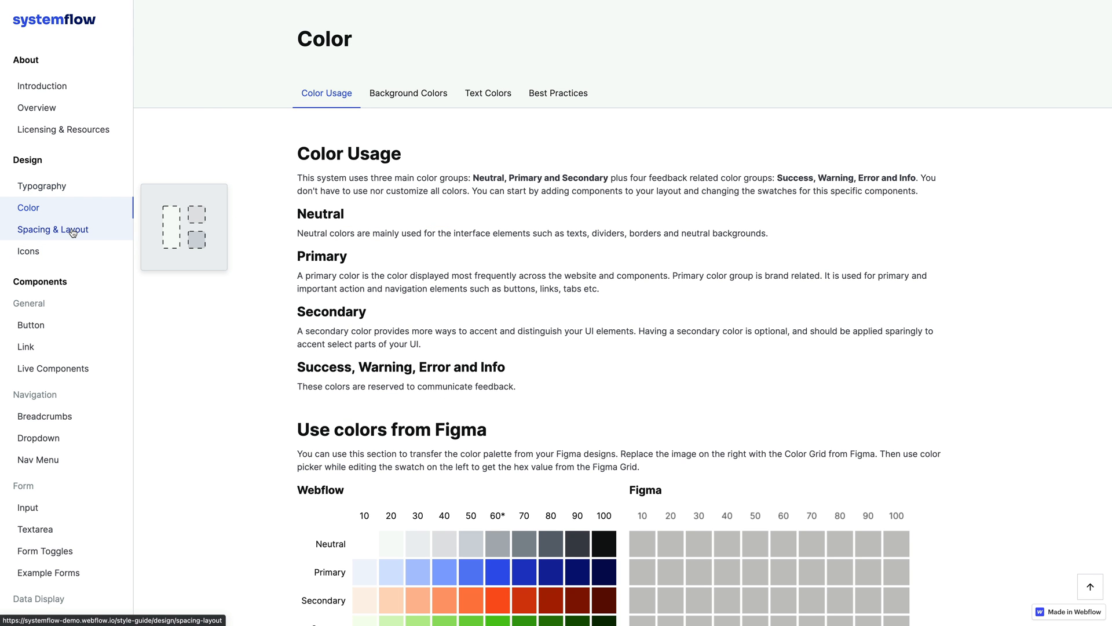
left_click(52, 229)
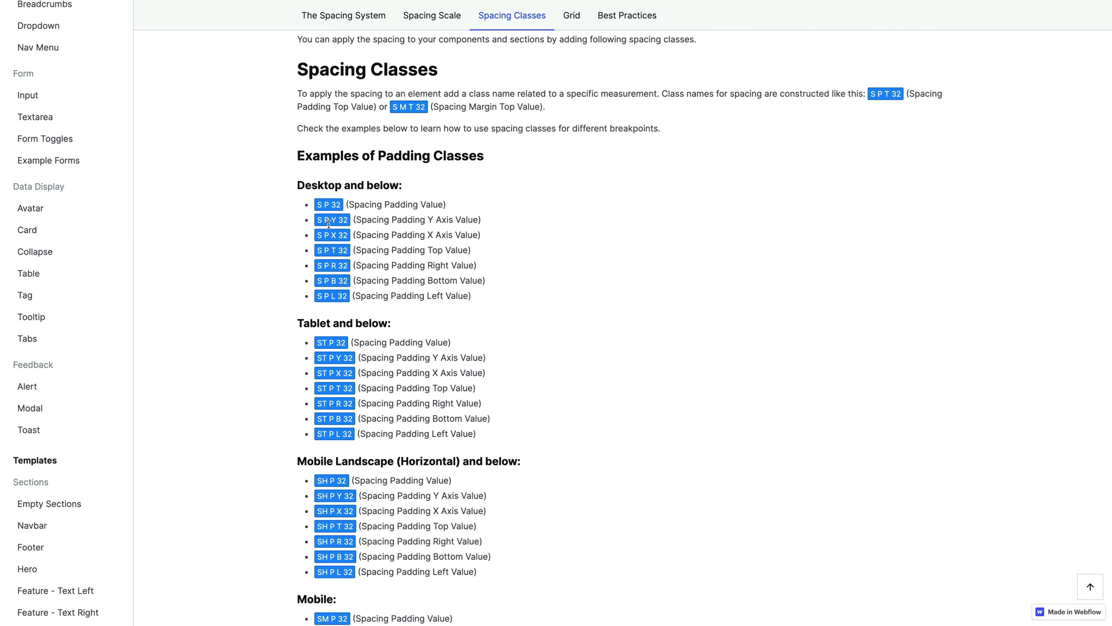
mouse_move(330, 281)
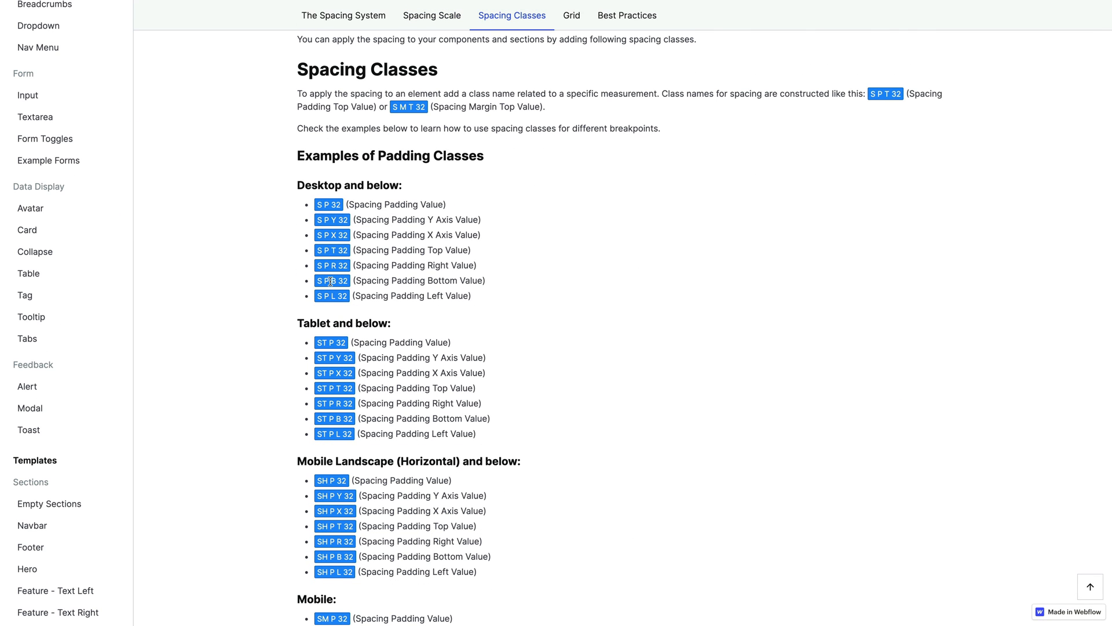
mouse_move(162, 440)
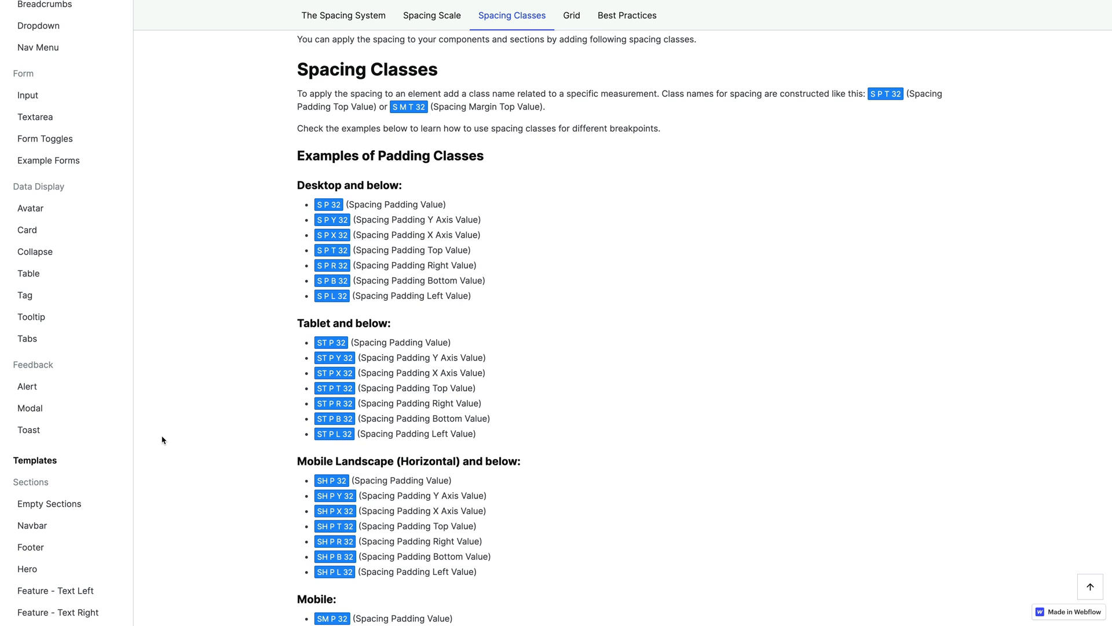
mouse_move(618, 269)
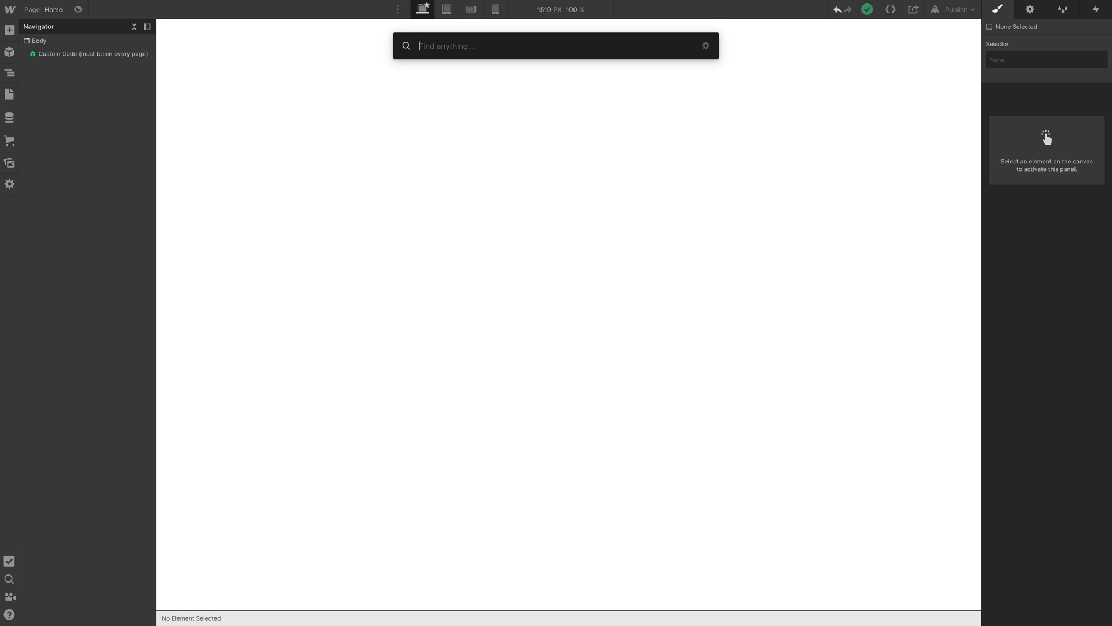
Insert the Hero / Left 1 / Video symbol via Quick Find and unlink the instance
type("hero vie")
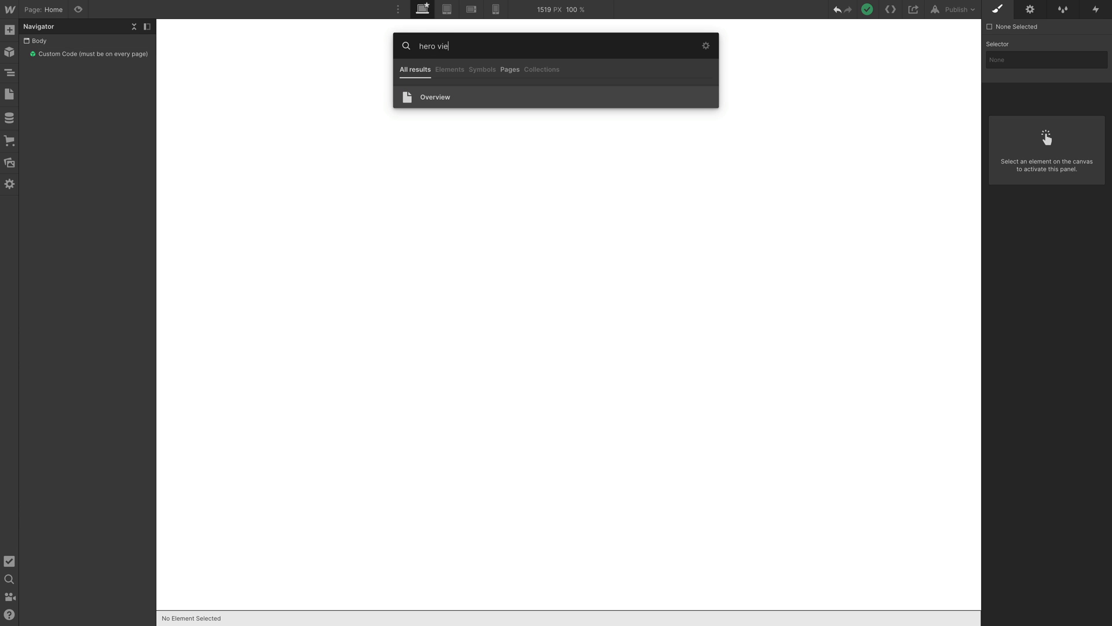
left_click(435, 97)
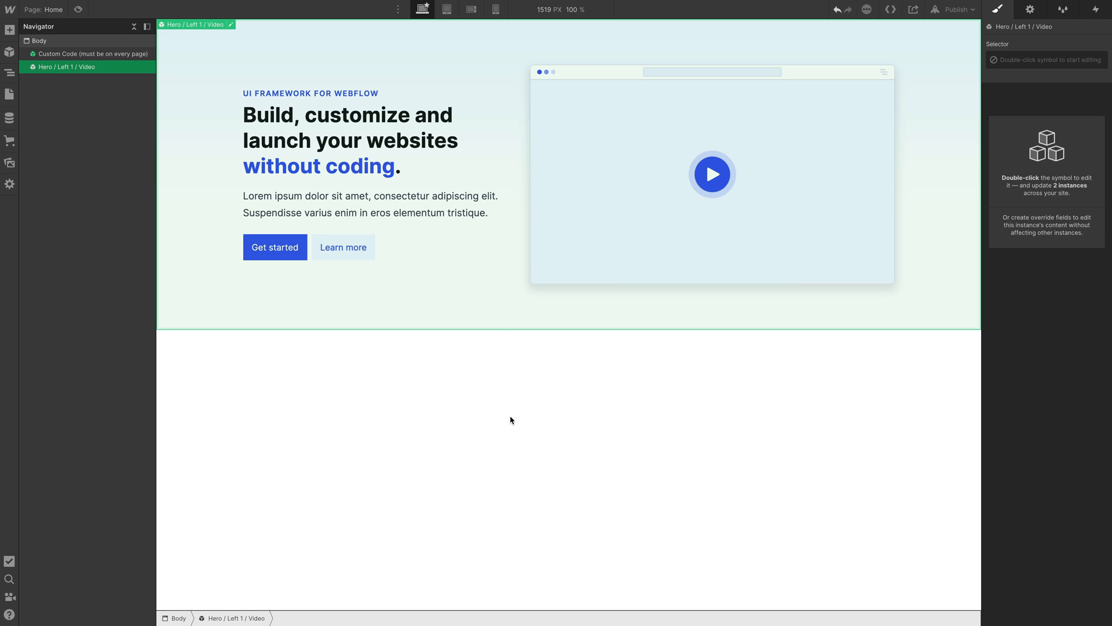
right_click(511, 421)
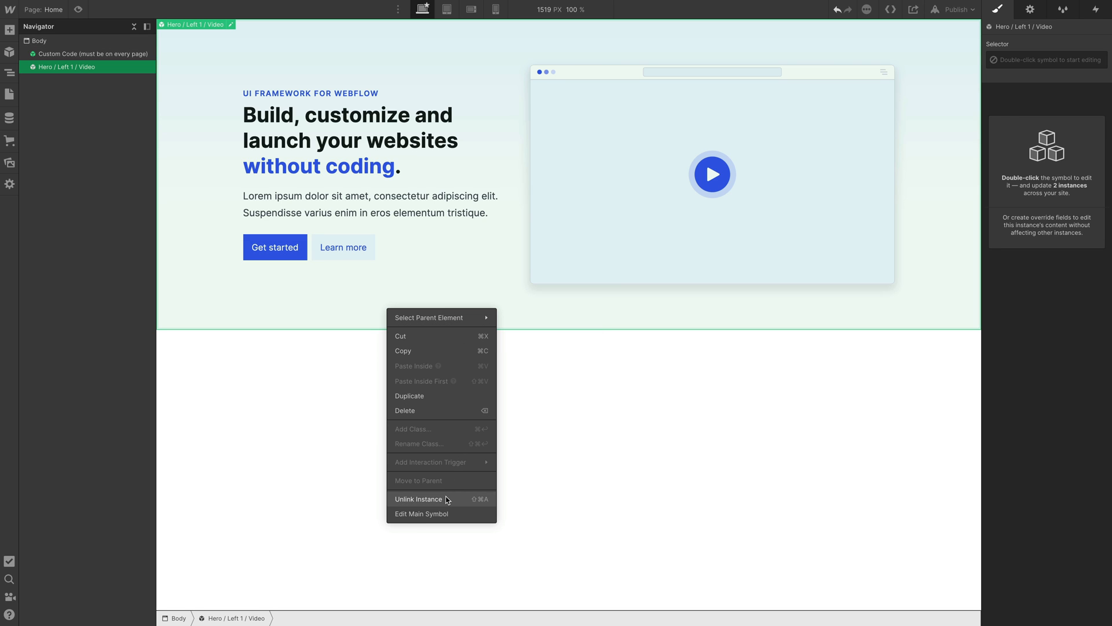
left_click(418, 499)
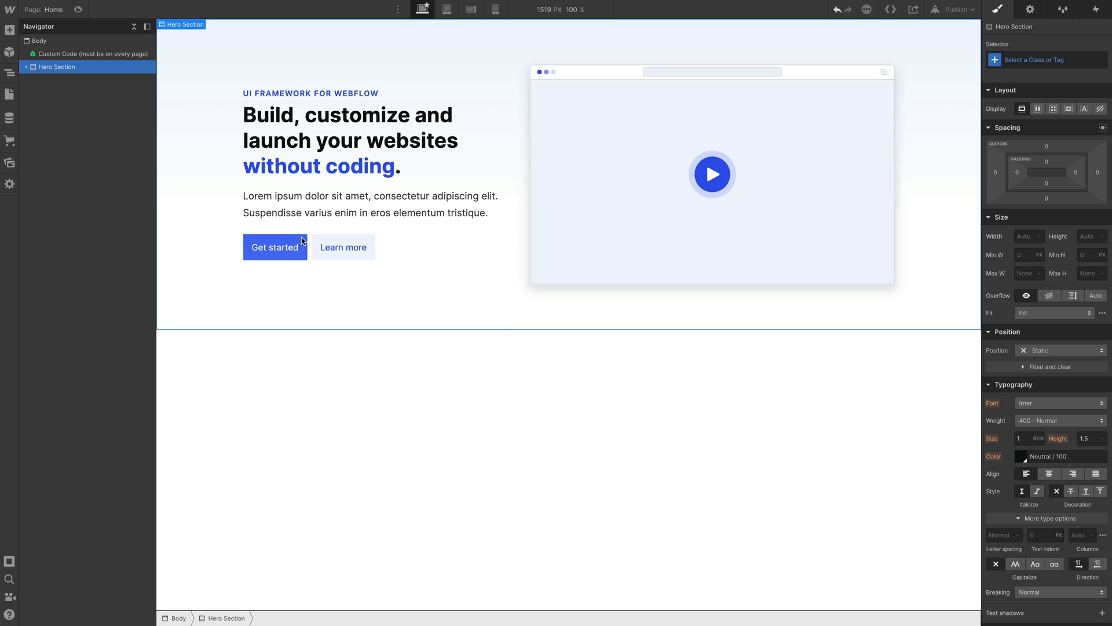
left_click(371, 204)
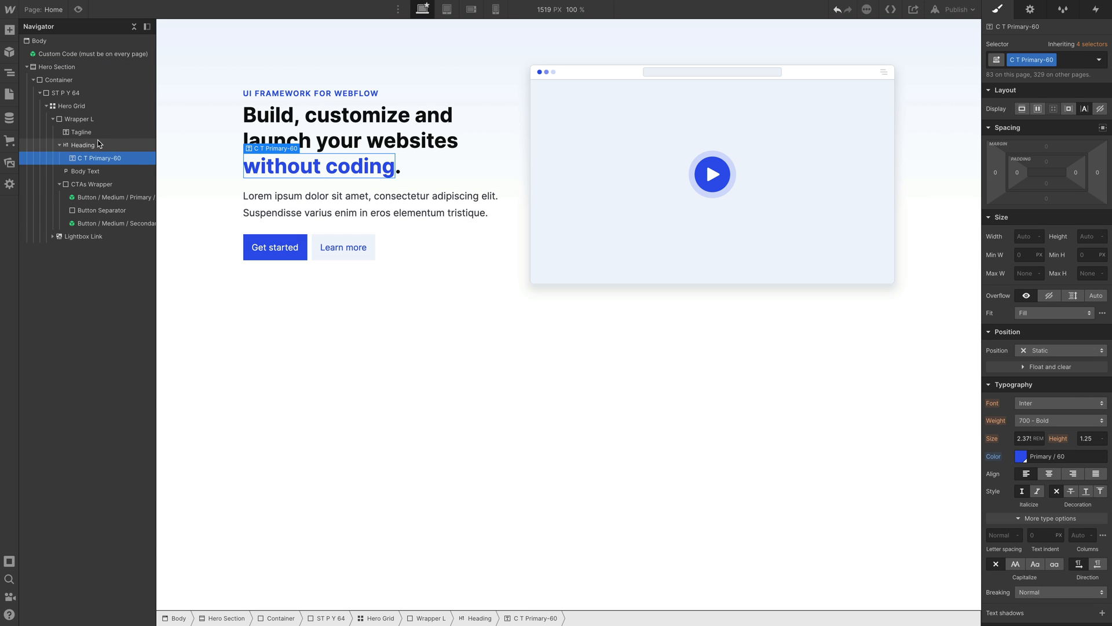
left_click(77, 145)
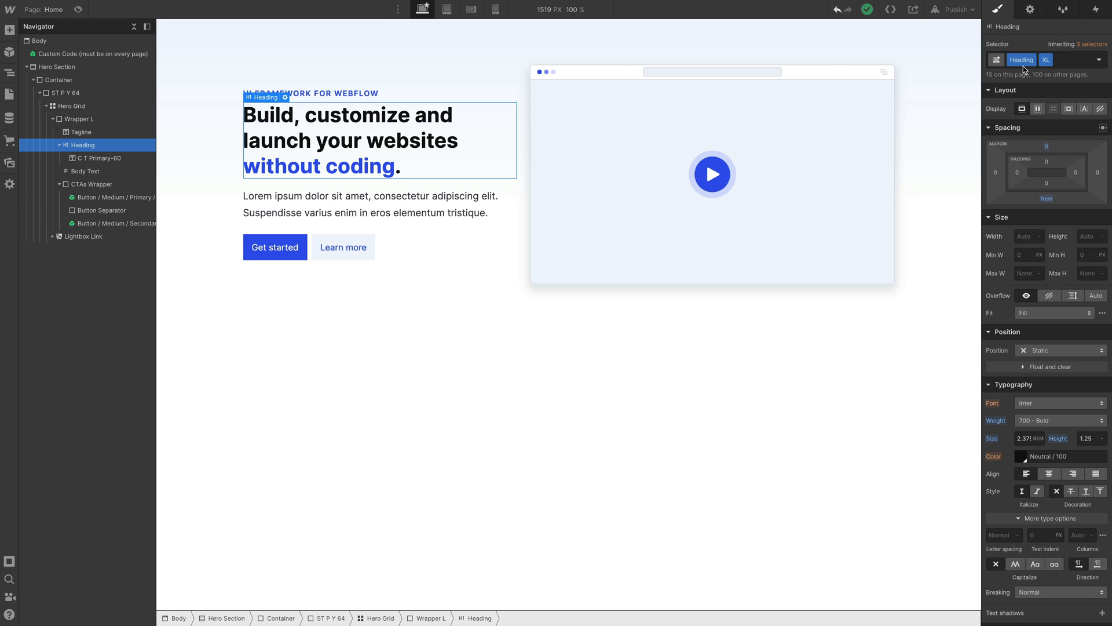
mouse_move(360, 127)
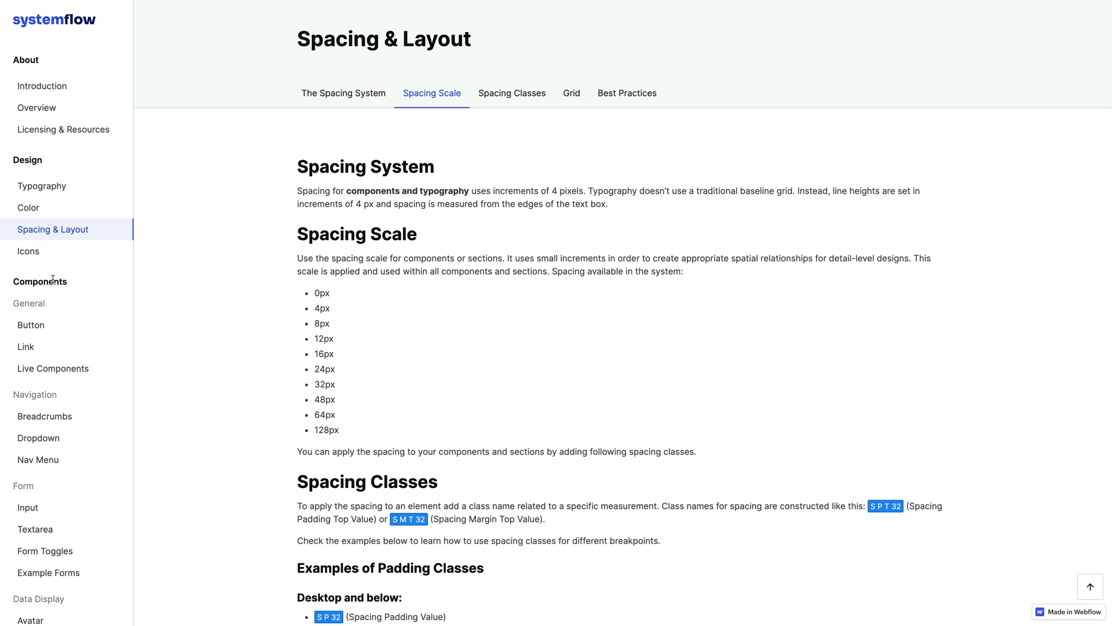
left_click(41, 186)
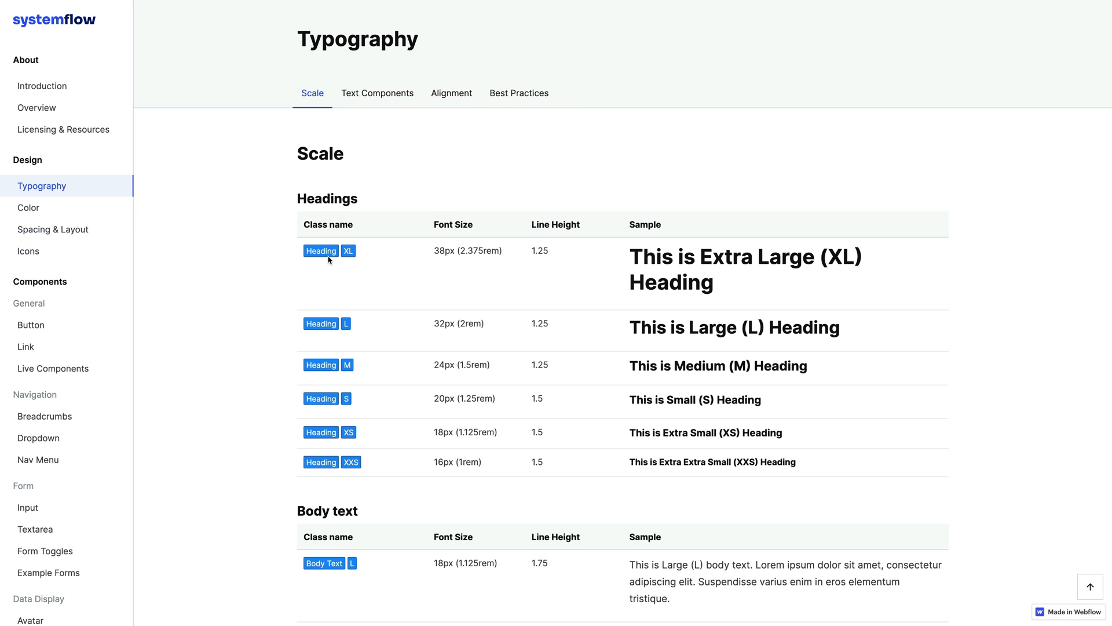
left_click_drag(630, 256, 721, 282)
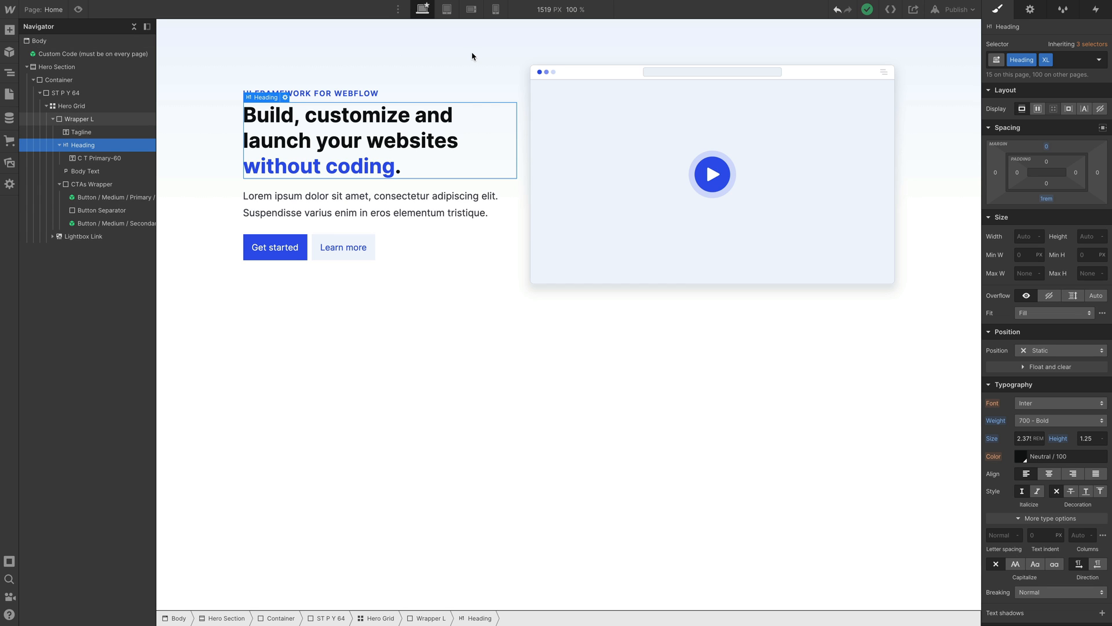
mouse_move(816, 234)
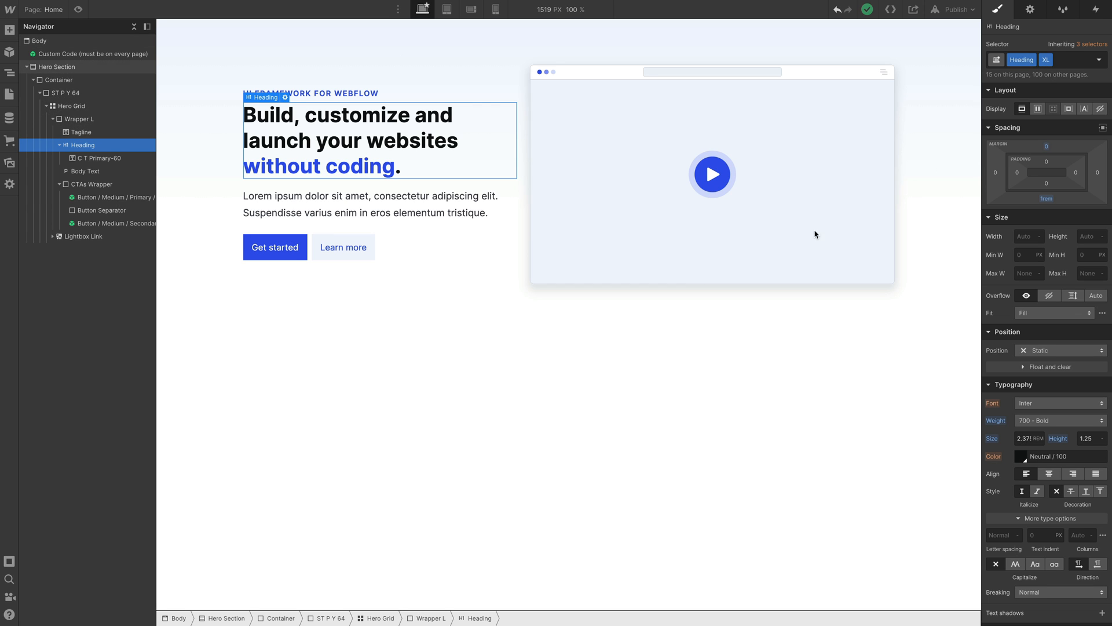
left_click(60, 145)
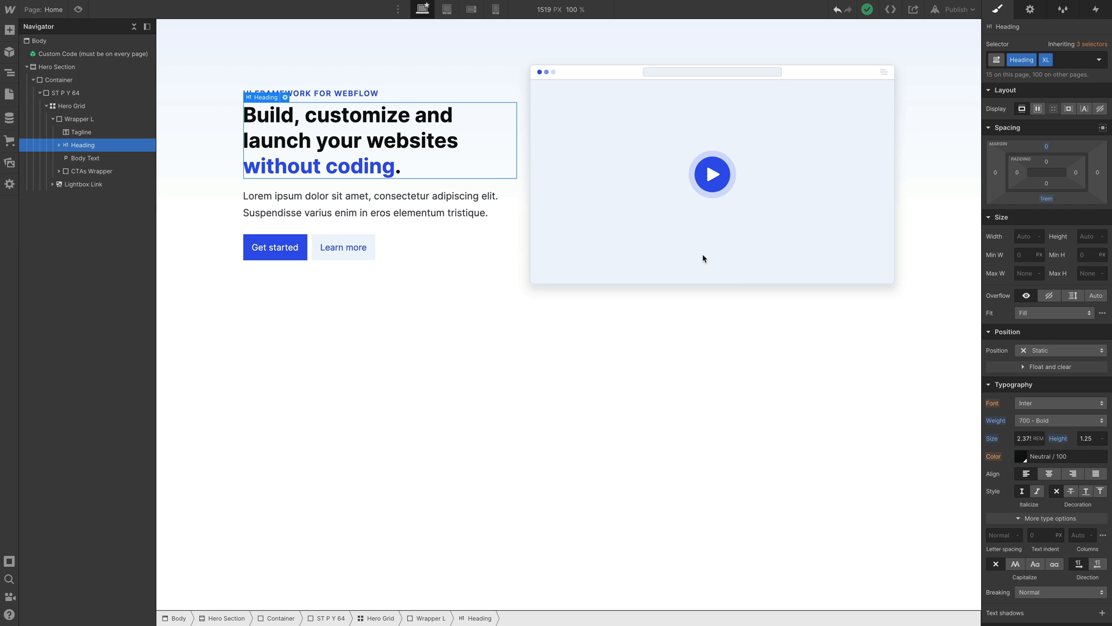
mouse_move(717, 248)
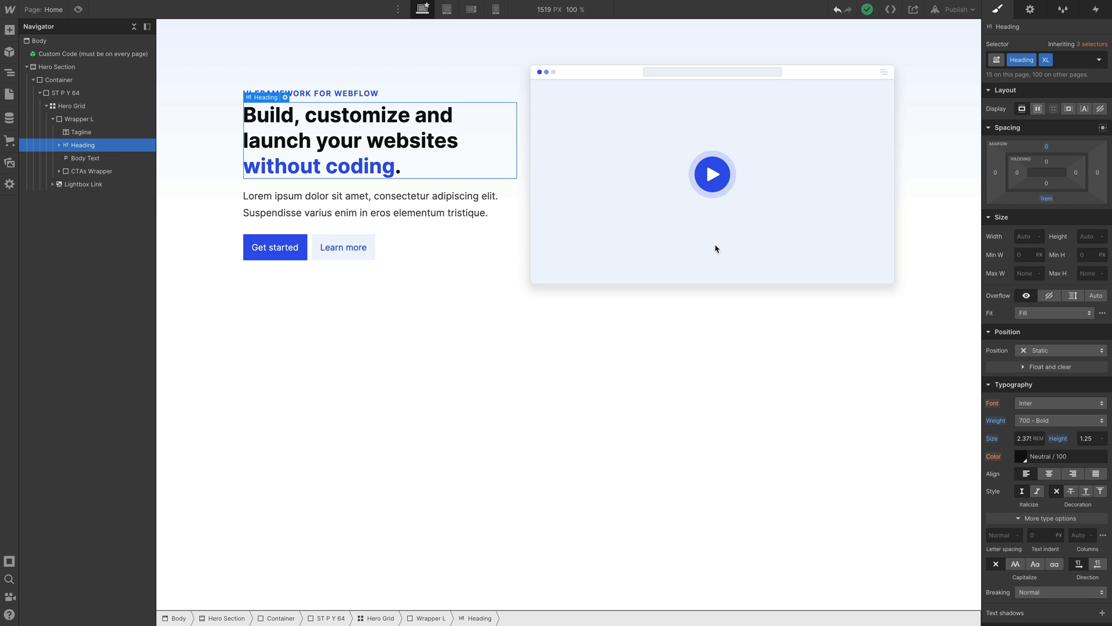
mouse_move(216, 161)
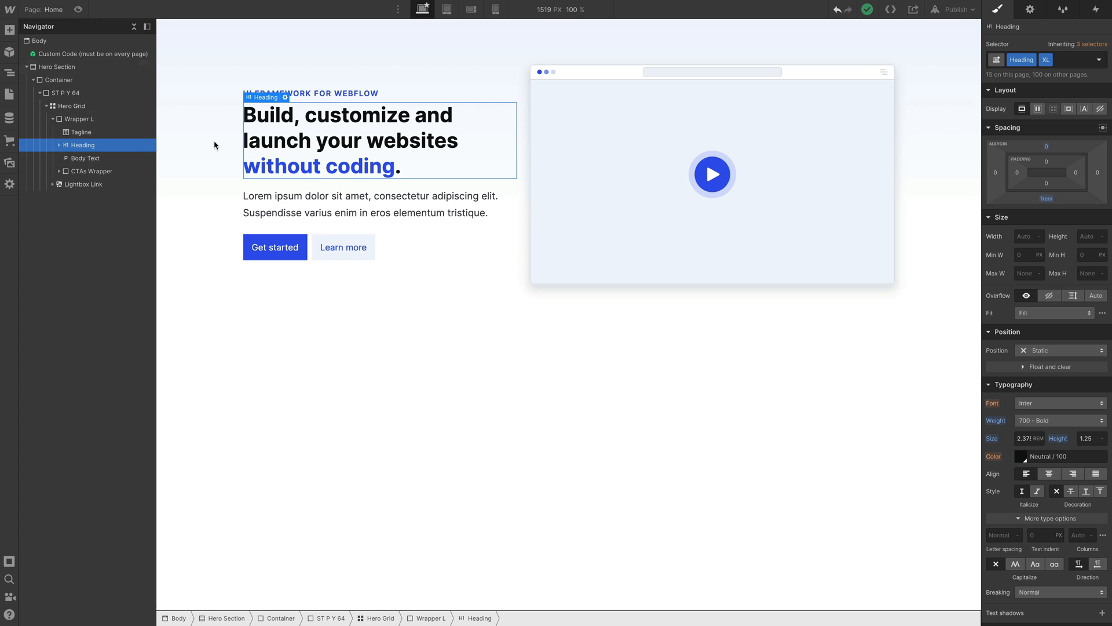
mouse_move(377, 314)
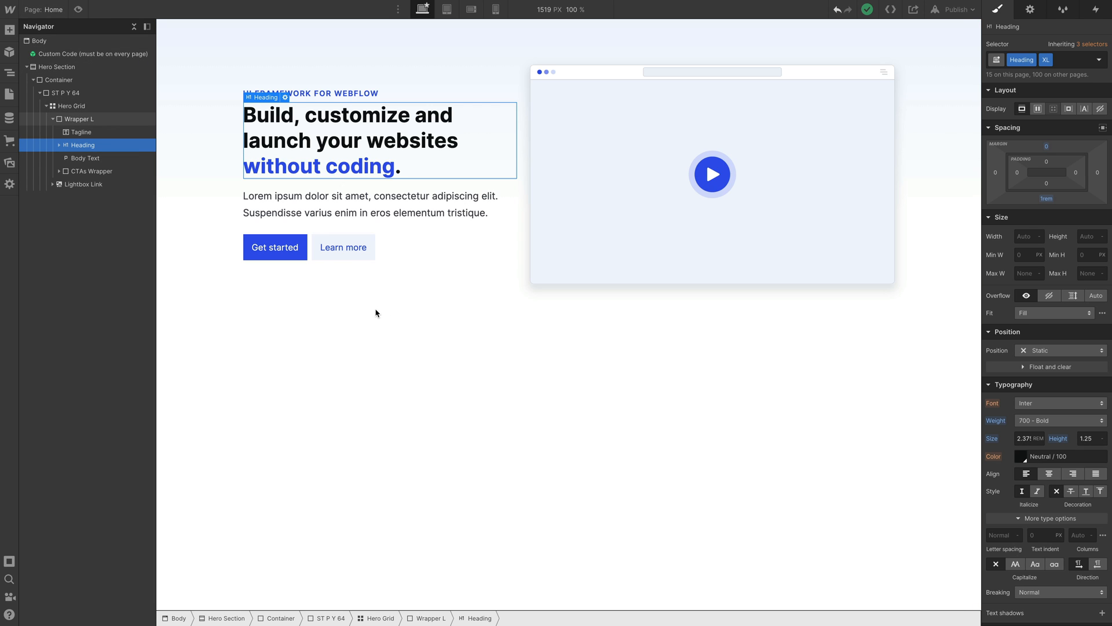
mouse_move(404, 141)
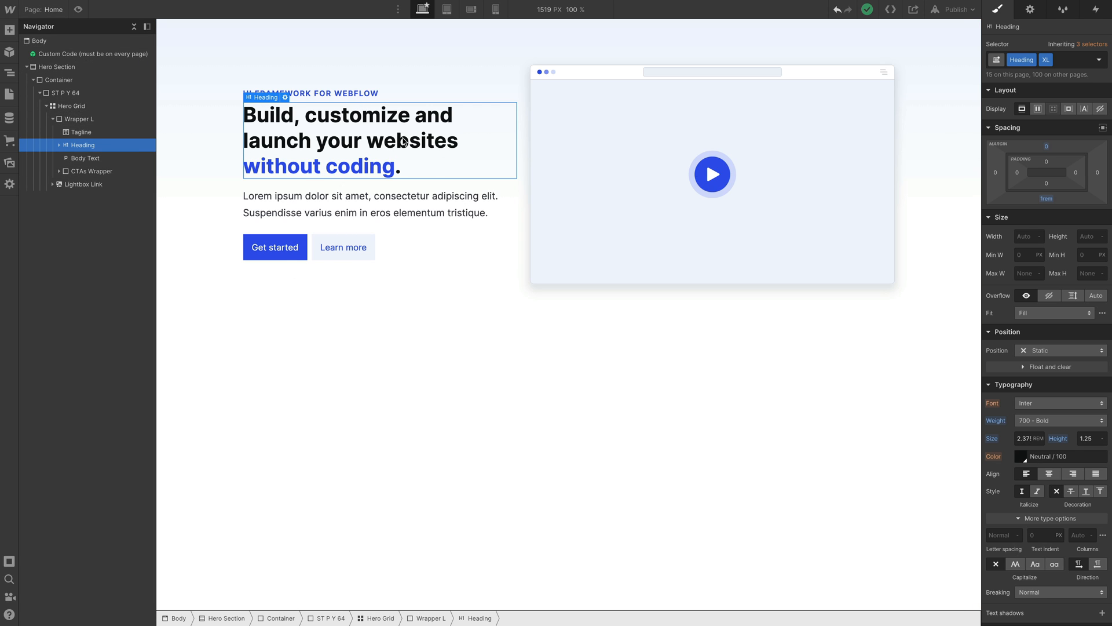
mouse_move(1061, 182)
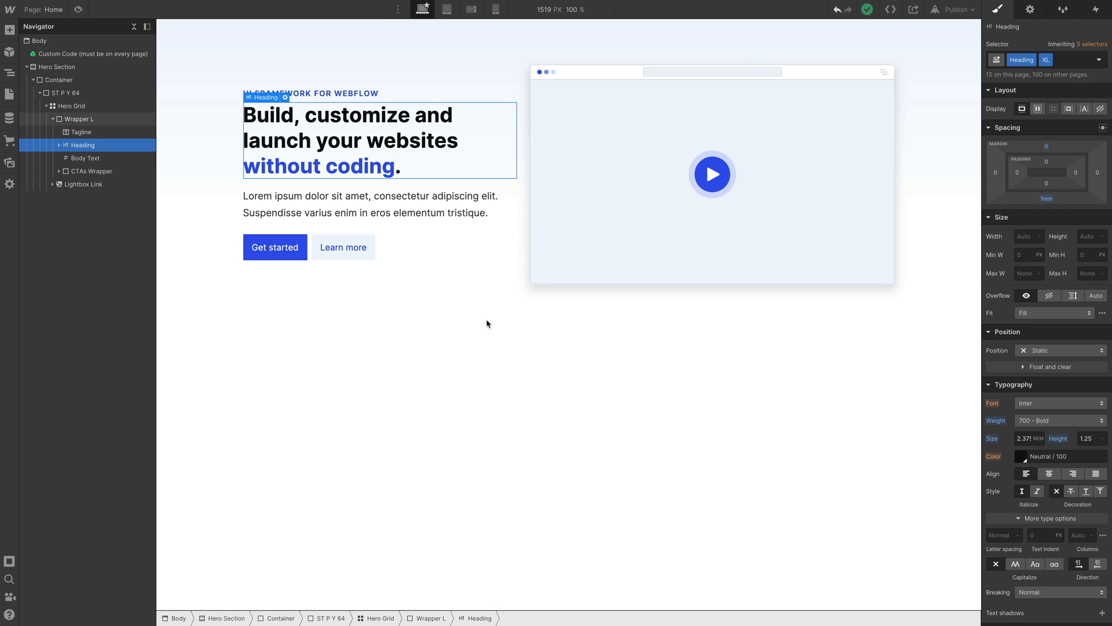
mouse_move(435, 308)
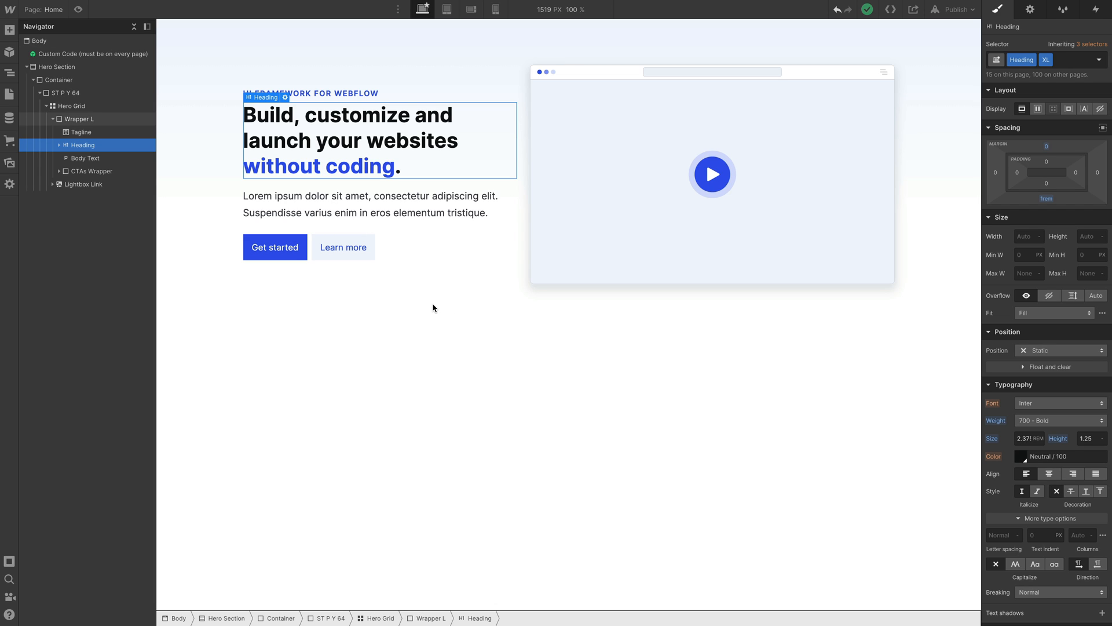
mouse_move(887, 219)
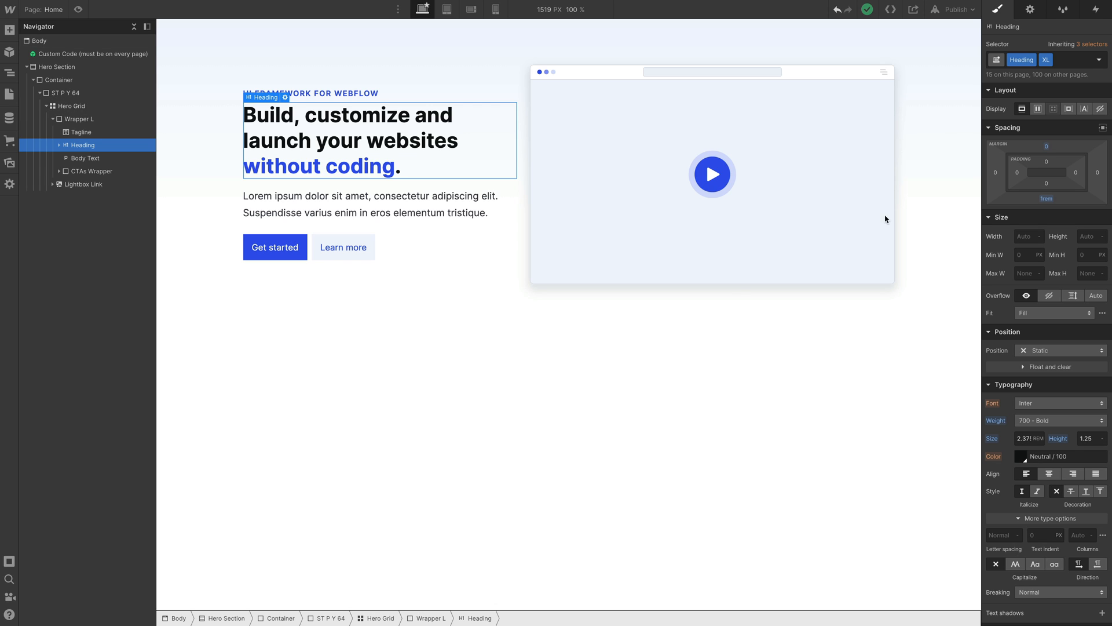
mouse_move(352, 334)
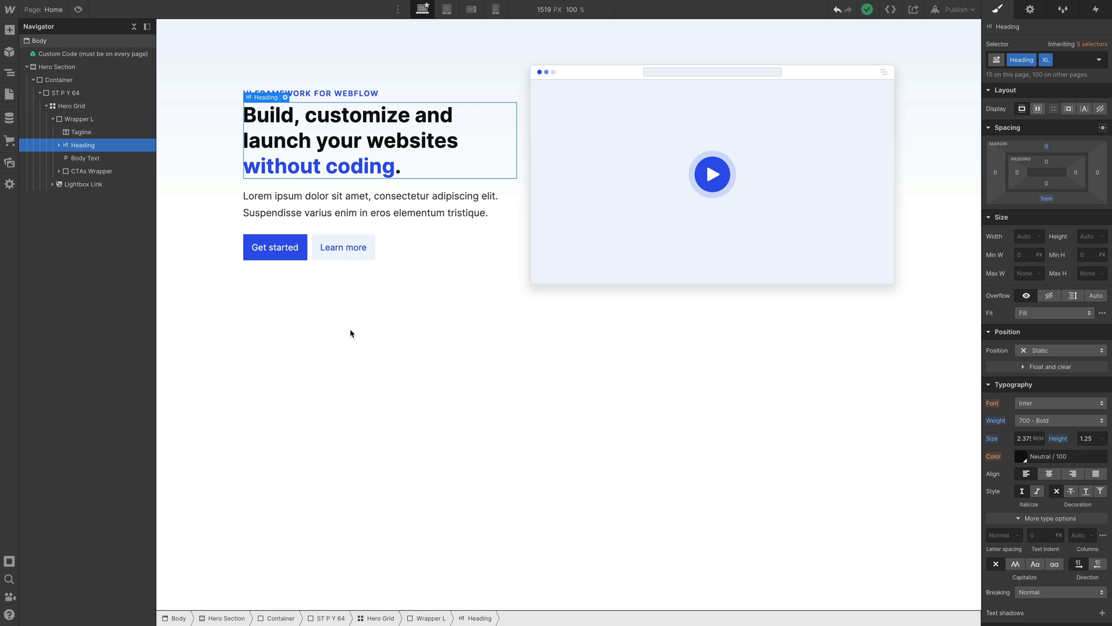
Add a new lorem ipsum paragraph below the hero headline
left_click(8, 27)
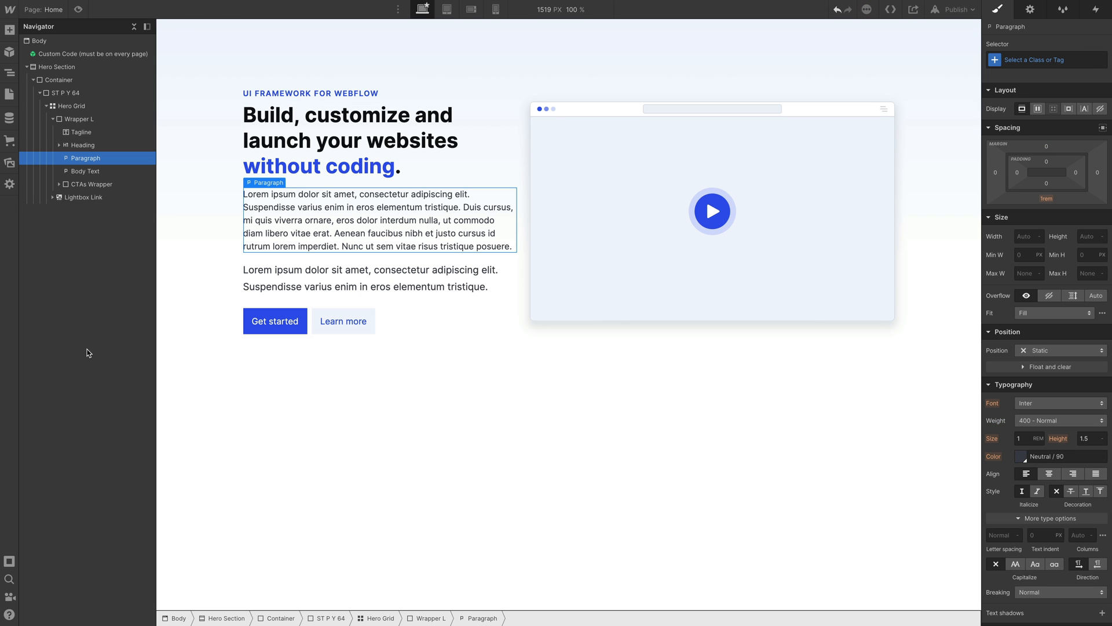
mouse_move(432, 271)
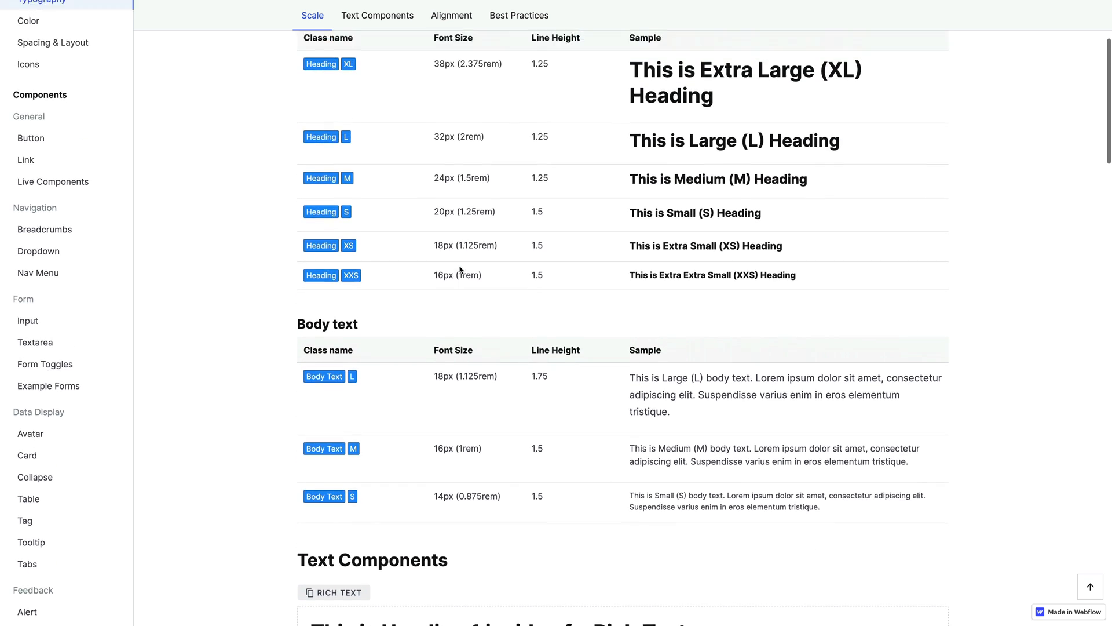
scroll("down", 3)
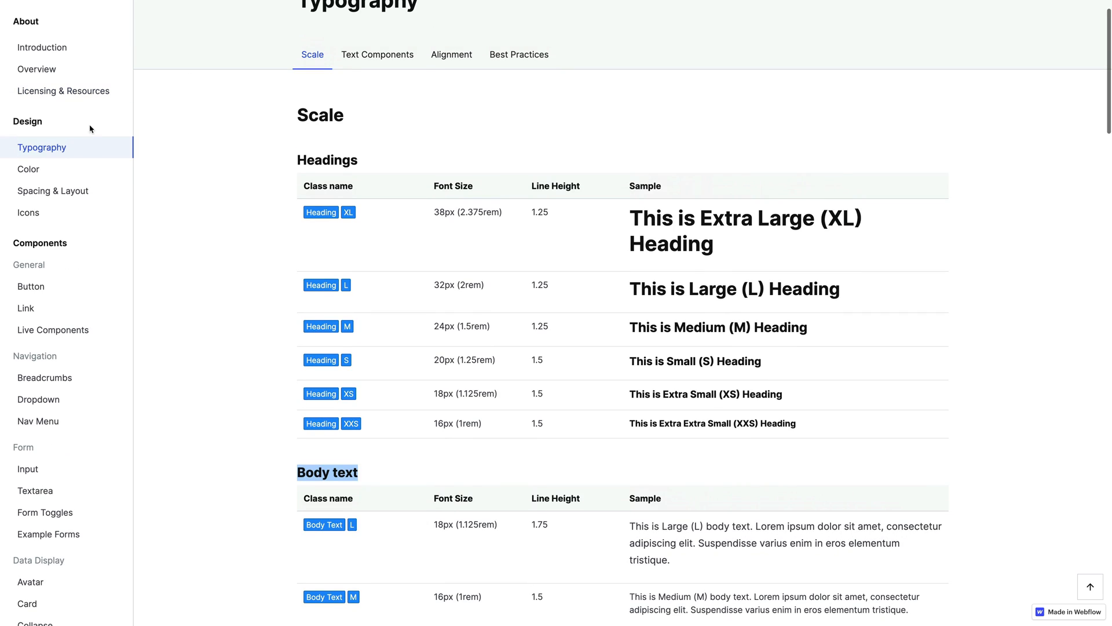
scroll("down", 3)
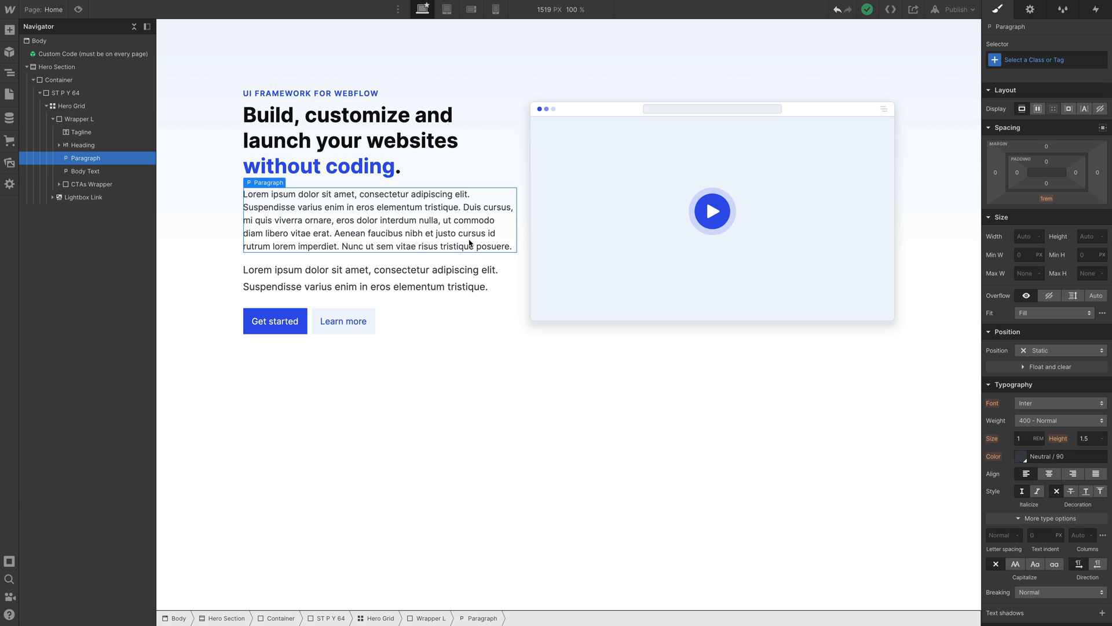
Assign the Body Text class to the new hero paragraph
left_click(1046, 59)
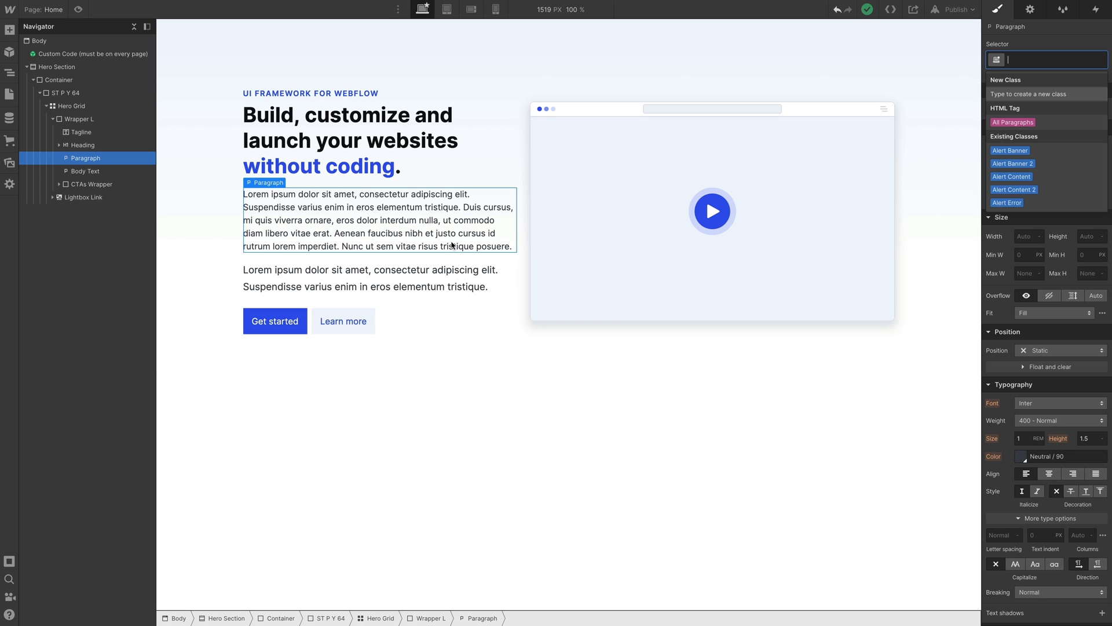
type("bo")
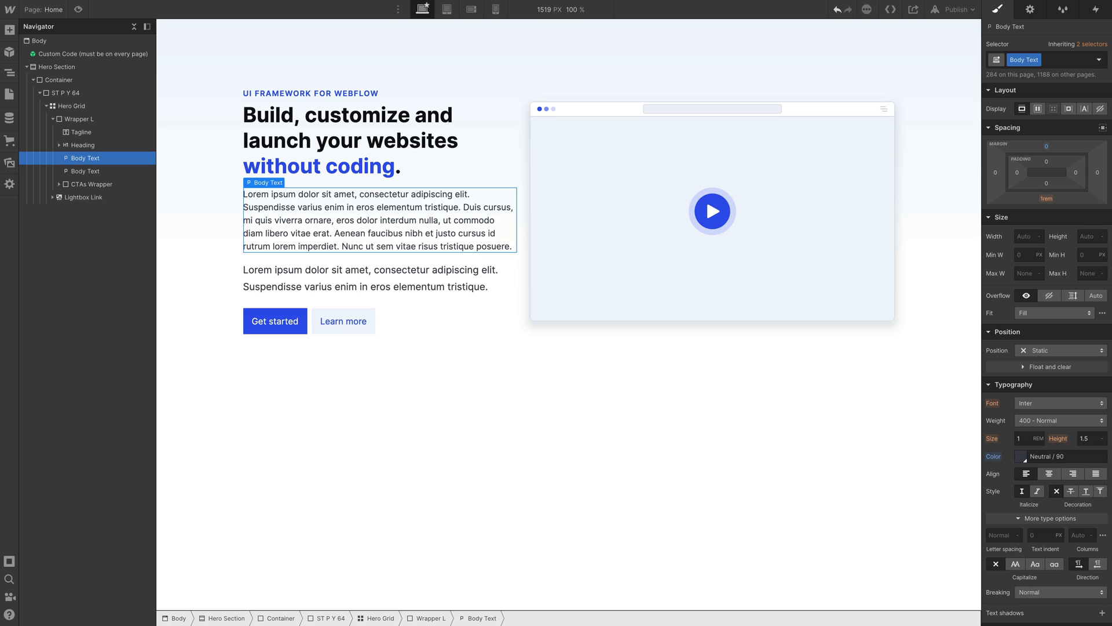
left_click(1051, 60)
type(" S")
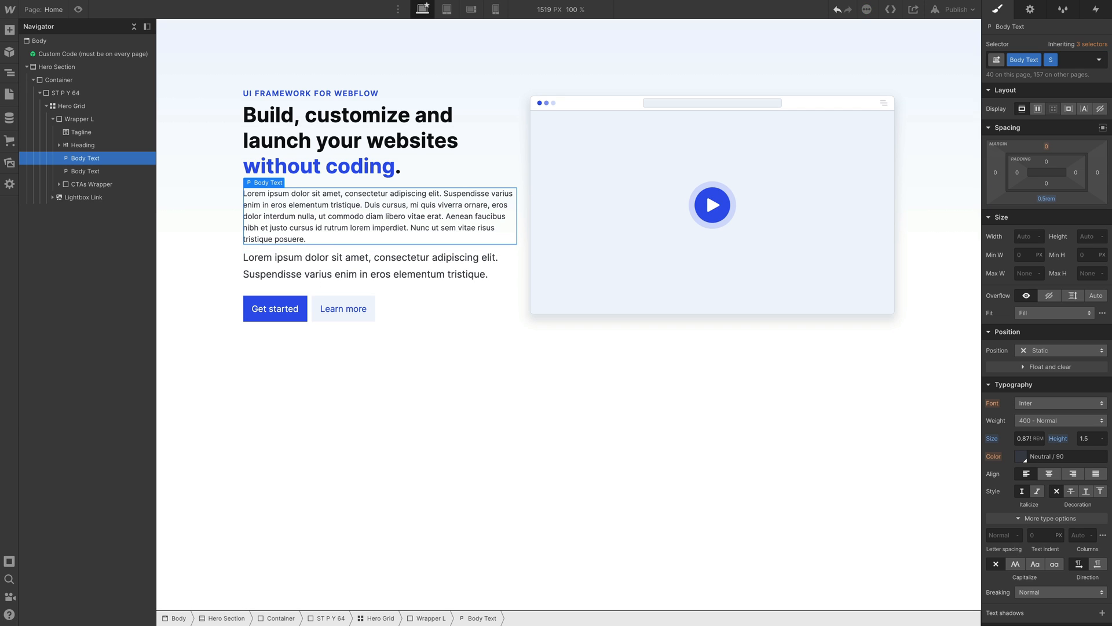
mouse_move(315, 218)
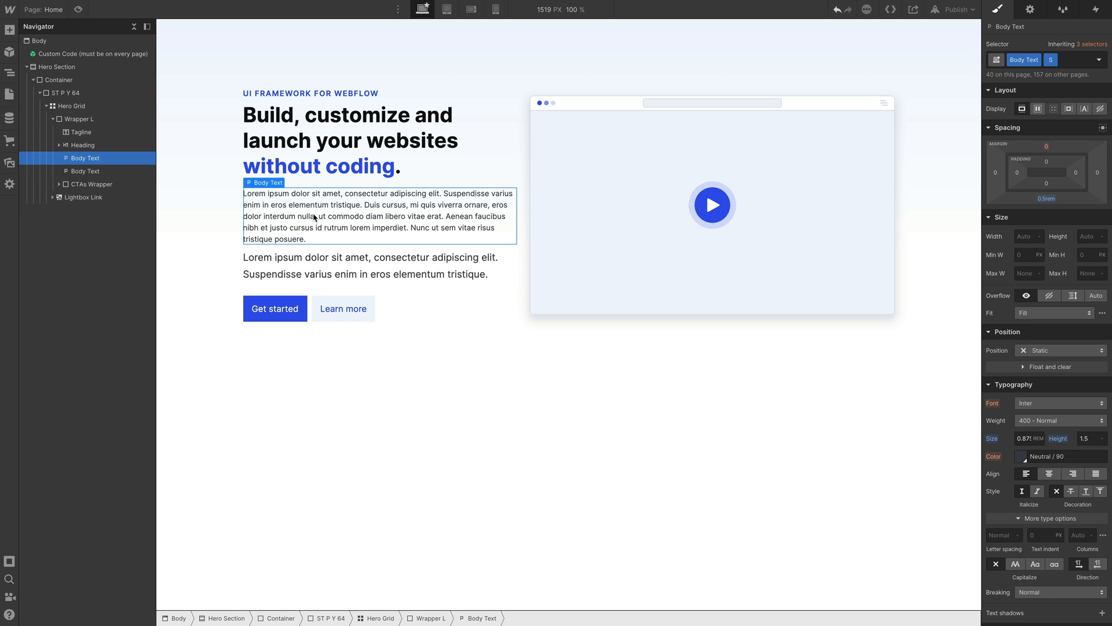
mouse_move(370, 216)
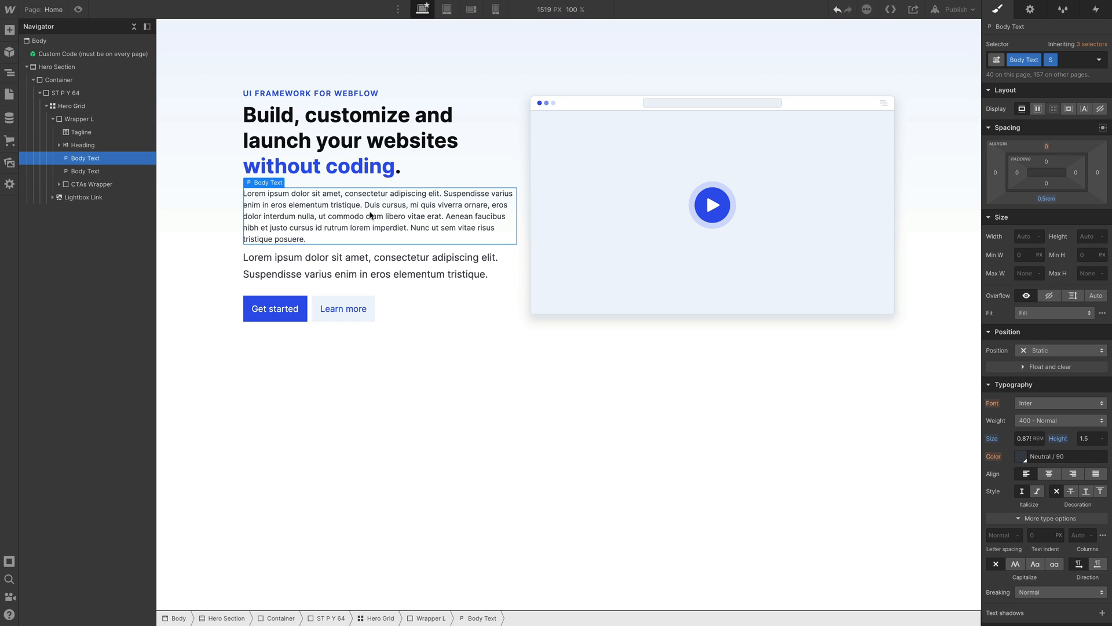
mouse_move(474, 274)
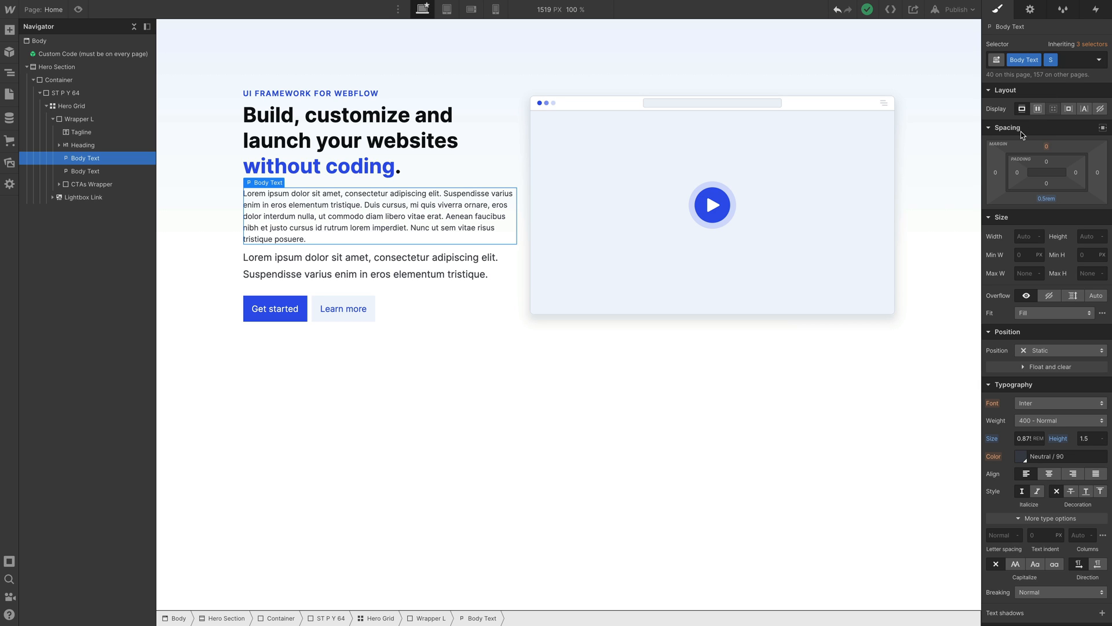
mouse_move(1034, 37)
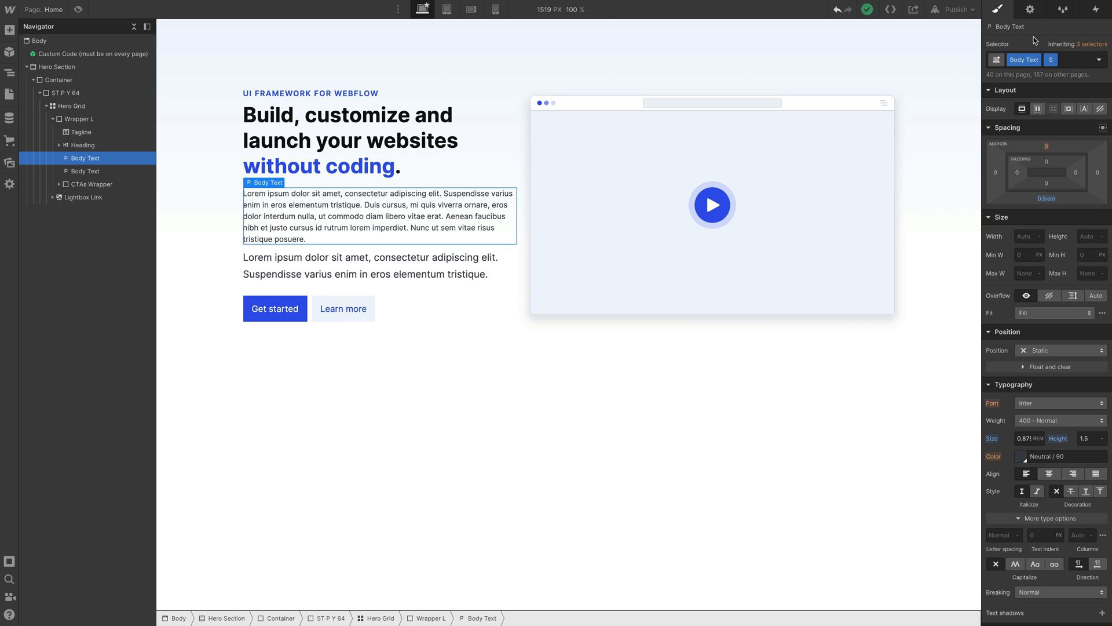
mouse_move(803, 97)
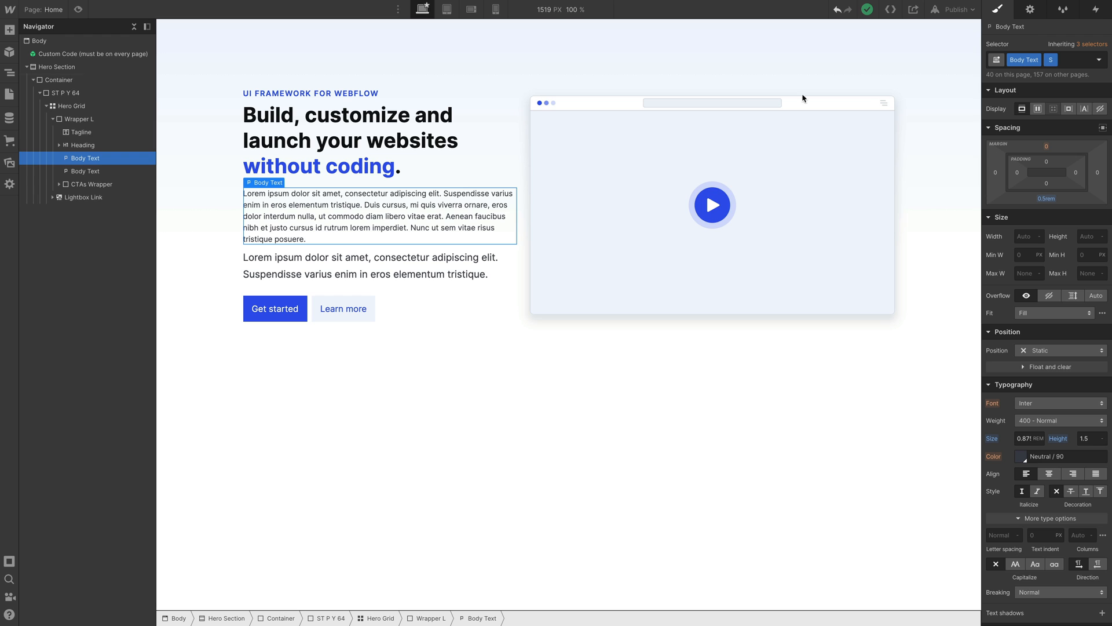
mouse_move(909, 112)
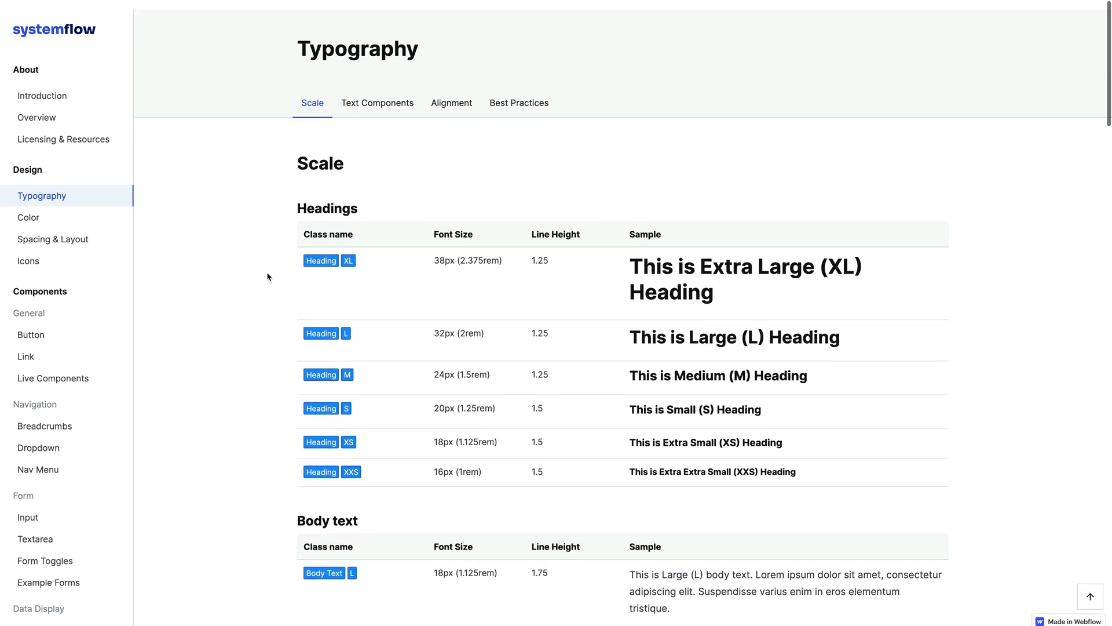
Open the style guide's Color page and scroll through the Background Colors swatches
left_click(28, 217)
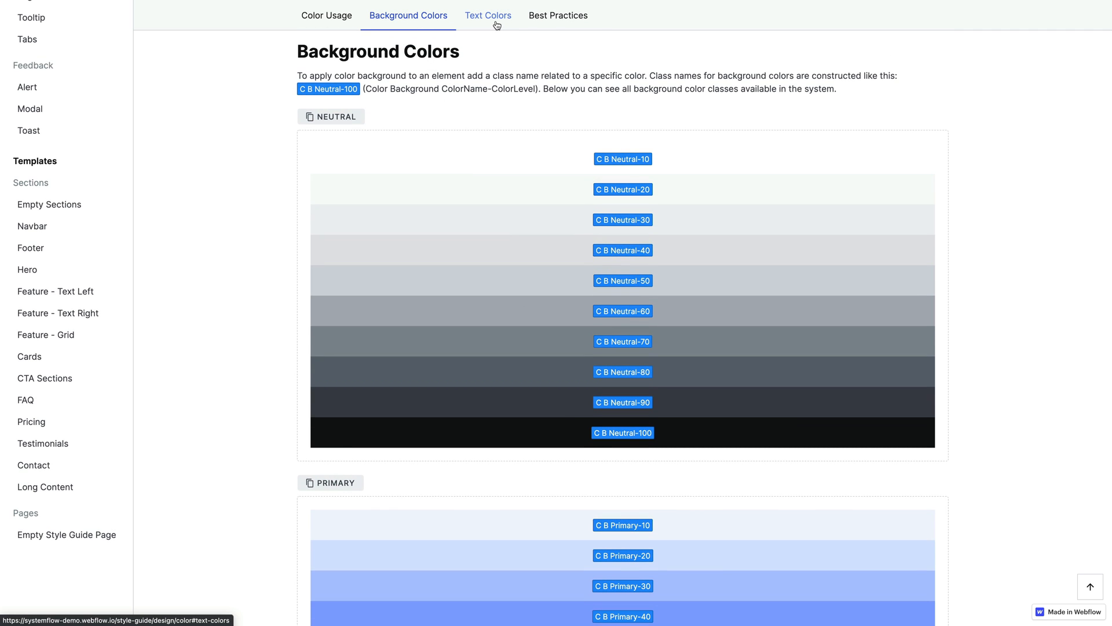
mouse_move(601, 159)
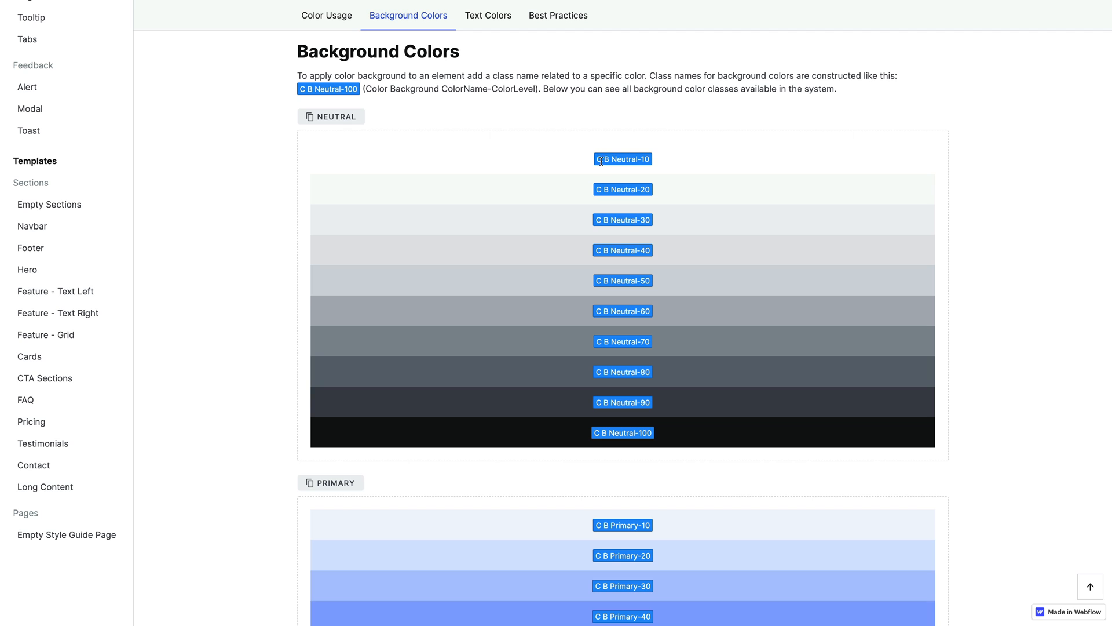
mouse_move(495, 29)
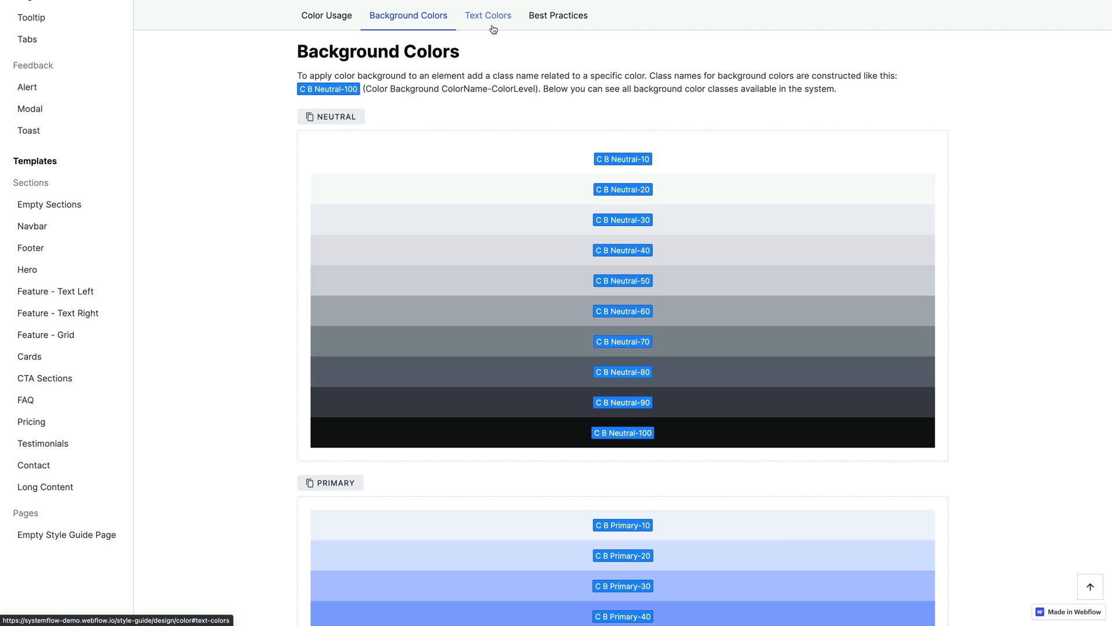
scroll("down", 3)
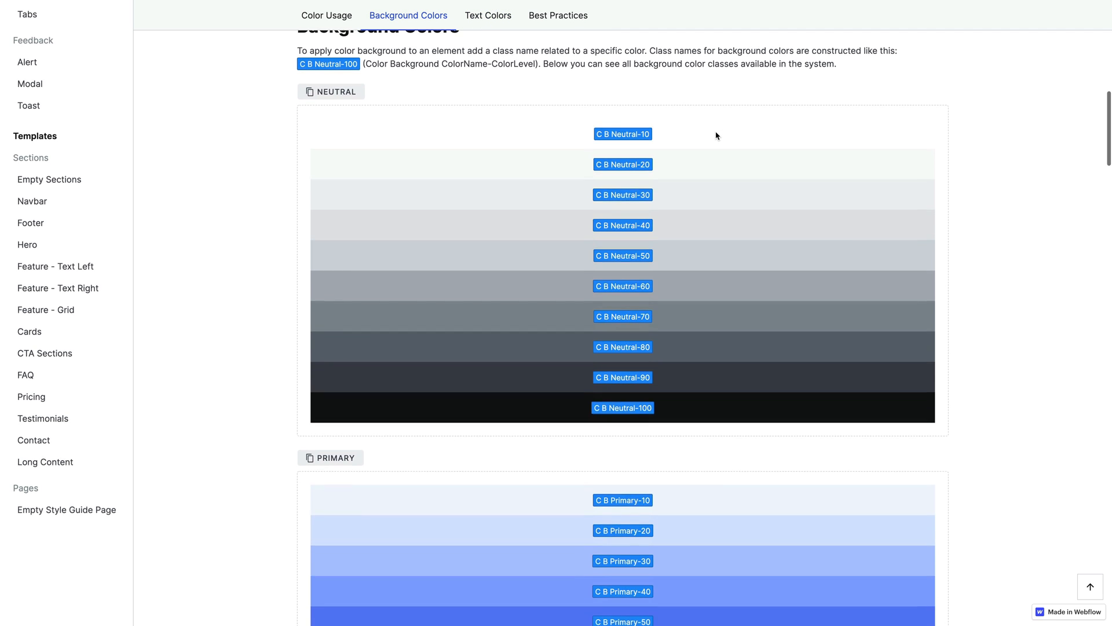
scroll("down", 3)
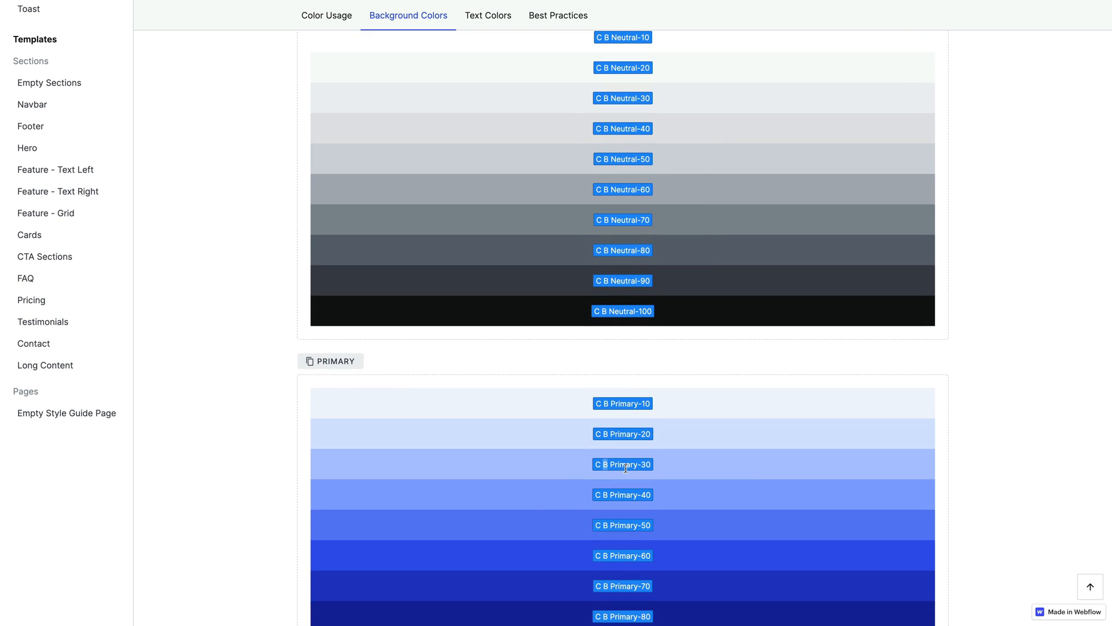
mouse_move(607, 469)
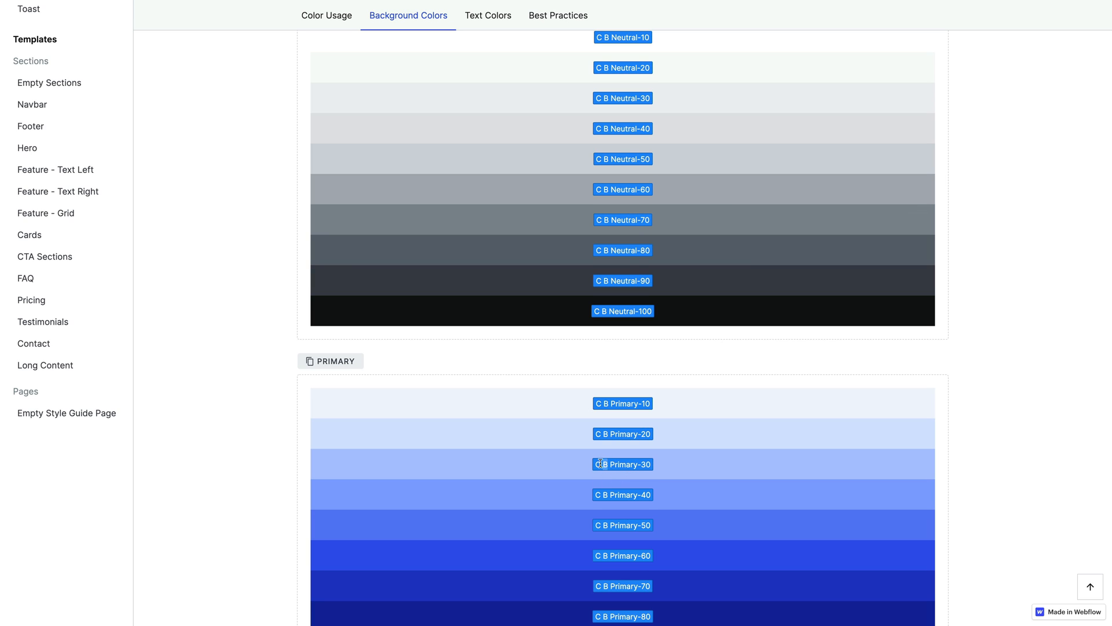
scroll("down", 3)
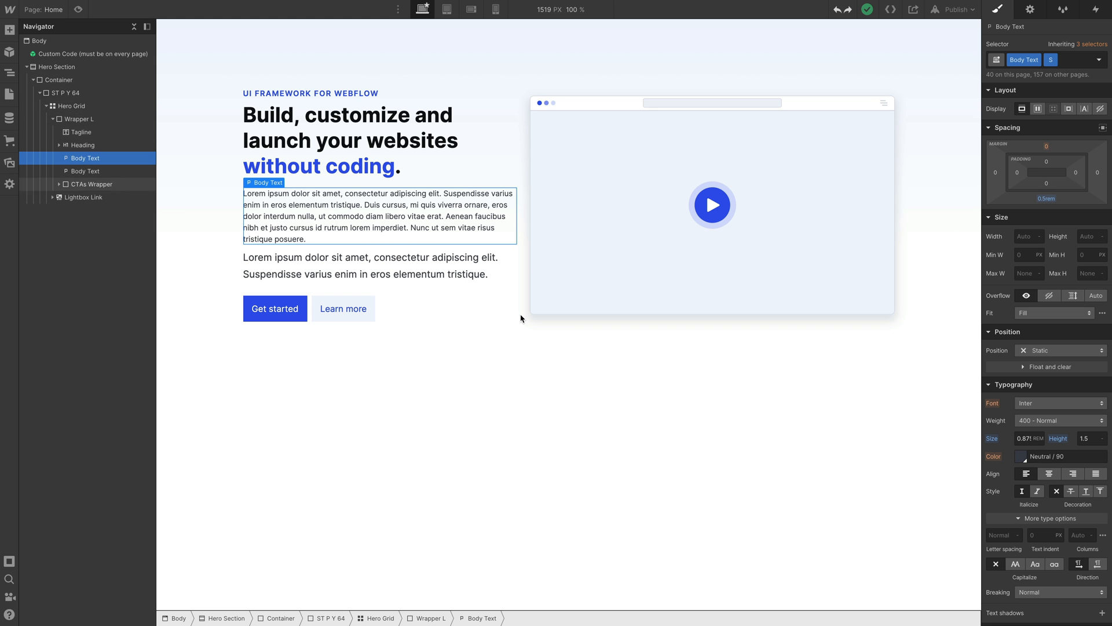
Add the C T Primary-60 text colour class to the Body Text S paragraph
left_click(1075, 60)
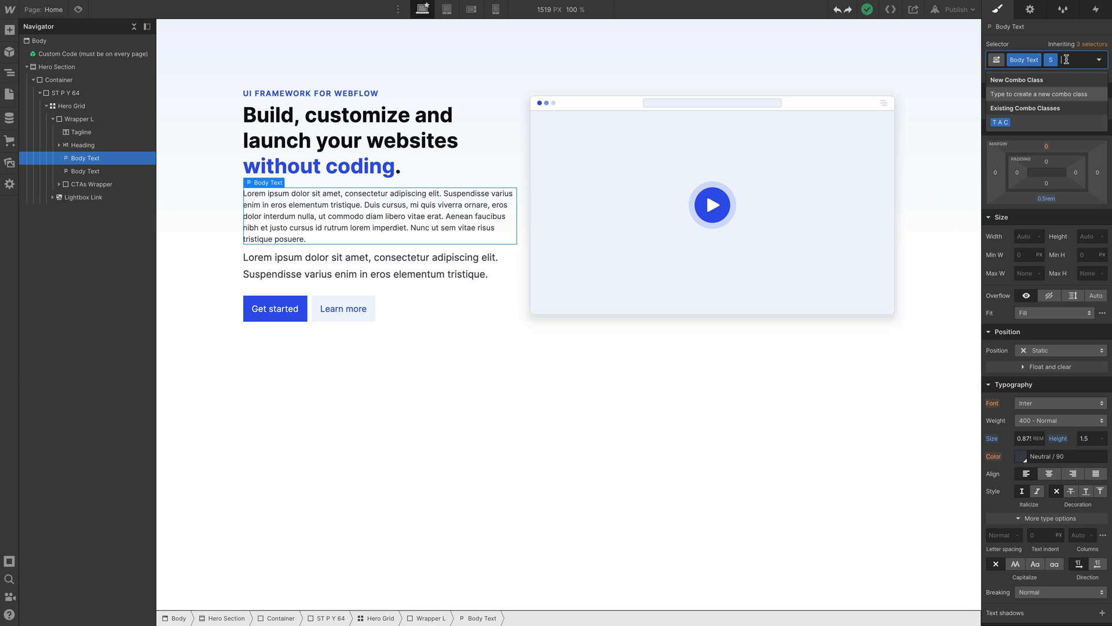
type("c")
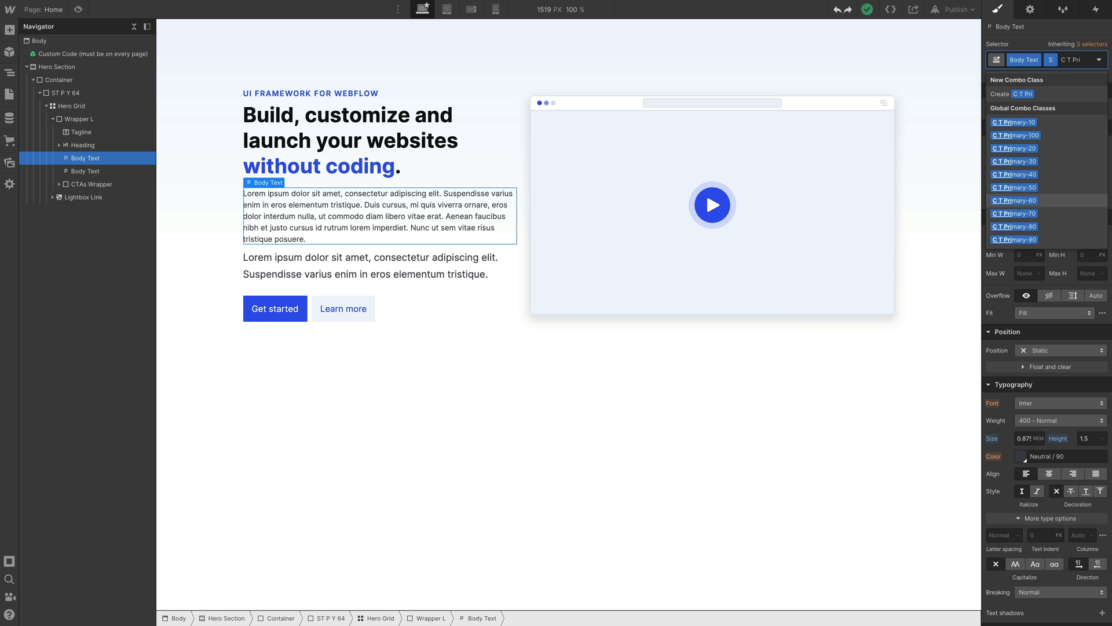
left_click(1014, 200)
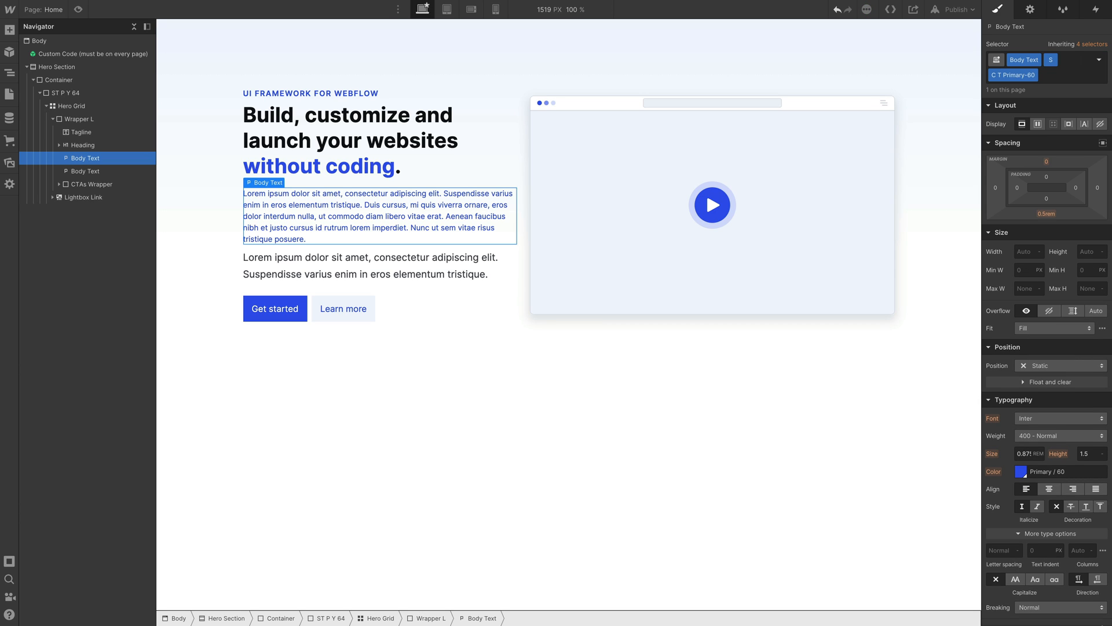
mouse_move(777, 119)
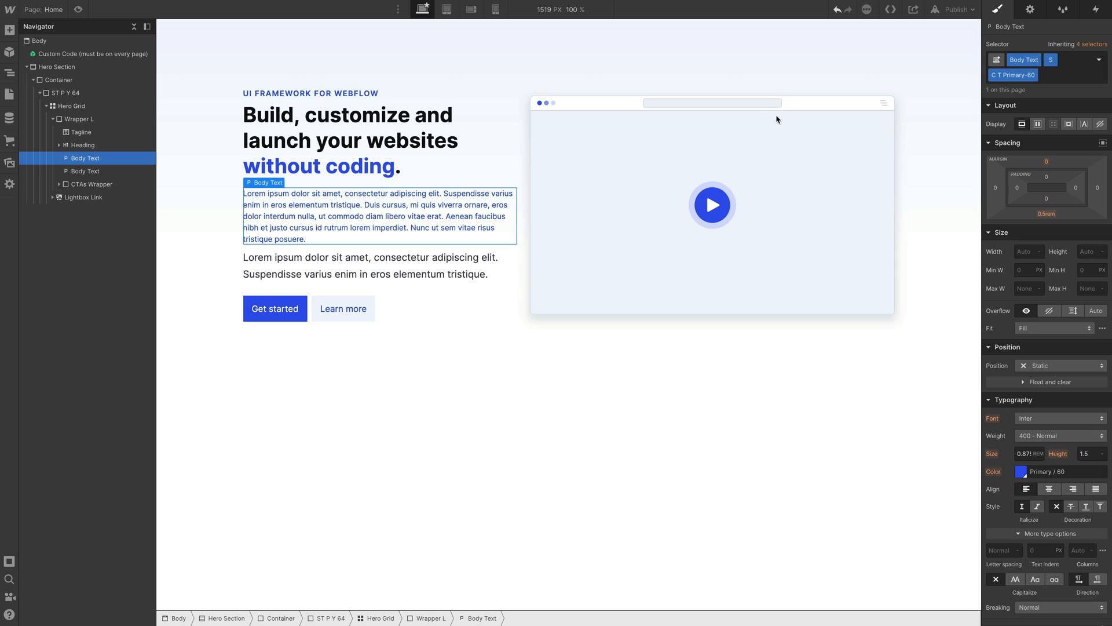
mouse_move(454, 231)
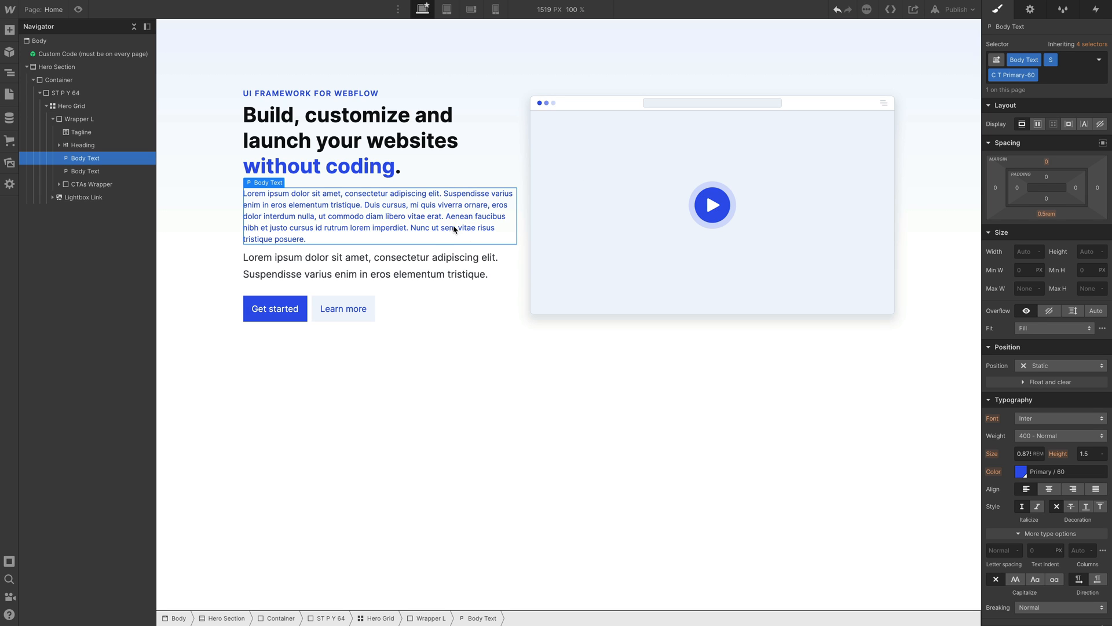
mouse_move(588, 186)
type("C B")
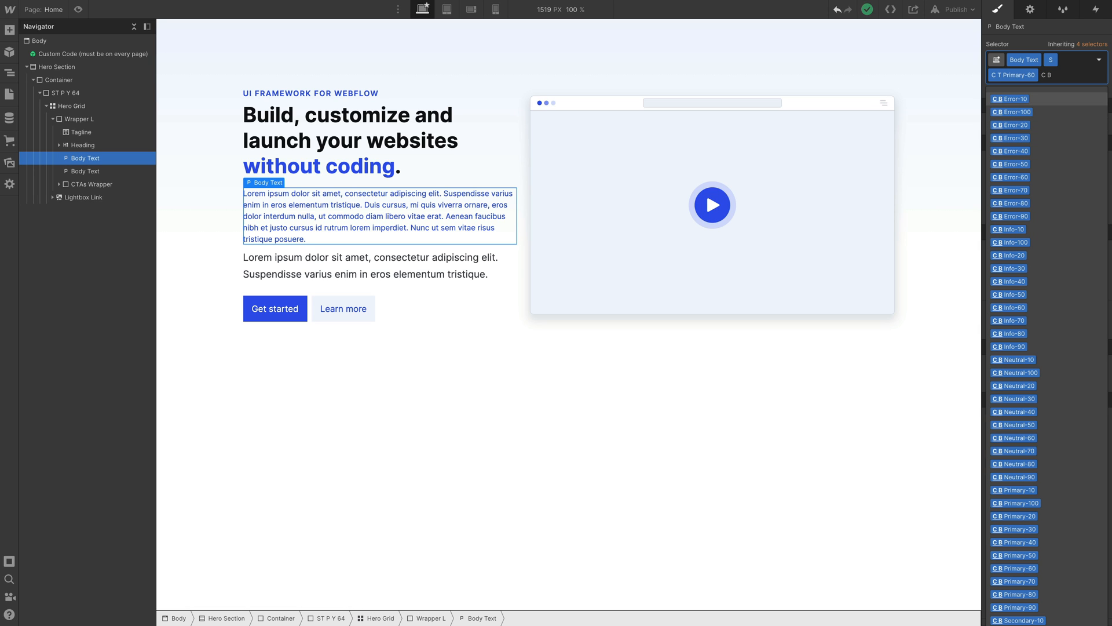
Add the C B Error-10 background class to the blue paragraph
left_click(1010, 98)
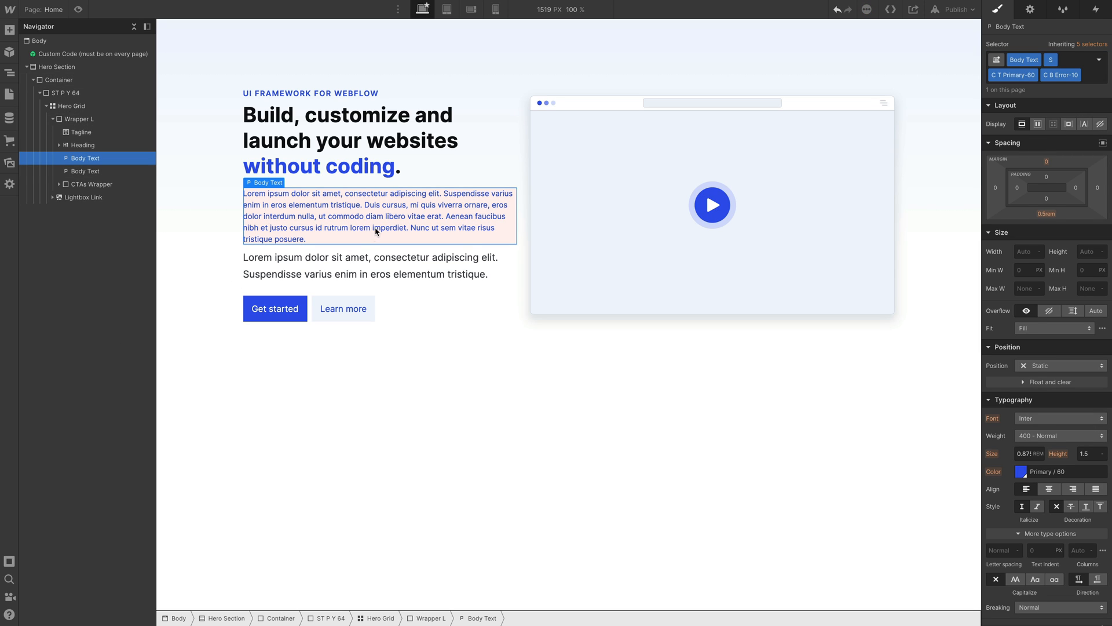
mouse_move(374, 224)
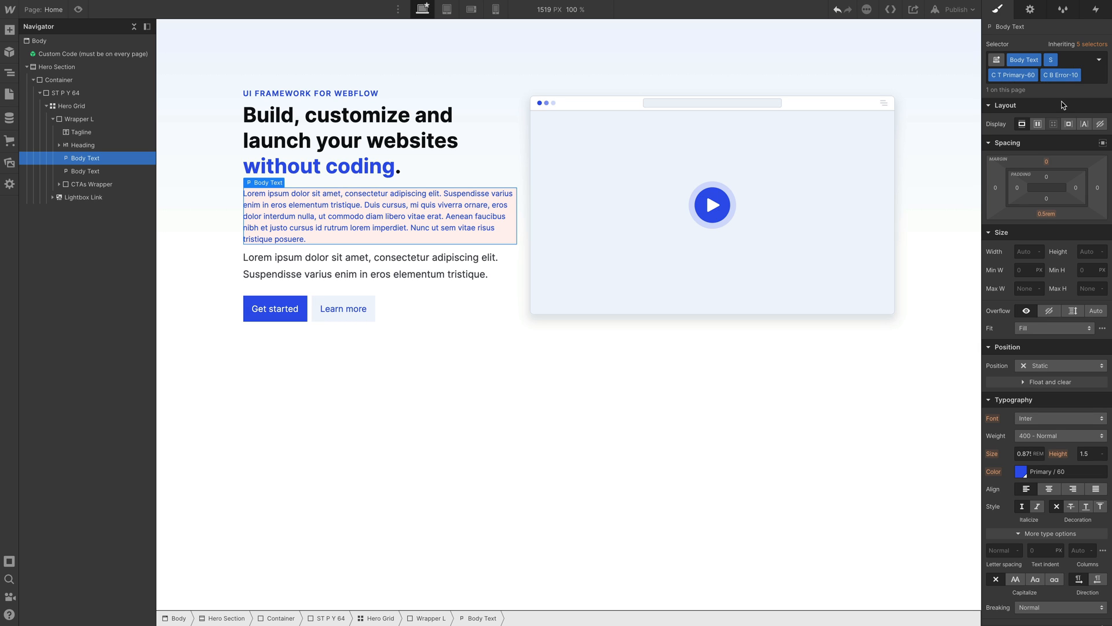
mouse_move(779, 350)
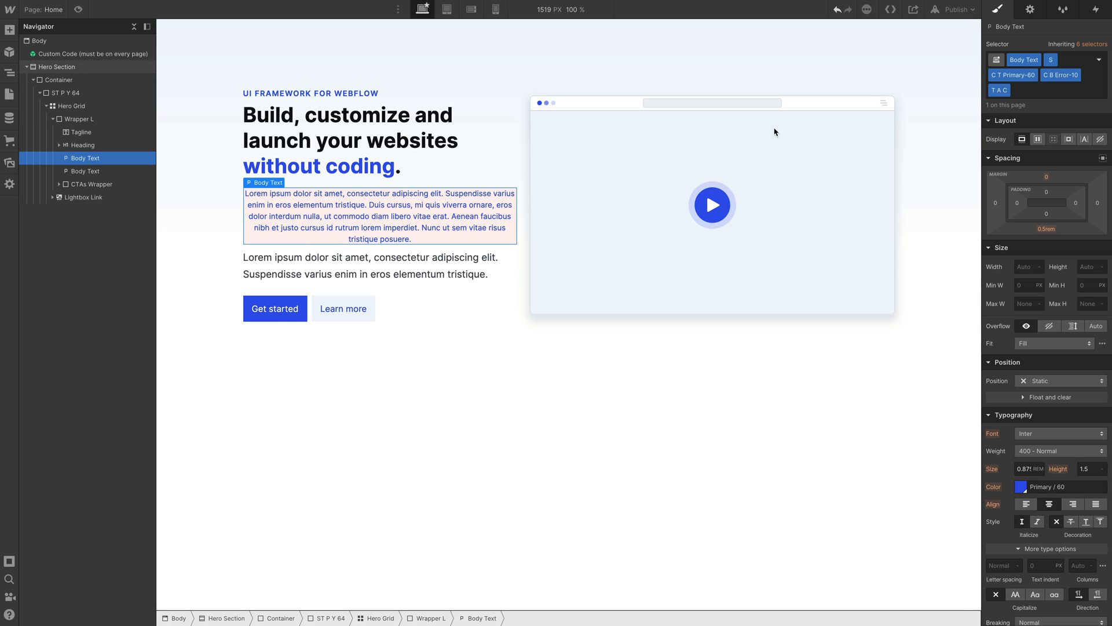
mouse_move(487, 242)
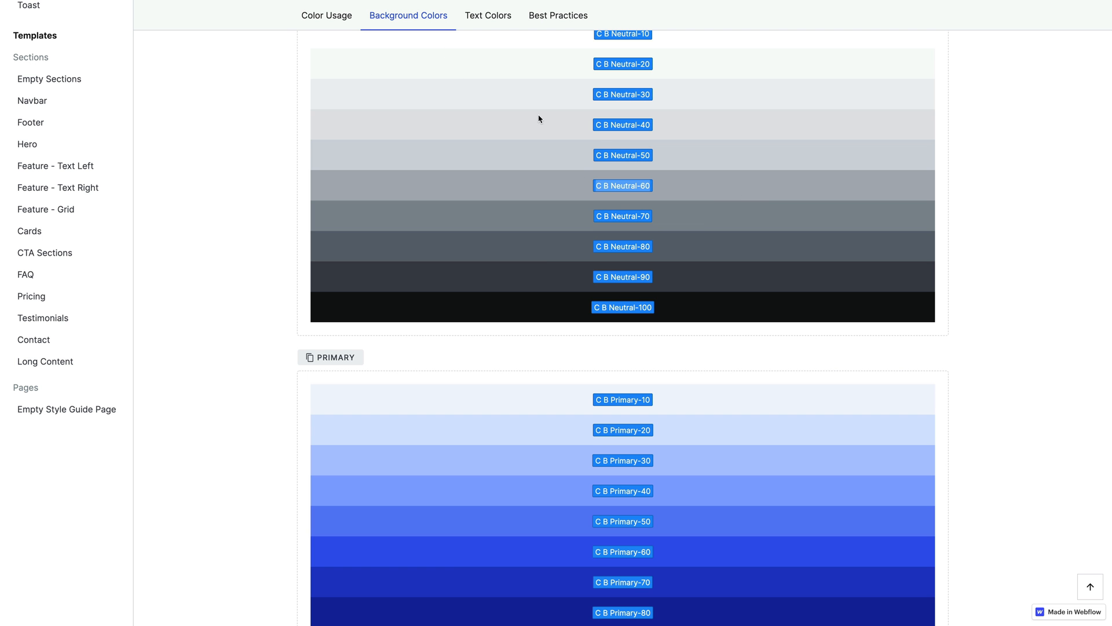
mouse_move(503, 135)
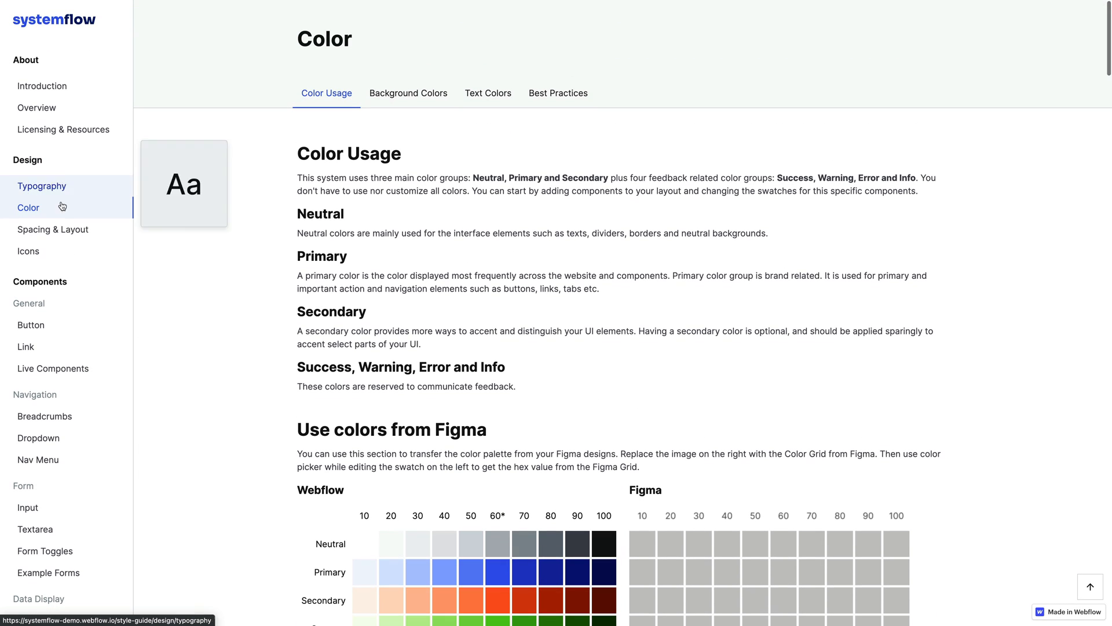
Open the style guide's Spacing & Layout page and scroll to the padding class examples
left_click(52, 229)
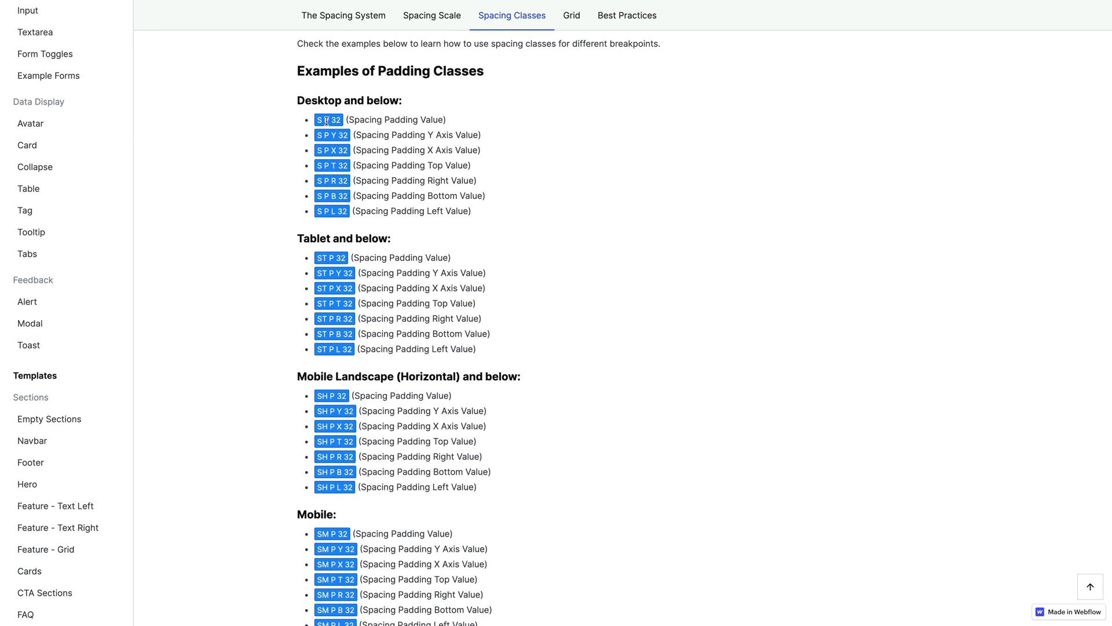
mouse_move(331, 131)
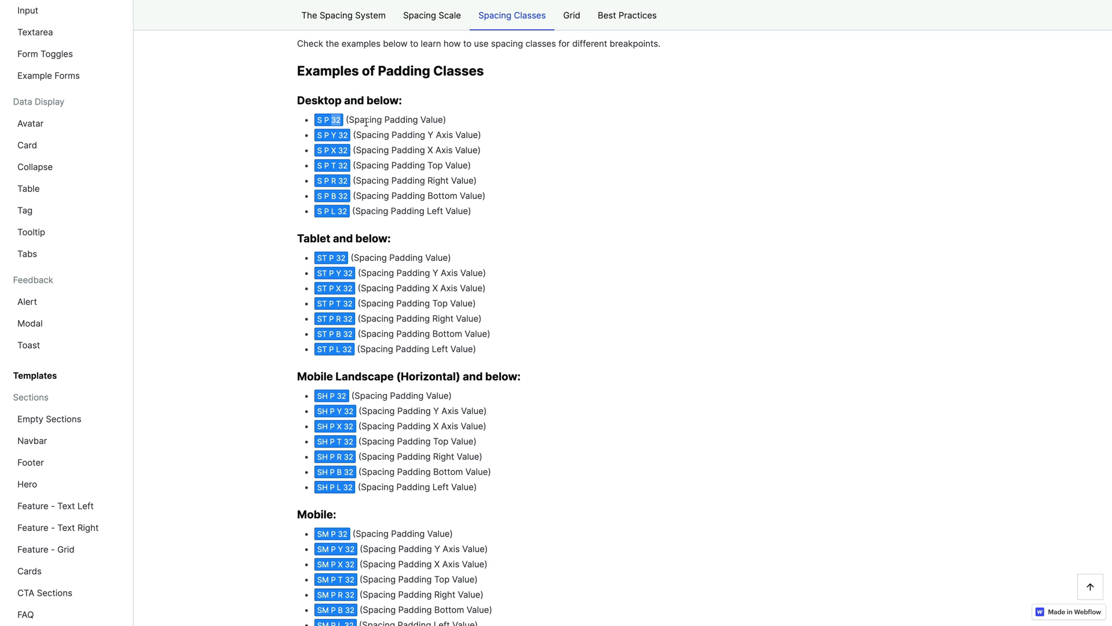
mouse_move(334, 128)
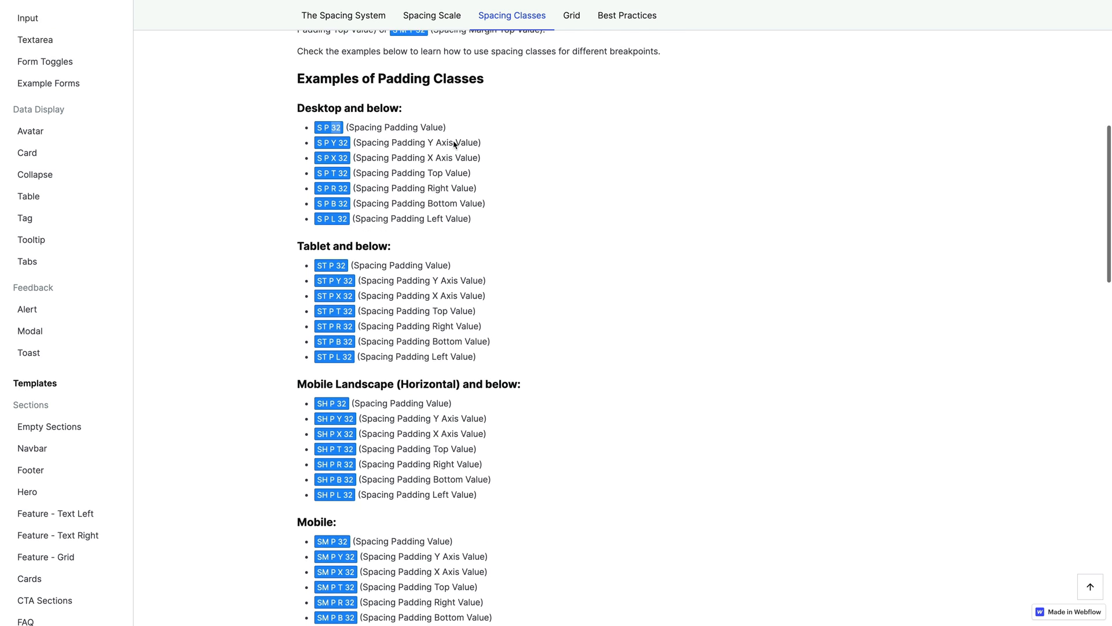
scroll("up", 3)
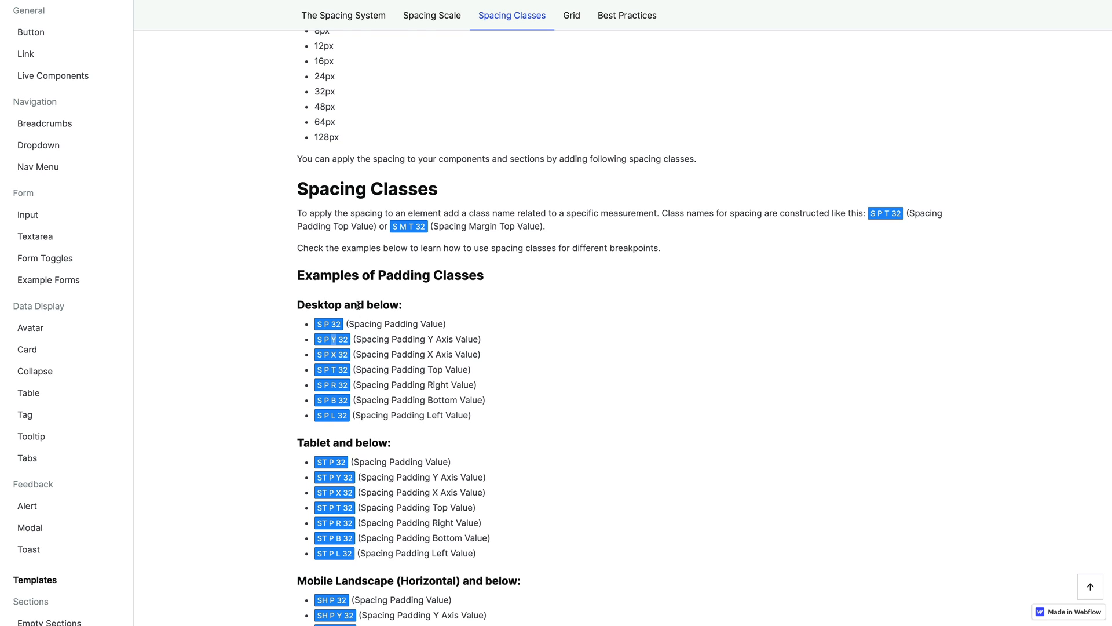
mouse_move(391, 350)
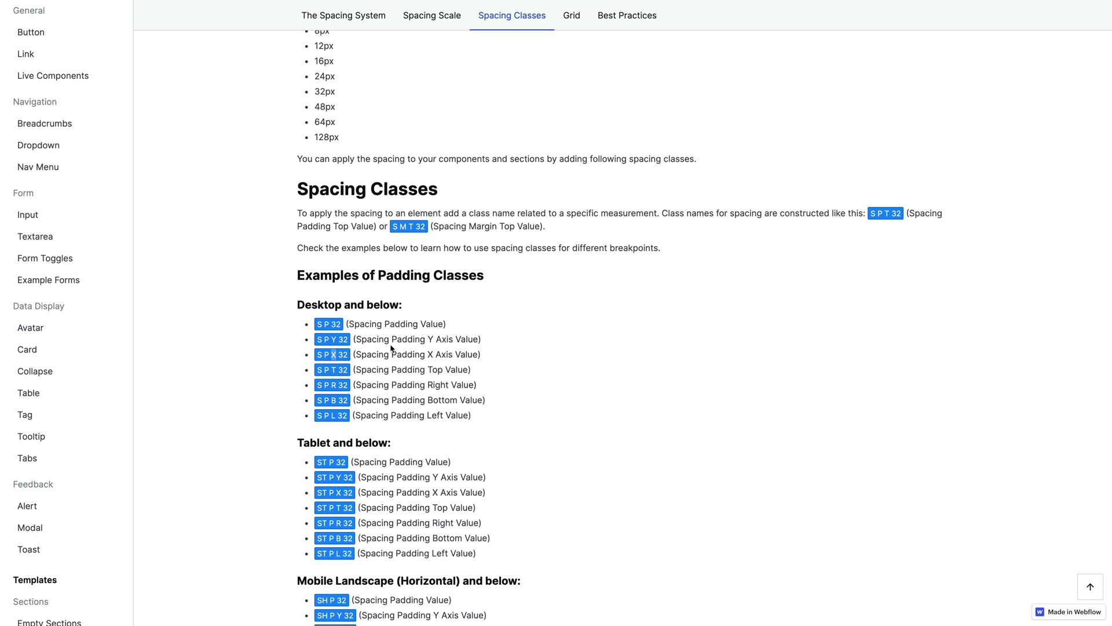
scroll("down", 3)
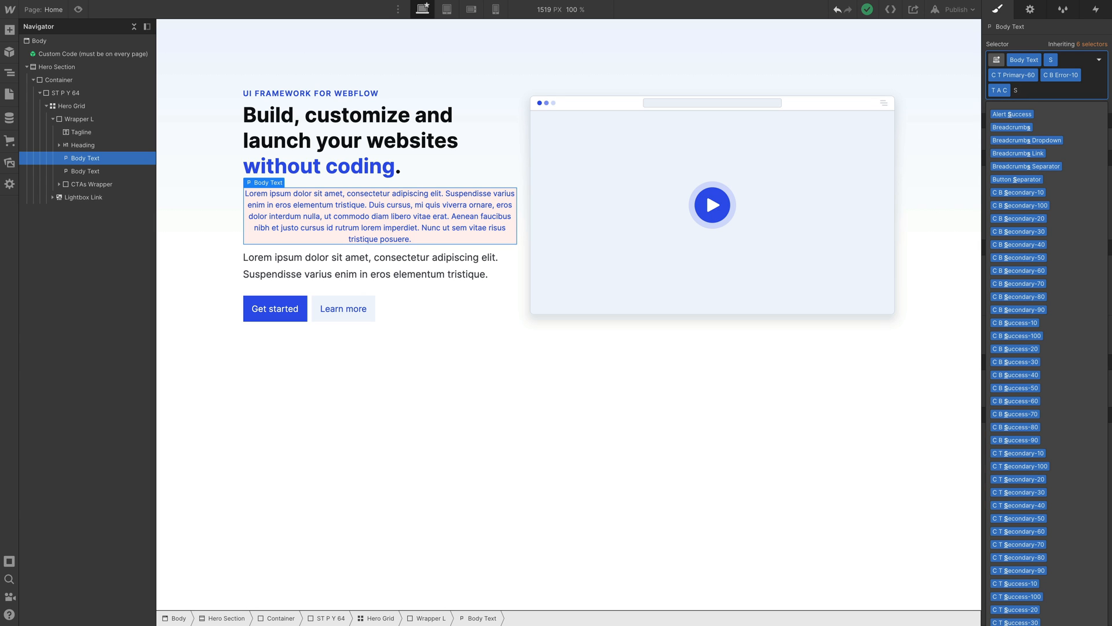
Enter the S M 128 margin class on the pink centred paragraph
type("M 128")
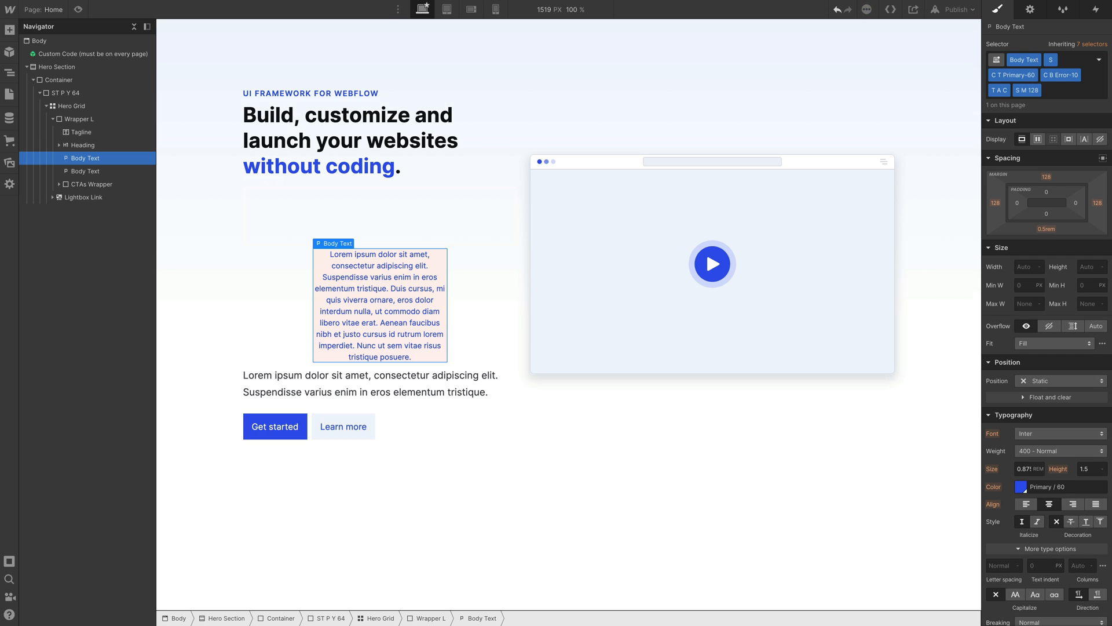
mouse_move(466, 282)
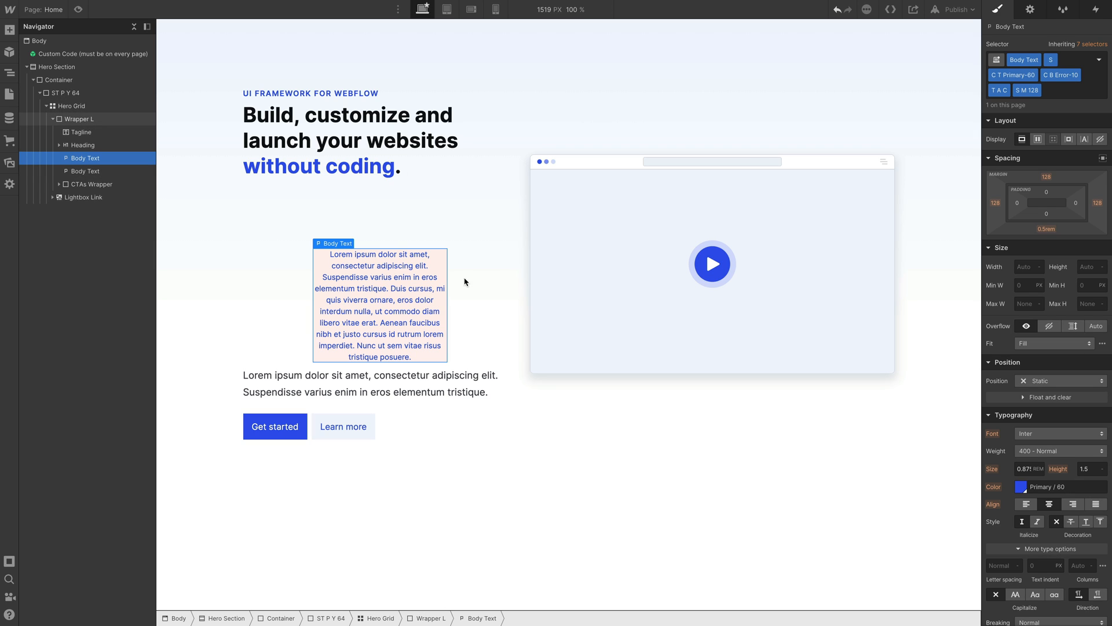
mouse_move(340, 247)
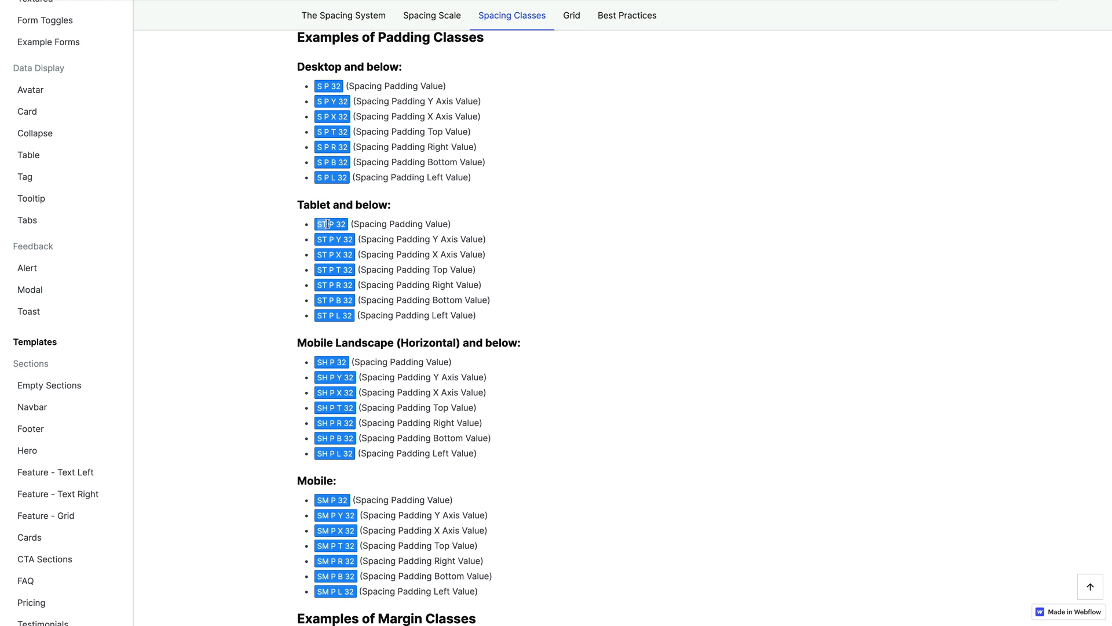
mouse_move(322, 363)
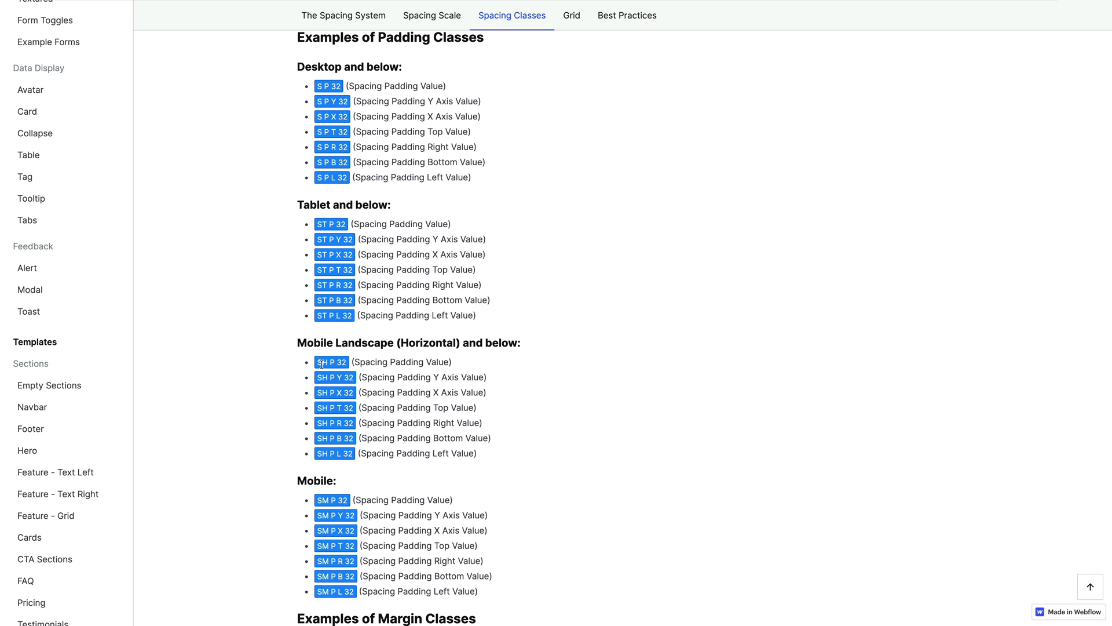
Scroll through the Tablet, Mobile Landscape and Mobile padding class lists
scroll("down", 3)
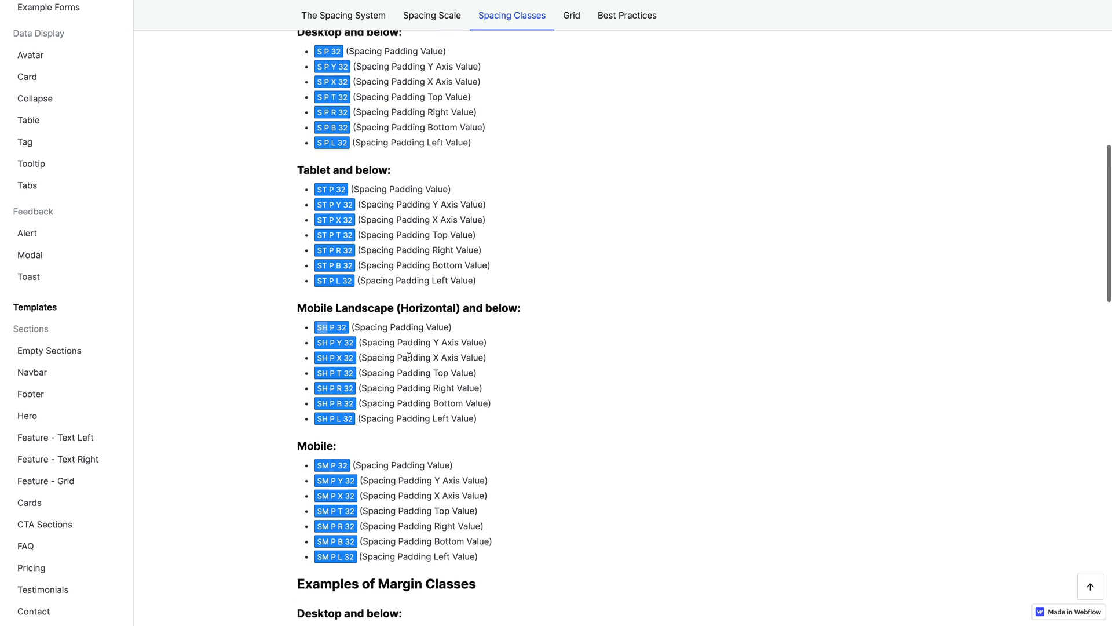
scroll("down", 3)
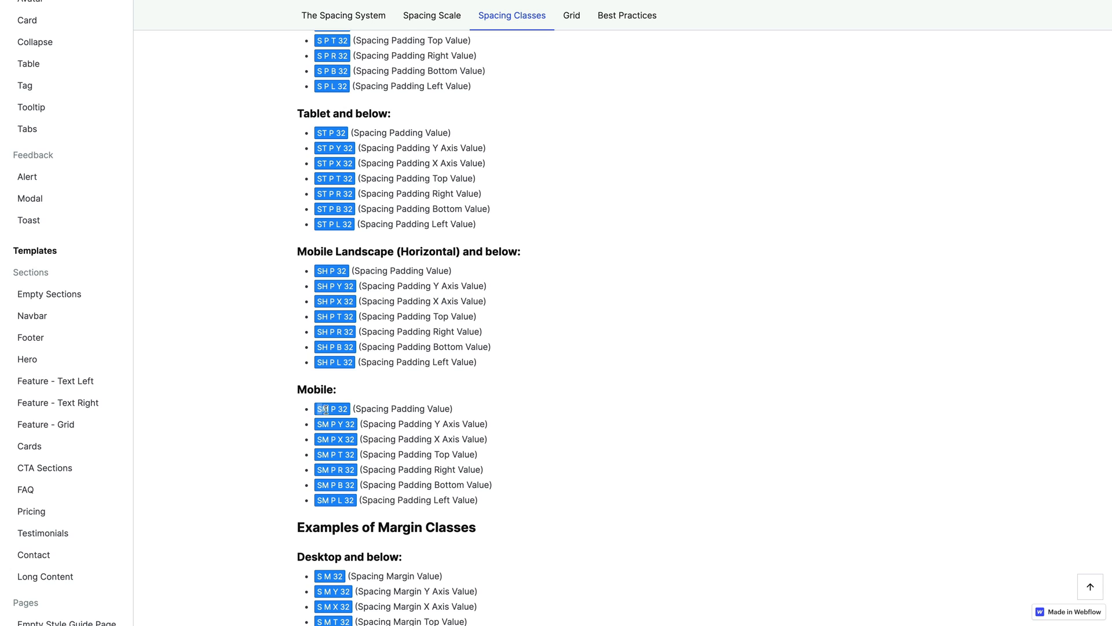
mouse_move(465, 455)
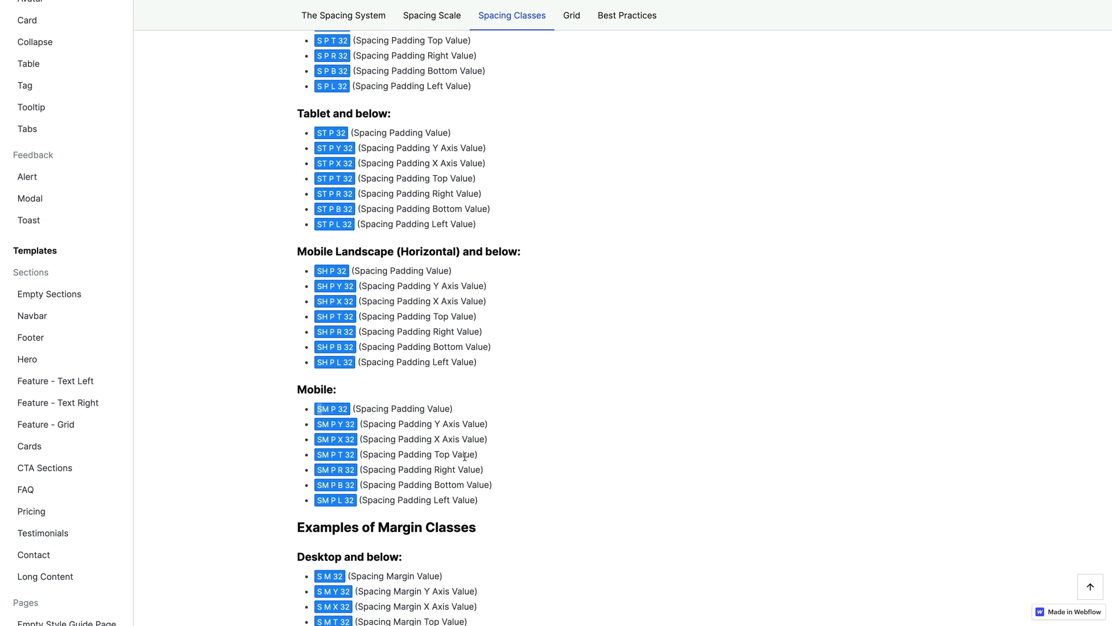
mouse_move(328, 157)
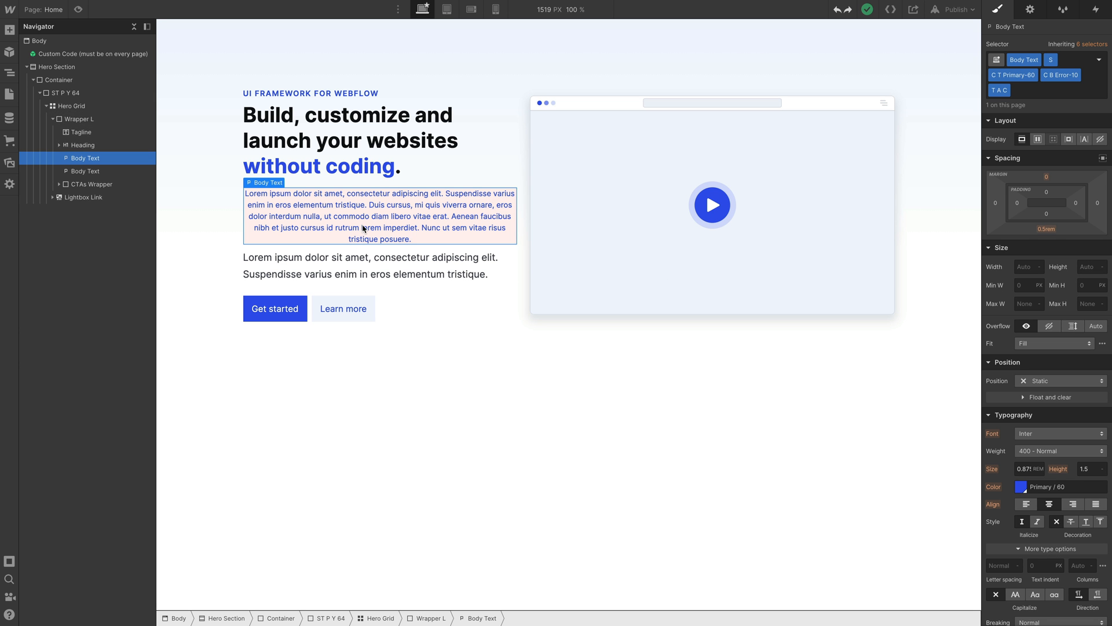
mouse_move(354, 248)
type("S")
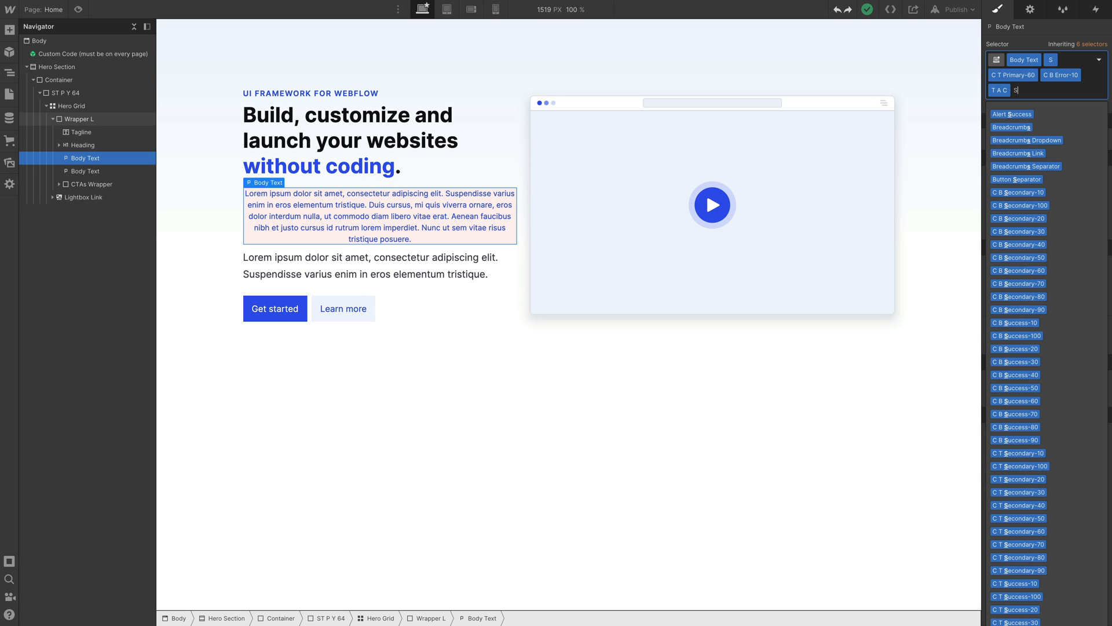
Add the ST M 12 margin class, preview it at tablet, then return to desktop
type("t")
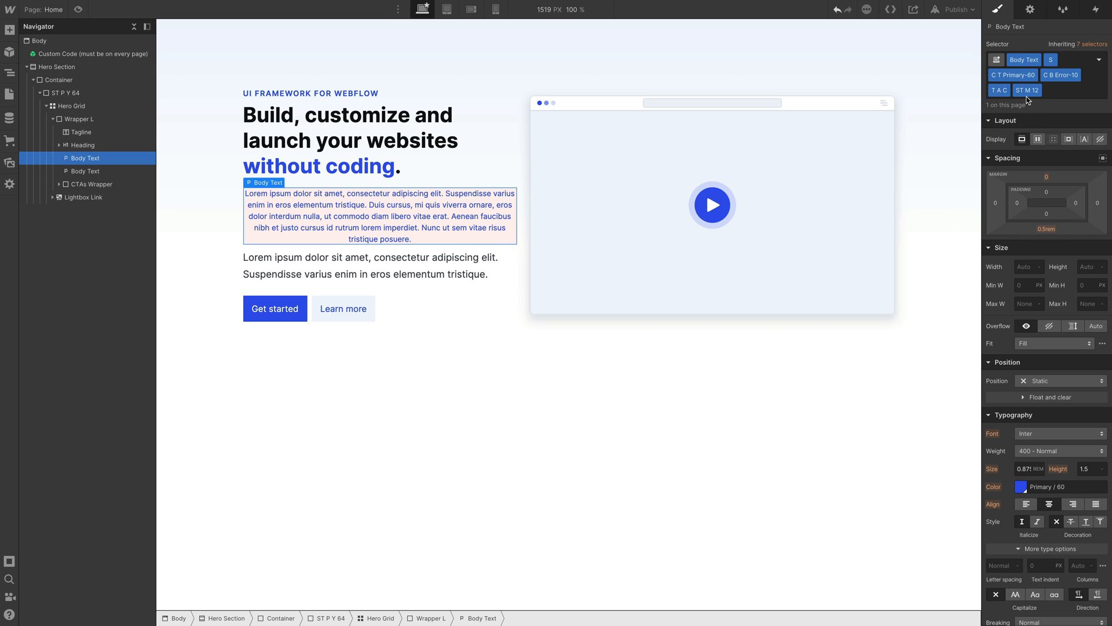
mouse_move(321, 187)
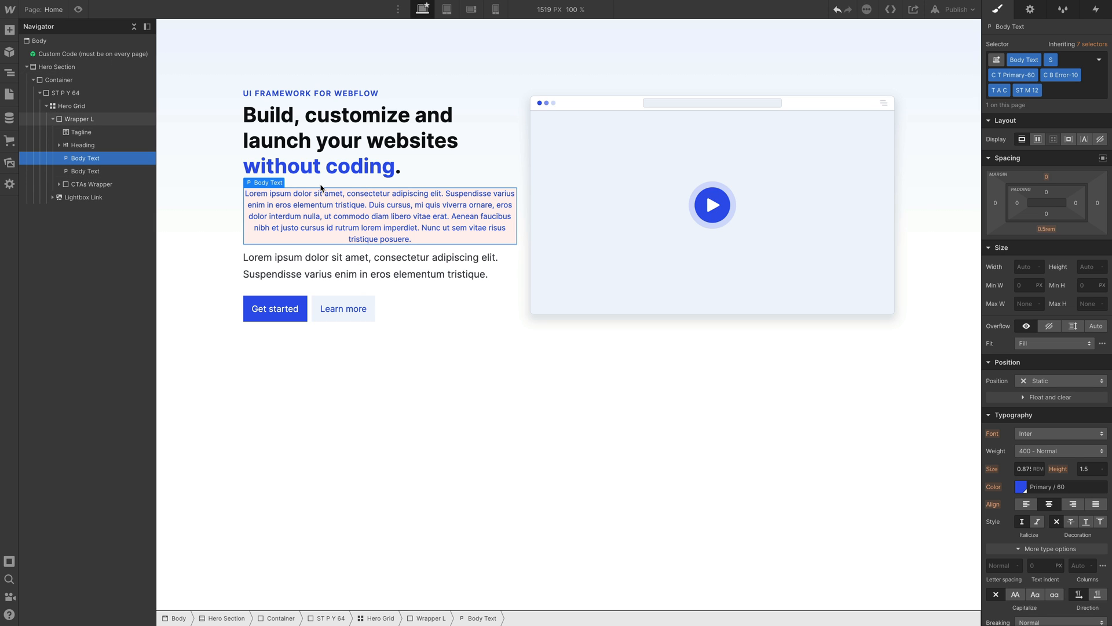
left_click(431, 9)
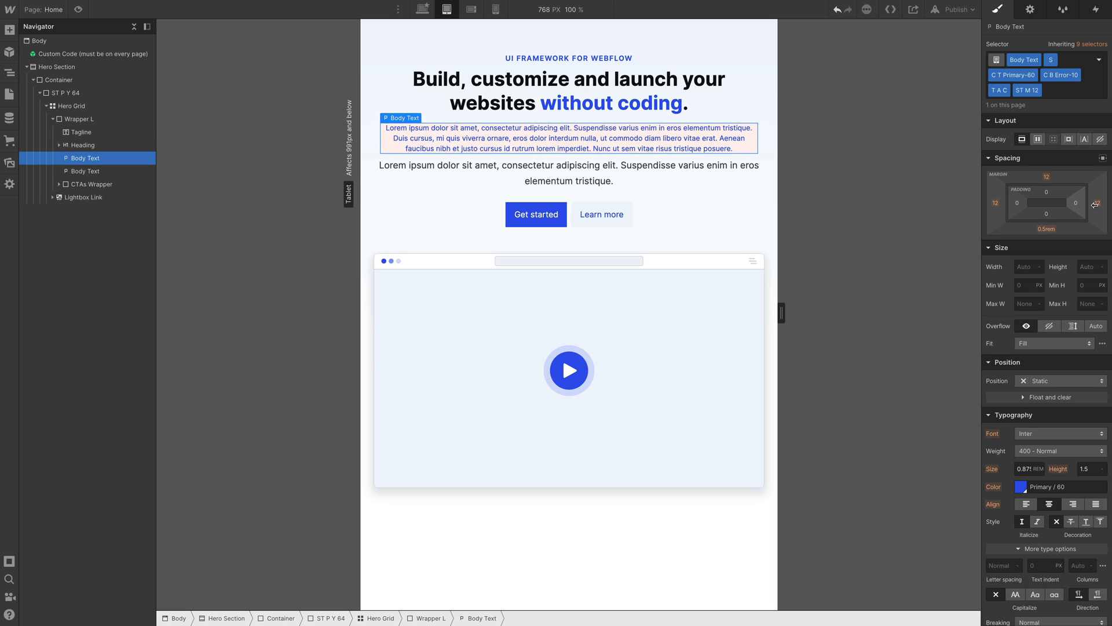
left_click(422, 8)
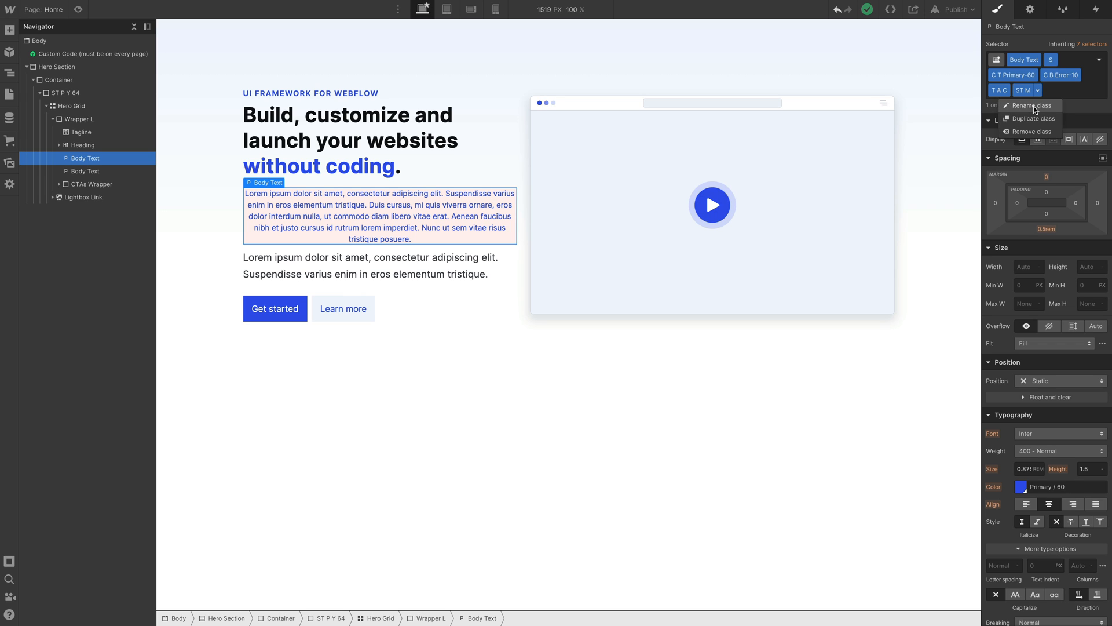
mouse_move(1030, 133)
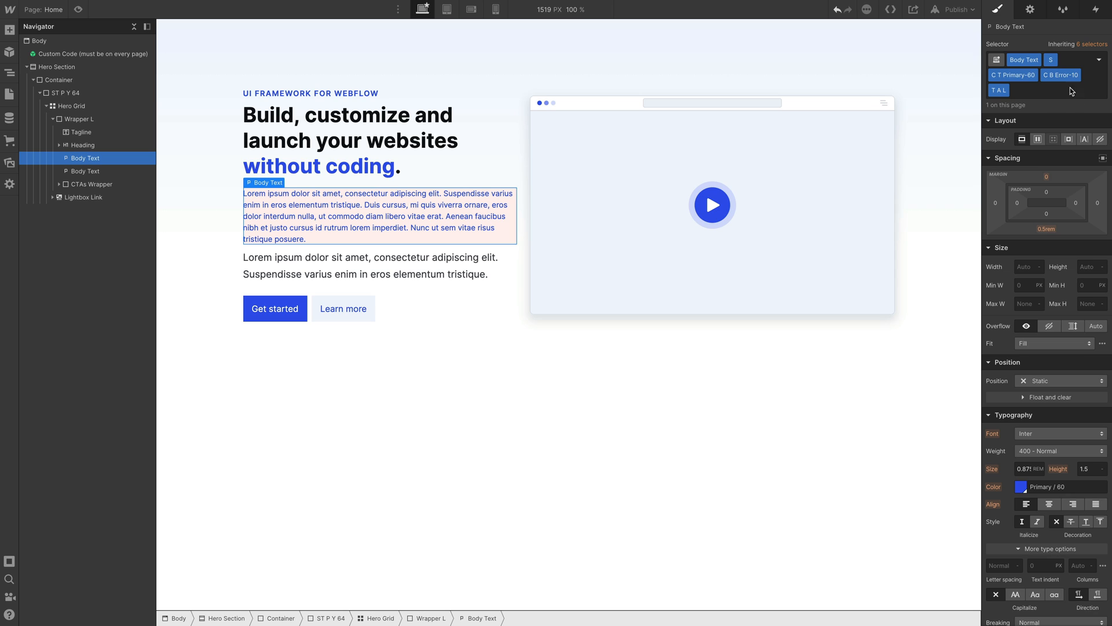
mouse_move(448, 223)
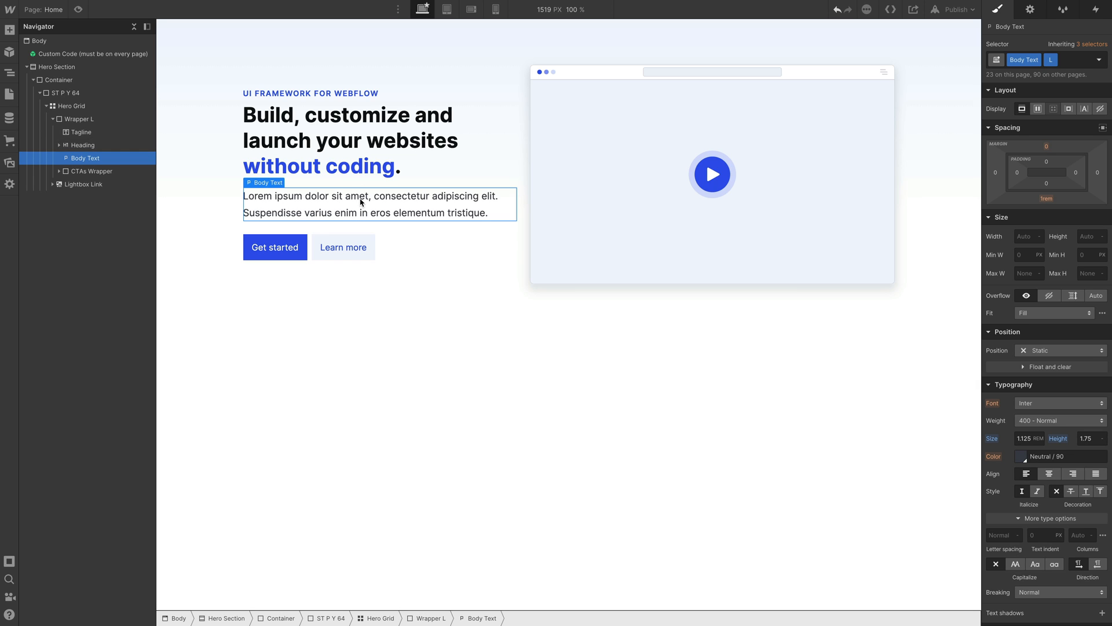
mouse_move(419, 221)
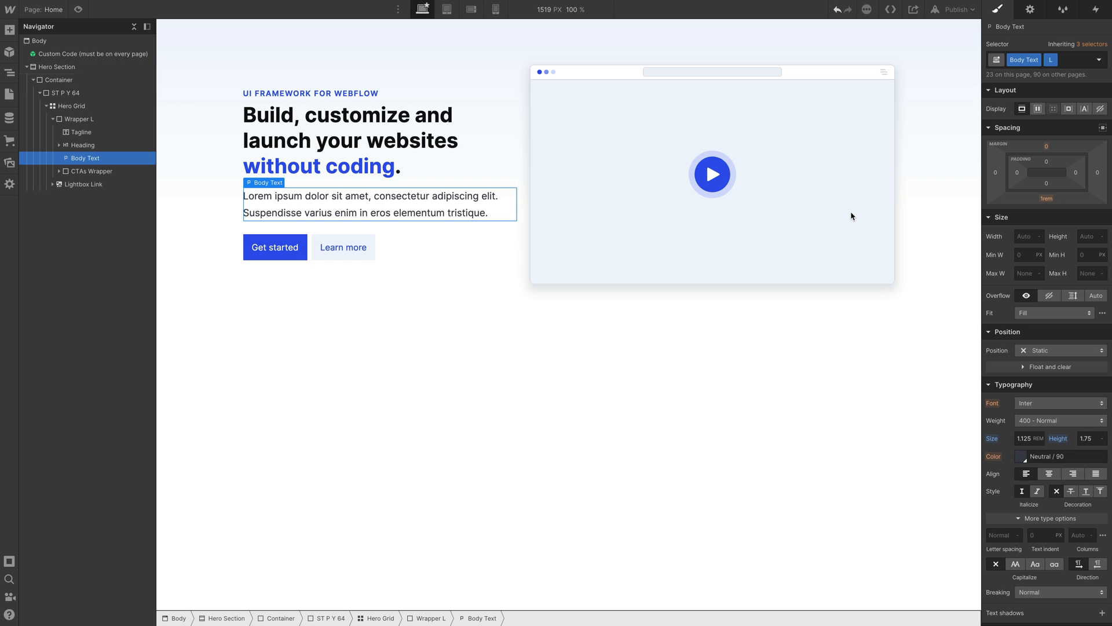
Select the experimental pink paragraph in the Navigator for deletion
left_click(1066, 60)
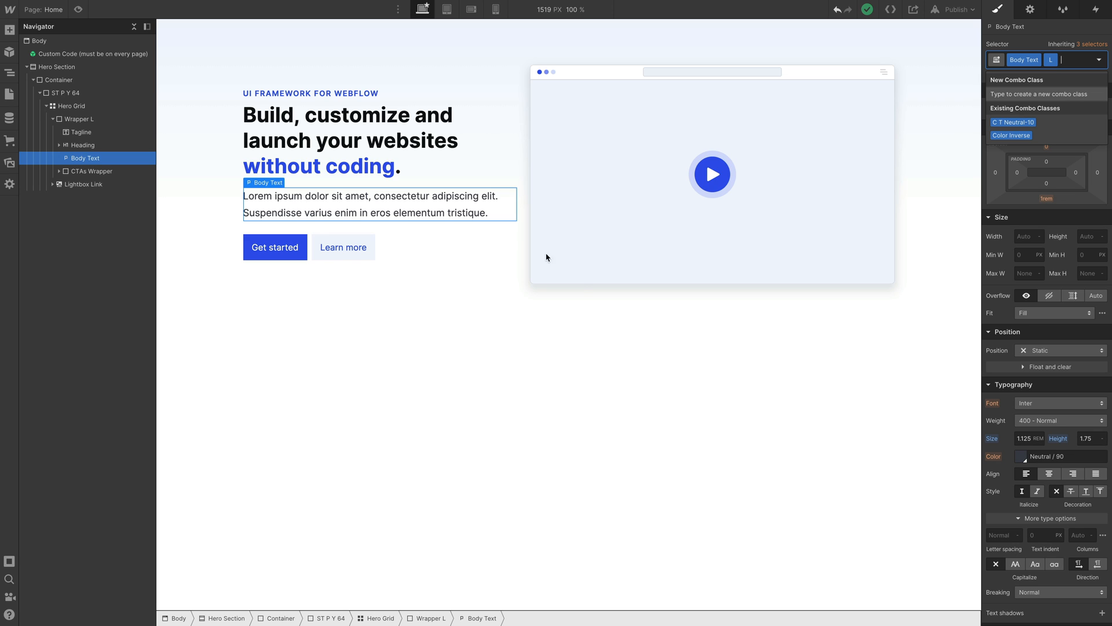
Wrap the word 'consectetur' in a span carrying the red C T Error-50 class
double_click(401, 195)
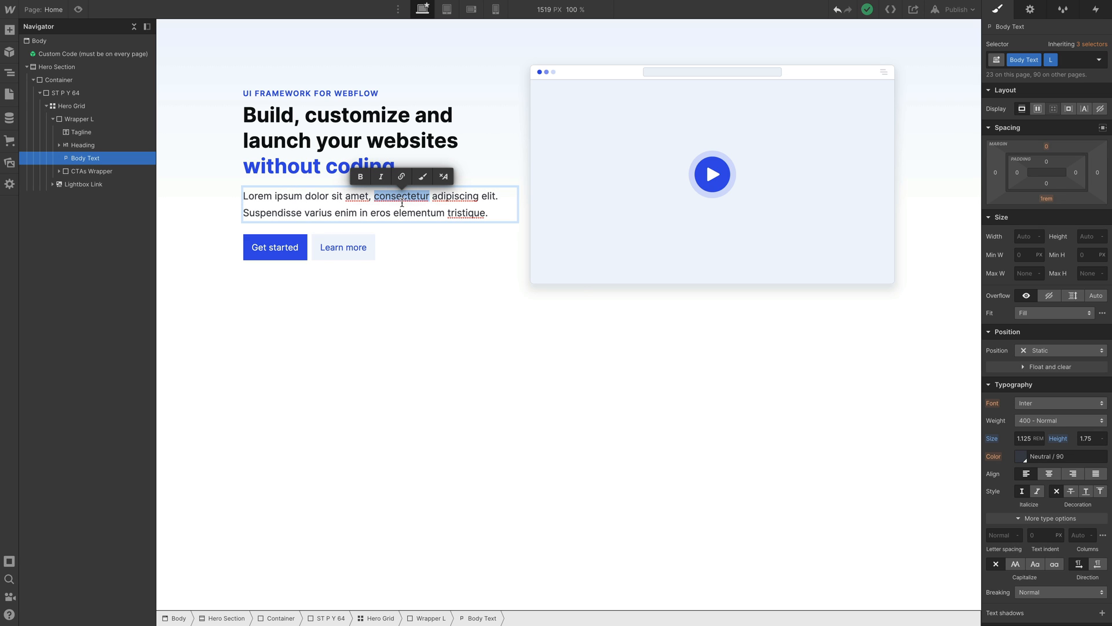
mouse_move(422, 176)
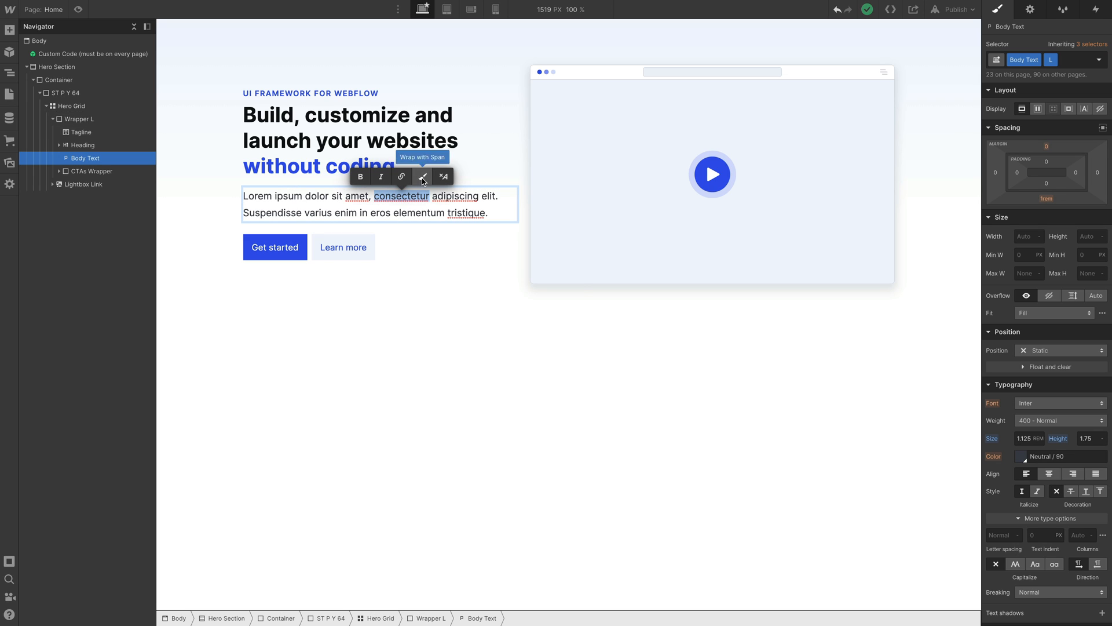
left_click(423, 176)
type("C T")
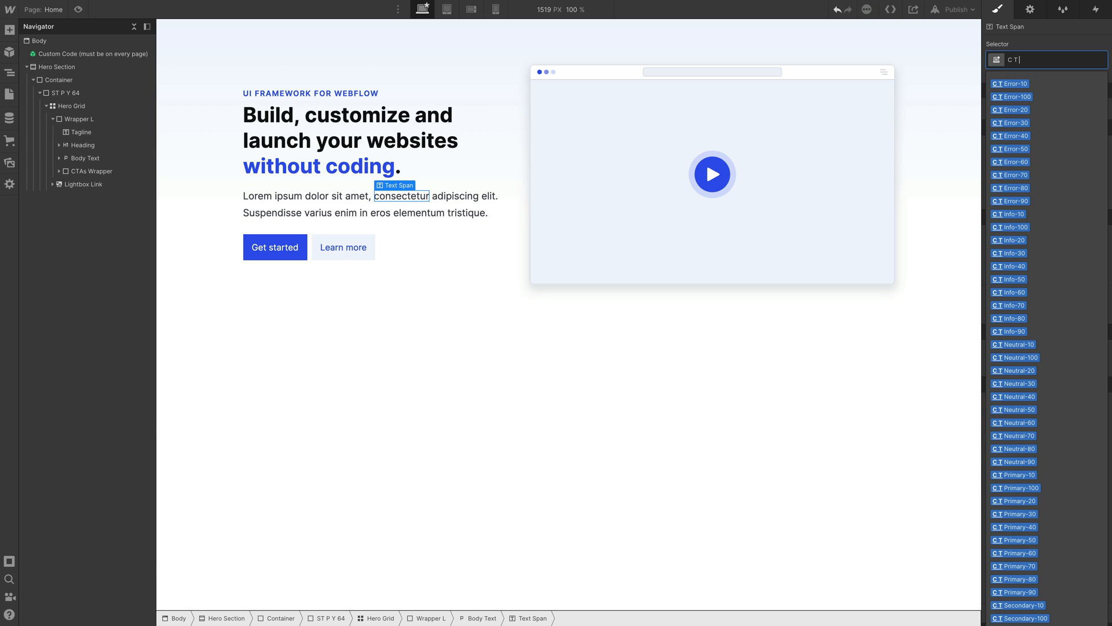
left_click(1010, 149)
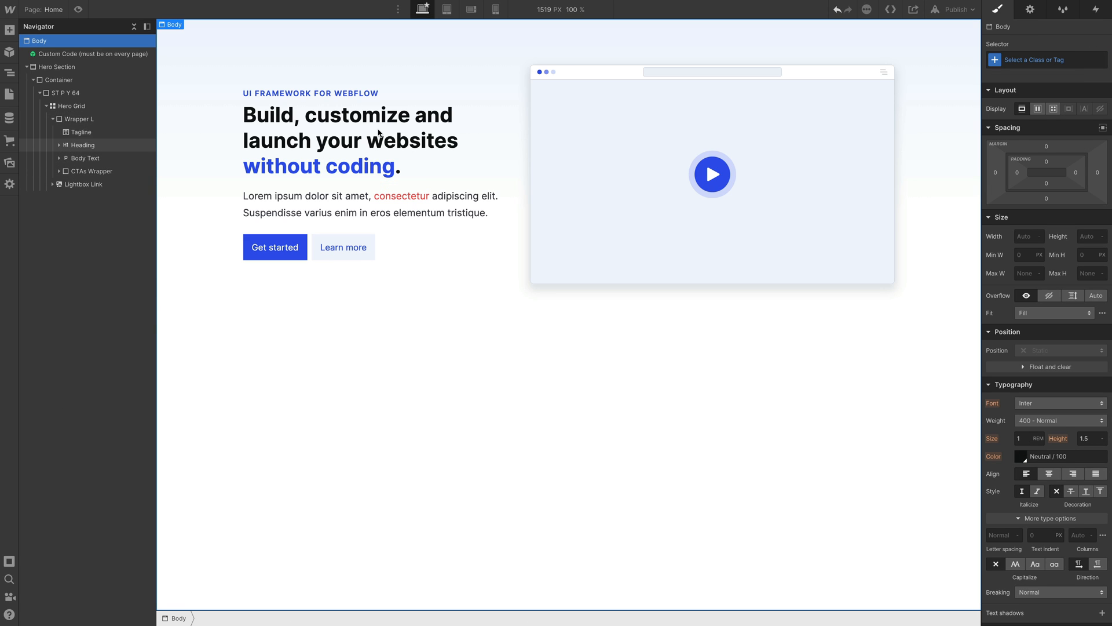
left_click(401, 196)
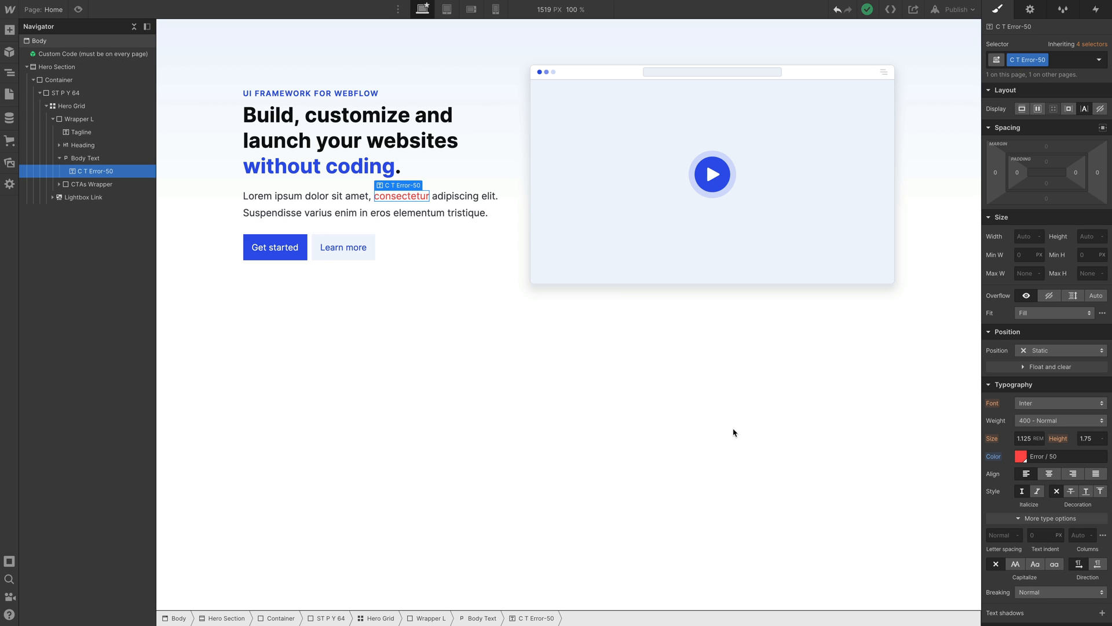
Insert the Hero / Center / Video symbol via Quick Find and select its heading
left_click(36, 41)
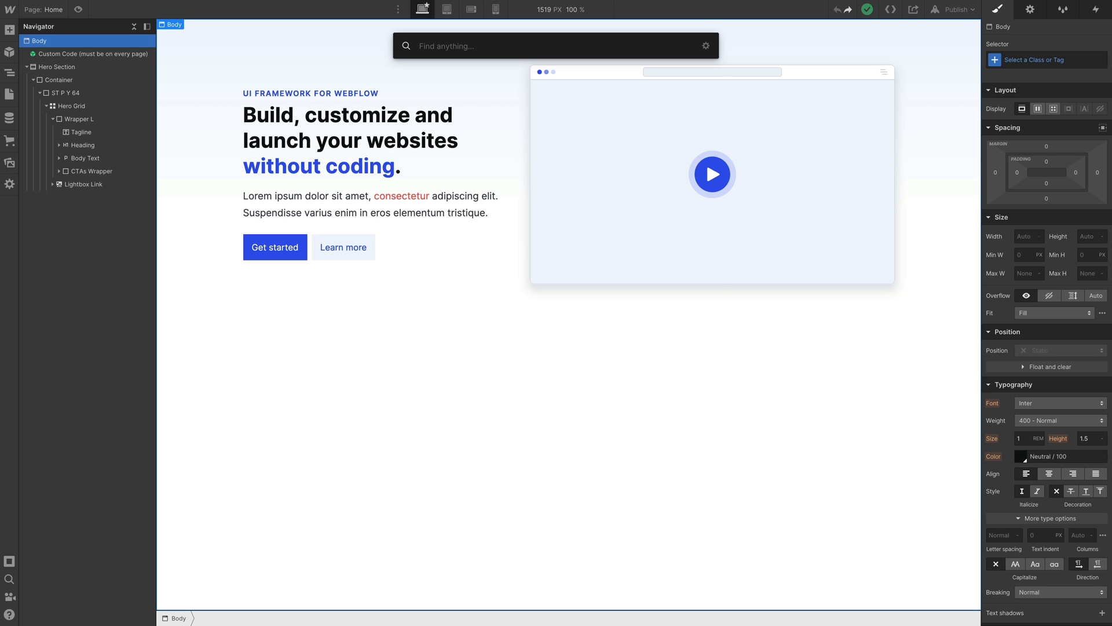
type("hero")
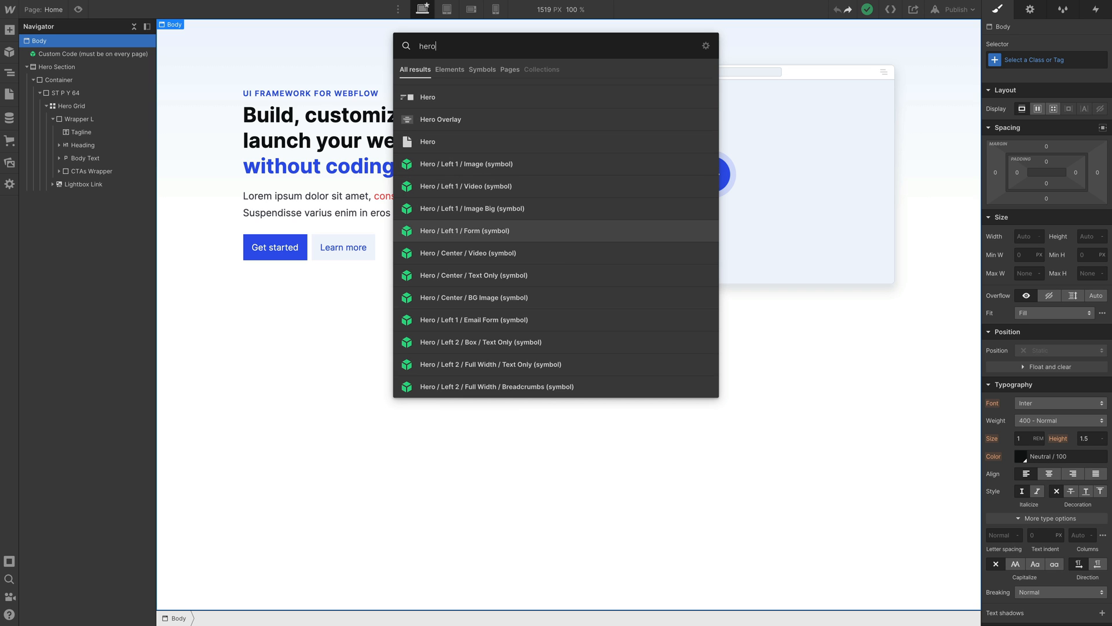
left_click(469, 253)
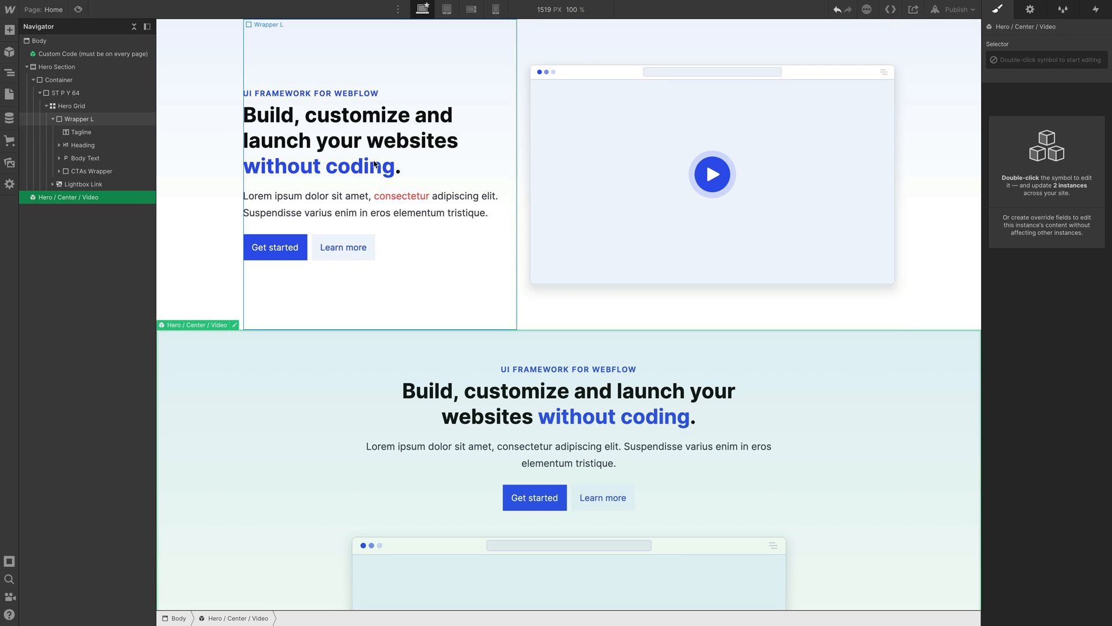
left_click(319, 166)
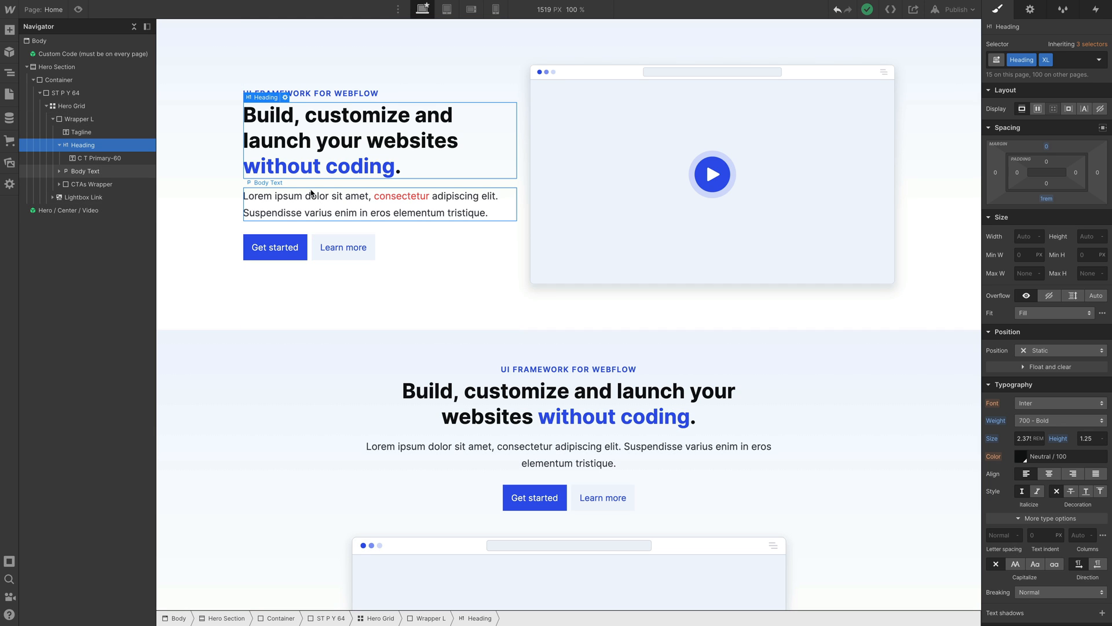
Open the style guide's Typography scale page to review heading and body classes
left_click(9, 90)
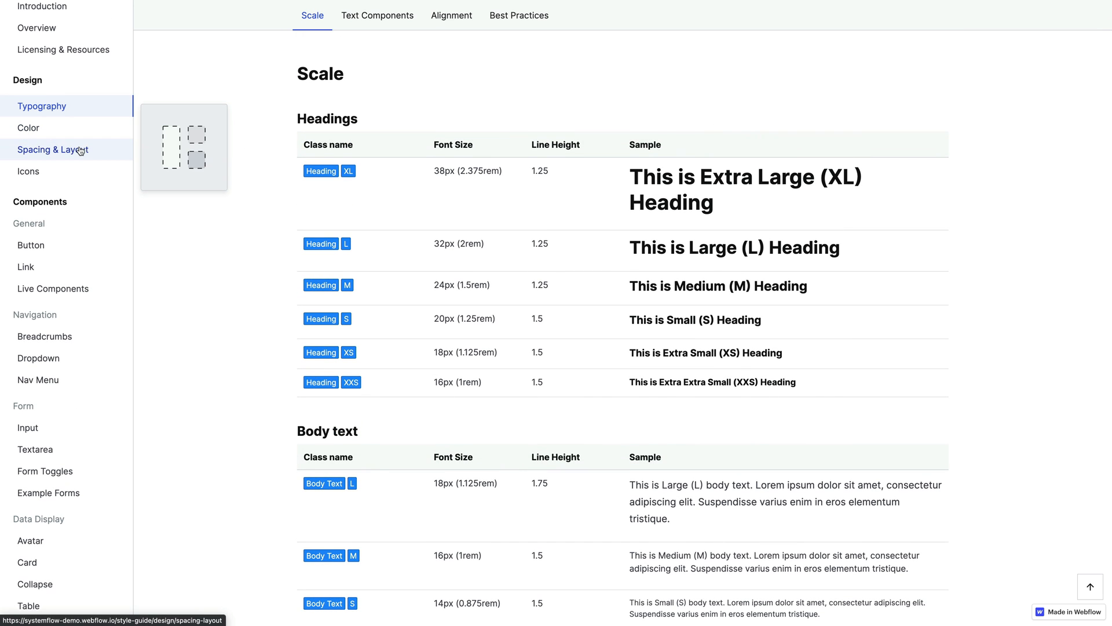
mouse_move(628, 220)
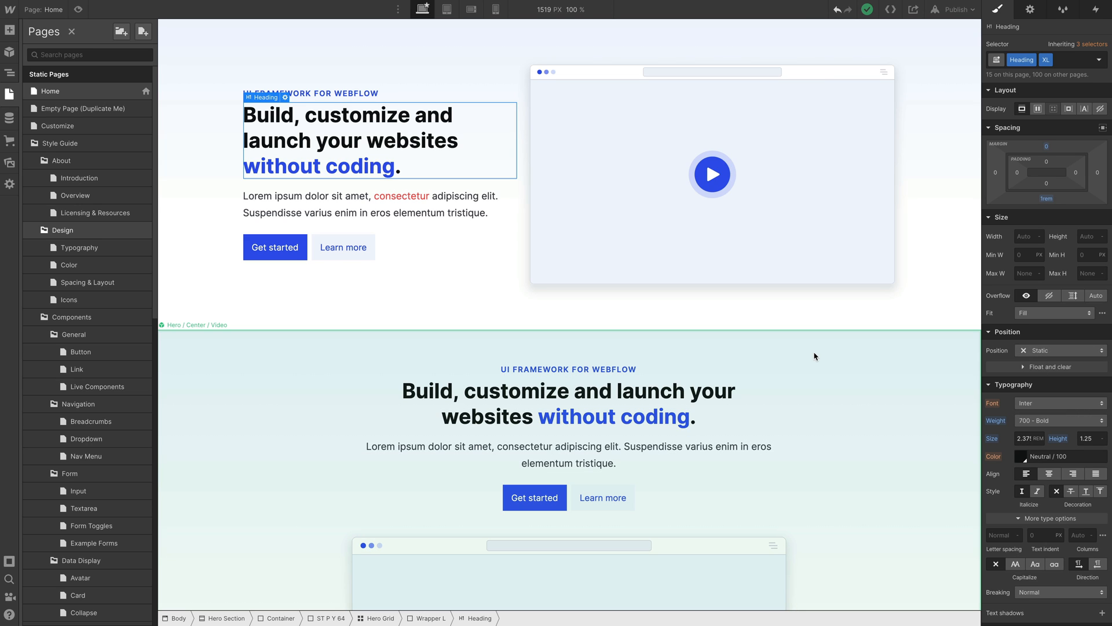
mouse_move(417, 379)
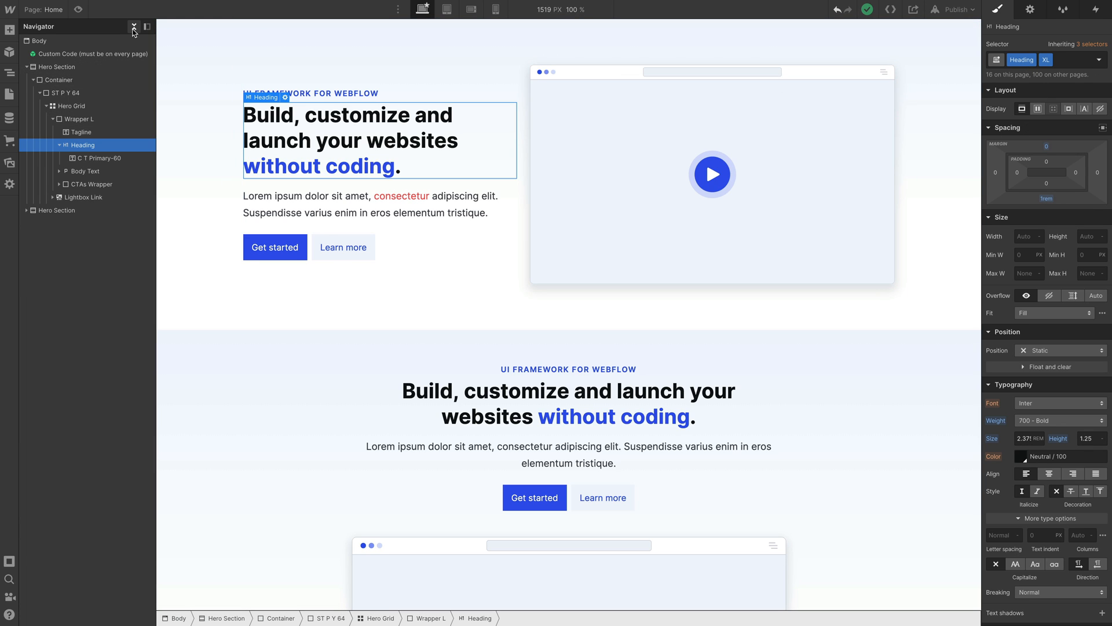
mouse_move(402, 119)
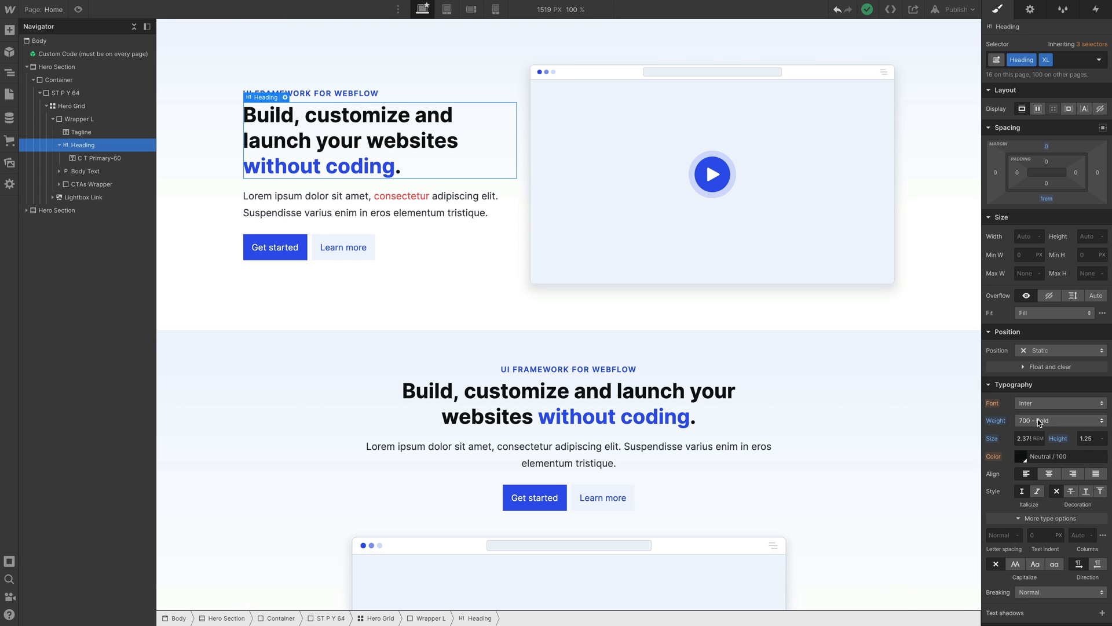
left_click(1058, 420)
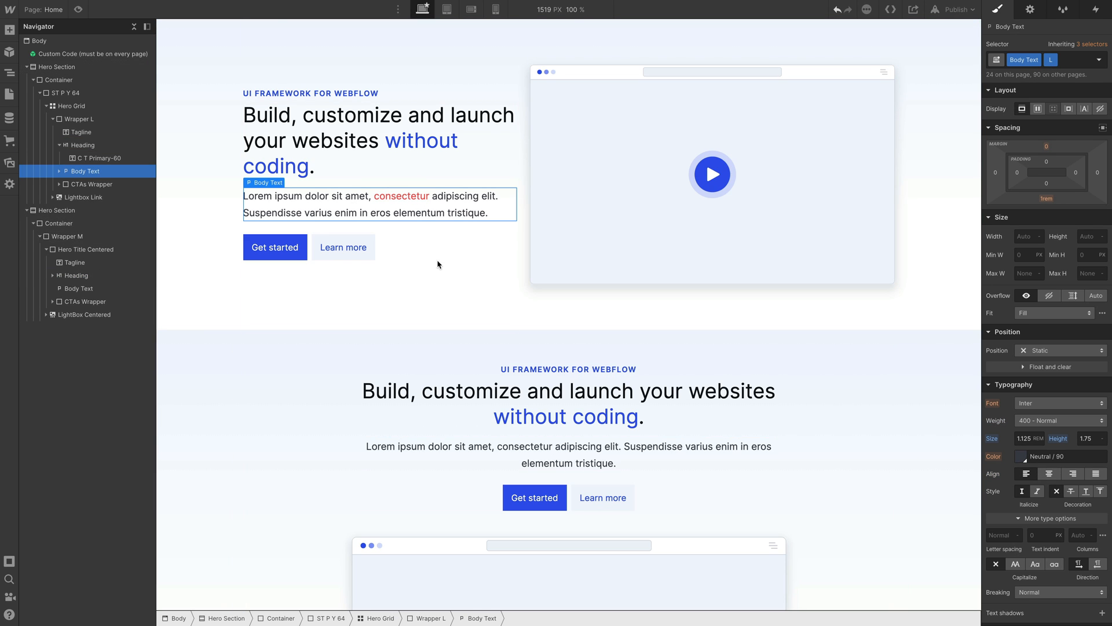
left_click(1060, 421)
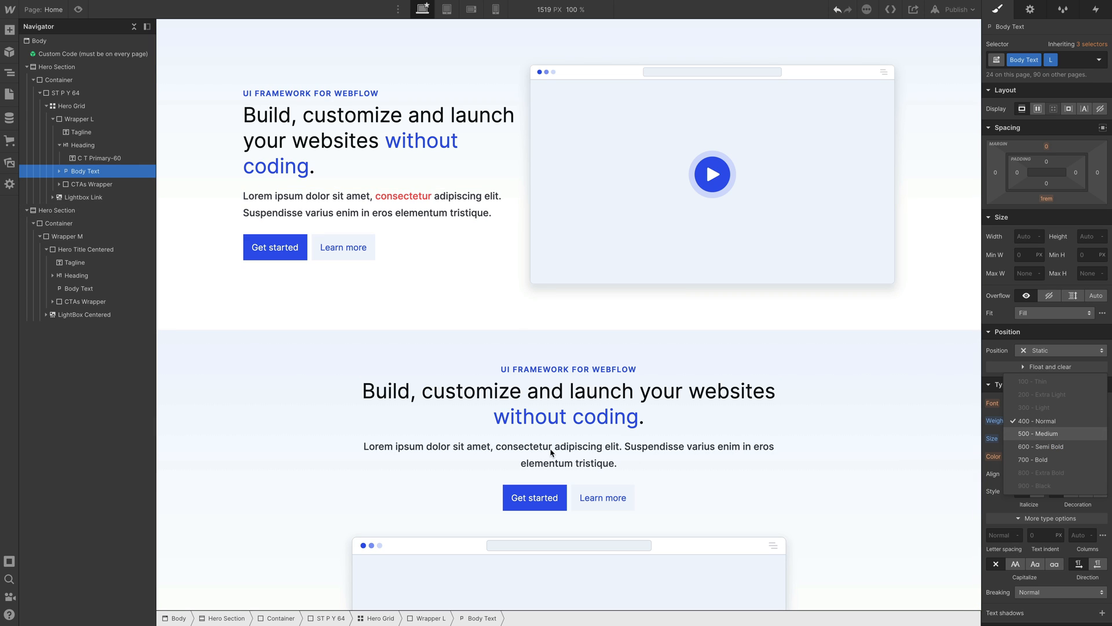
left_click(1037, 434)
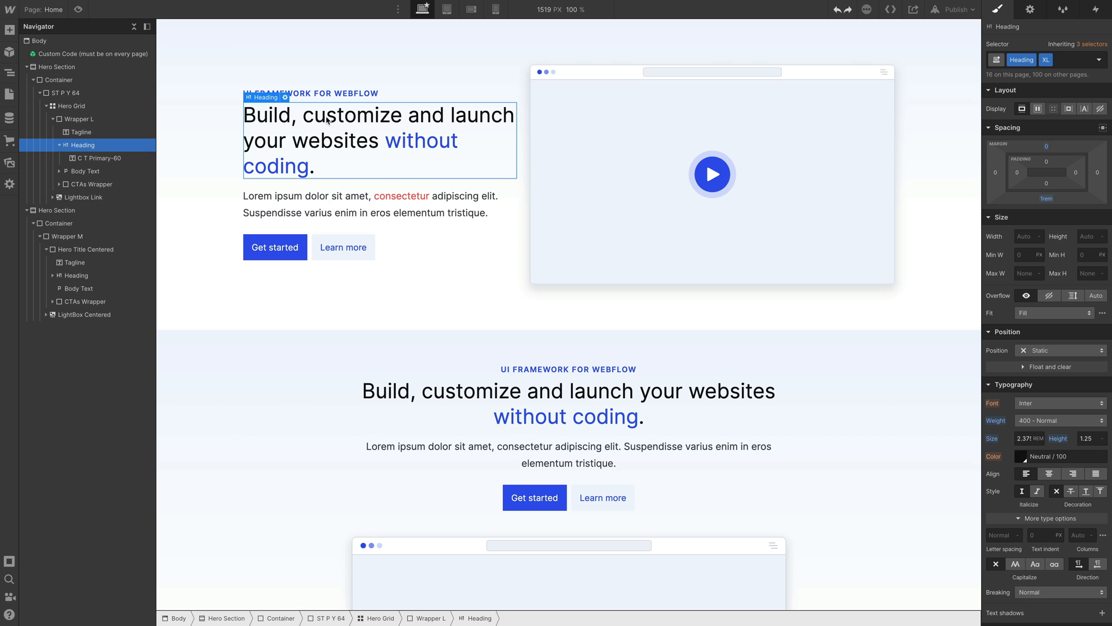
mouse_move(1037, 92)
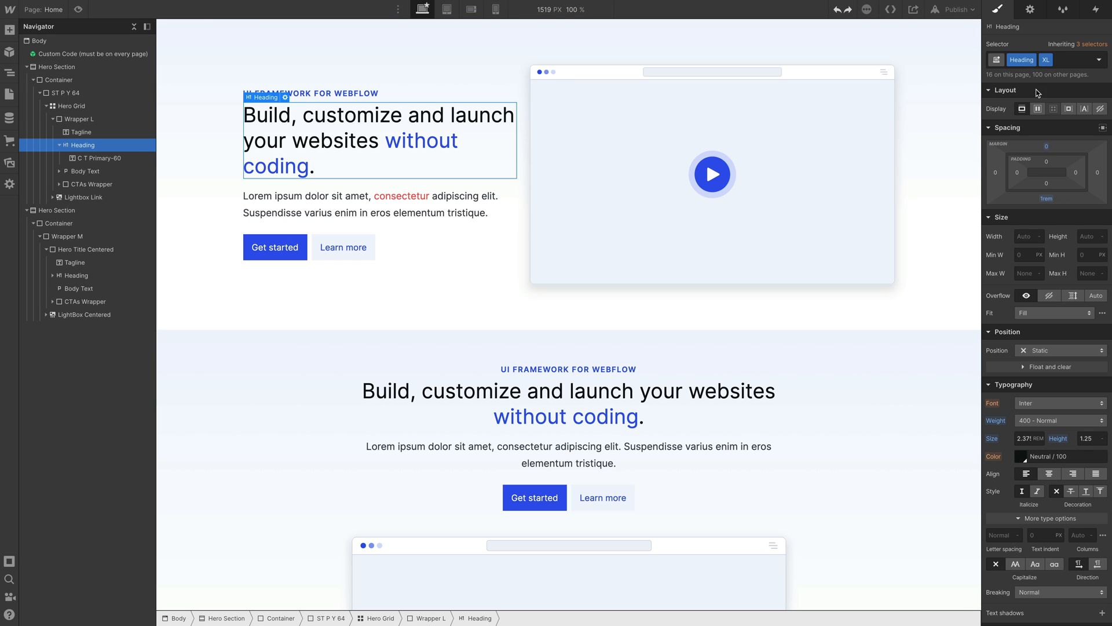
mouse_move(348, 196)
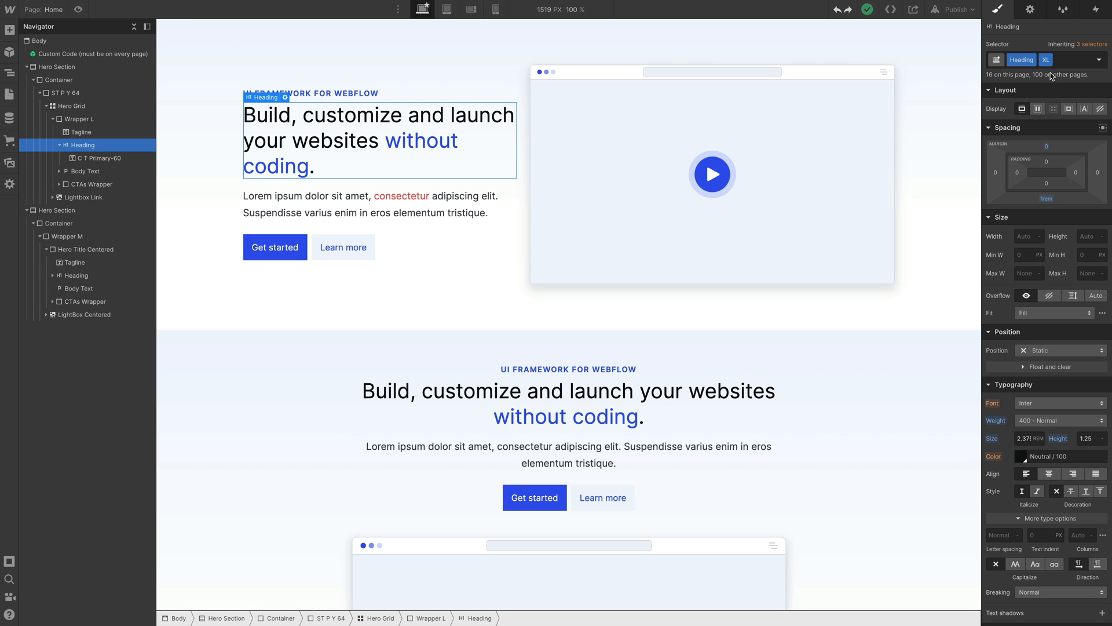
left_click(1041, 60)
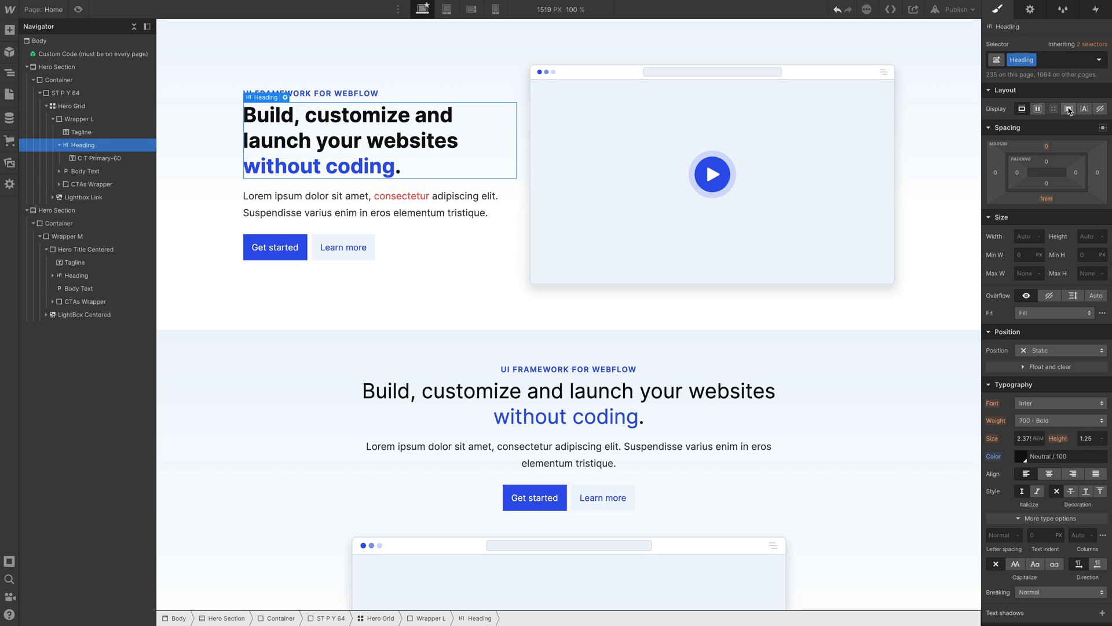
mouse_move(1011, 268)
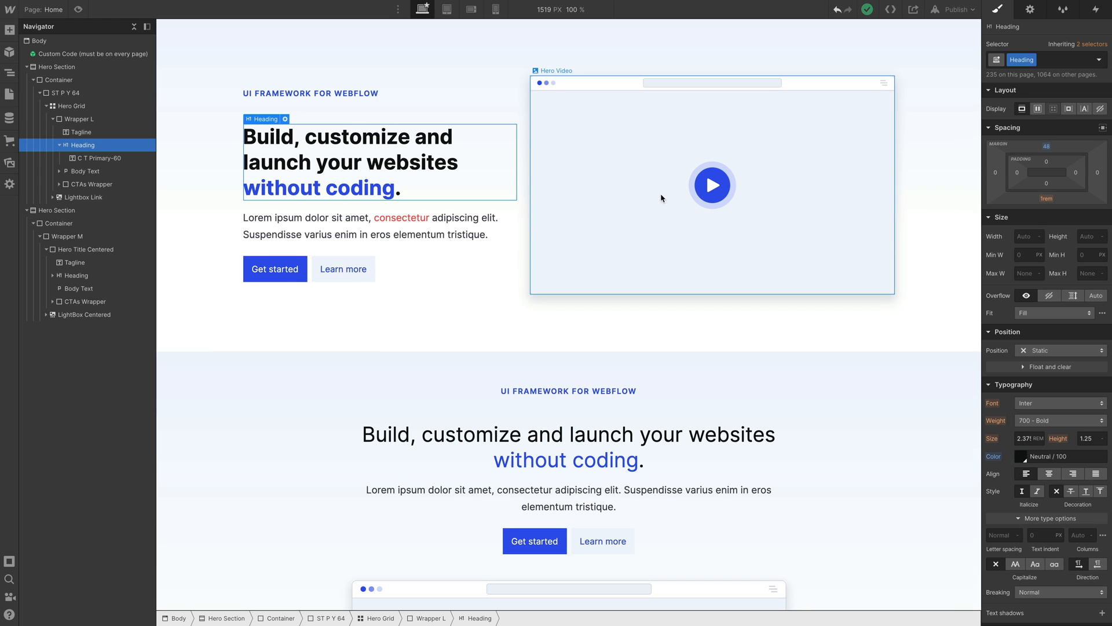
left_click(1064, 60)
type(" XL")
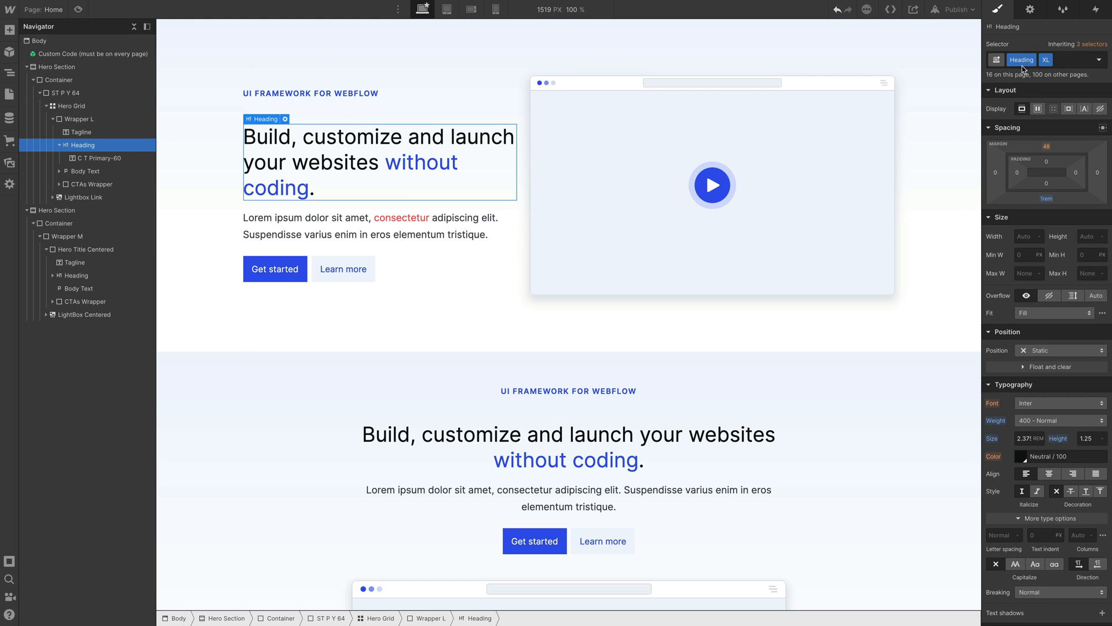
left_click(1022, 58)
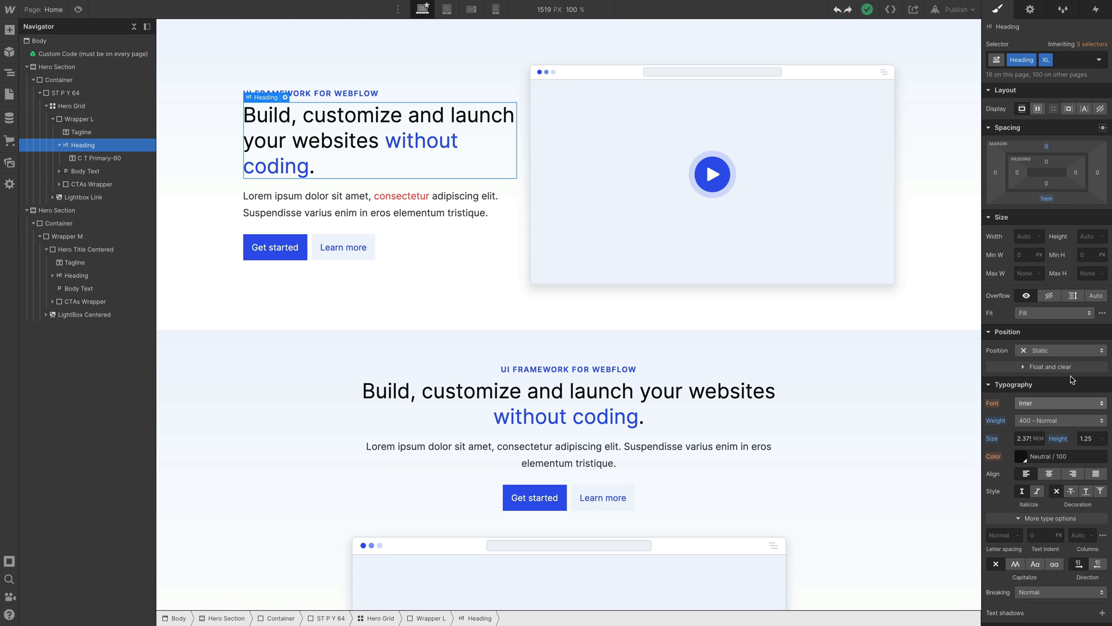
mouse_move(1023, 460)
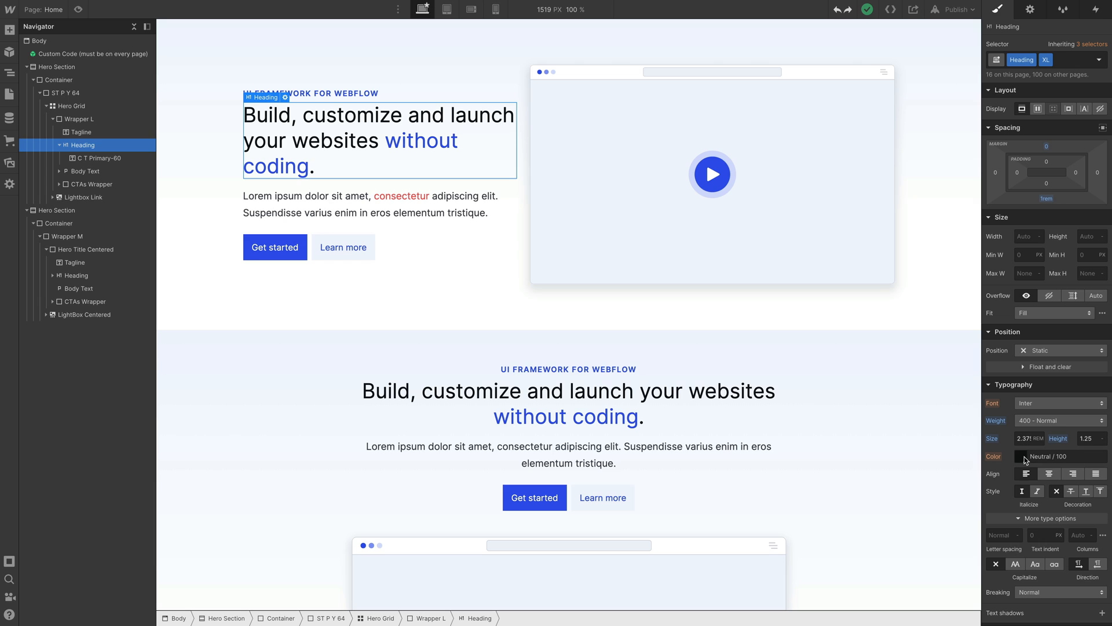
Add the My Class combo class to the hero heading and choose Primary / 90 colour
left_click(1045, 60)
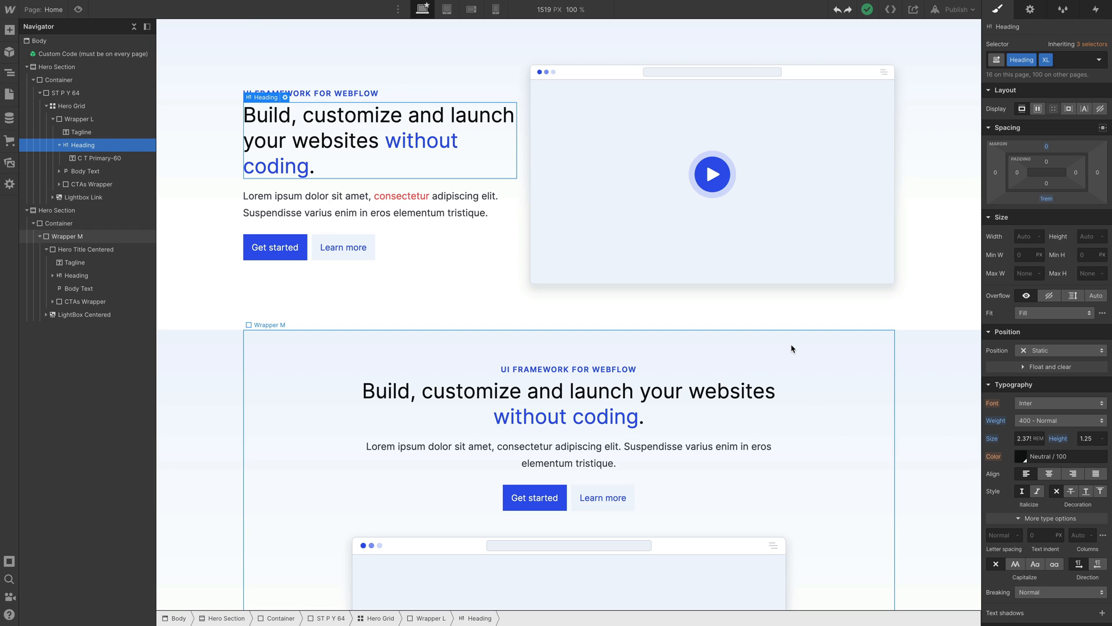
left_click(1073, 60)
type(" My Class")
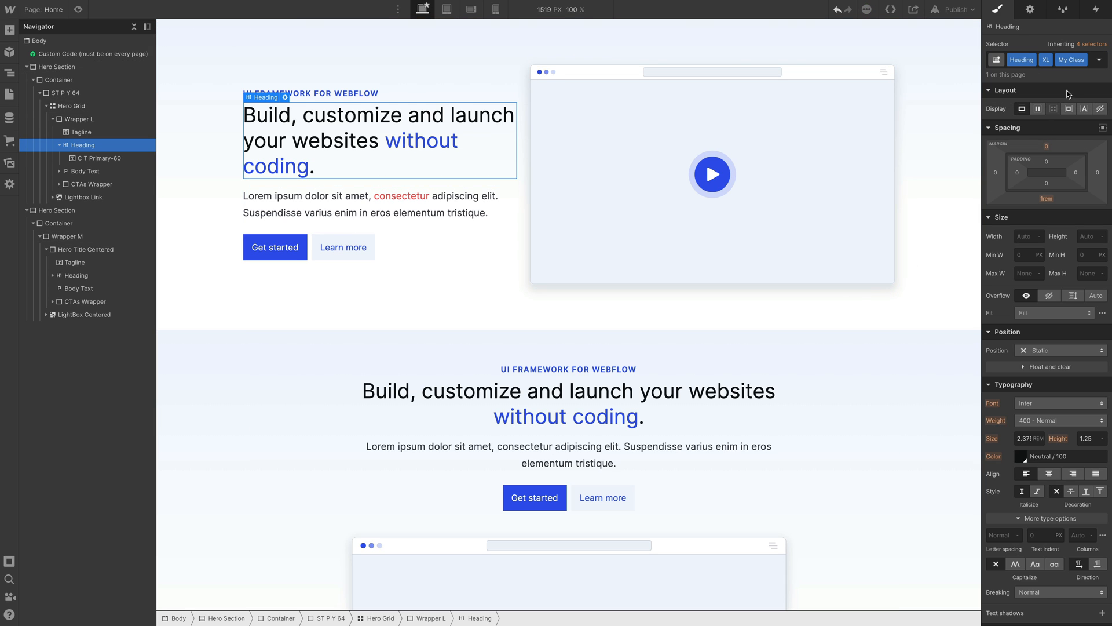
mouse_move(1069, 363)
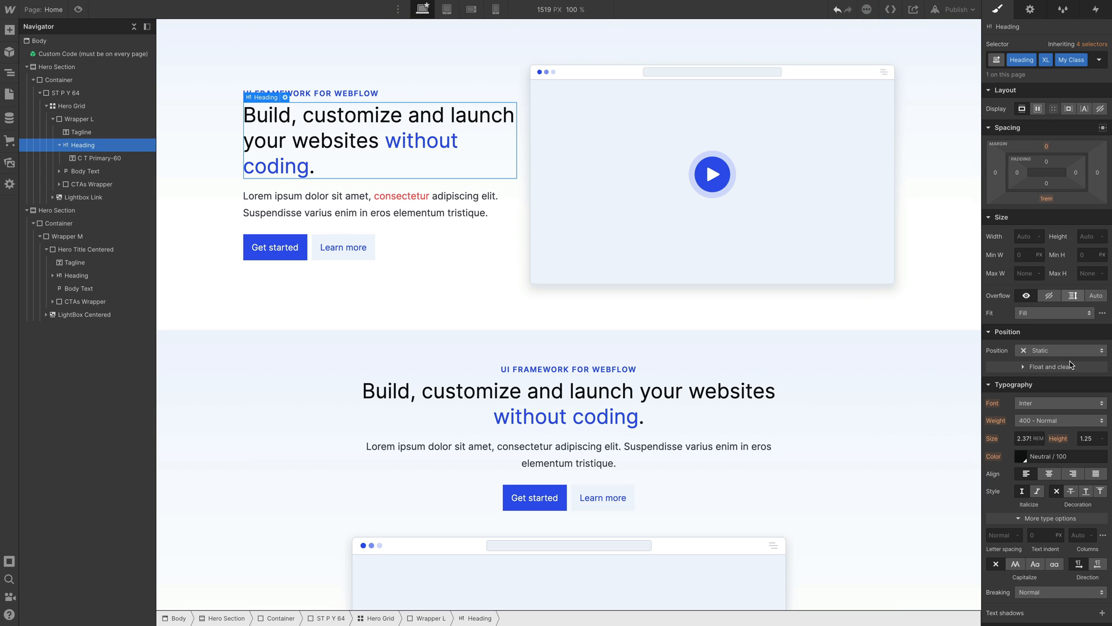
mouse_move(463, 154)
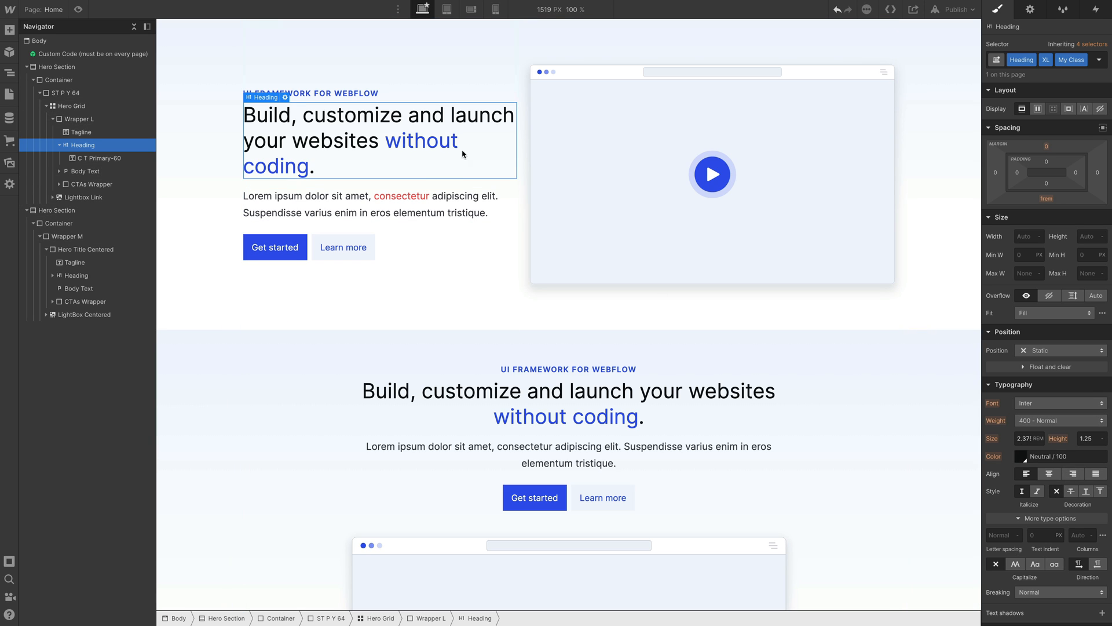
mouse_move(341, 118)
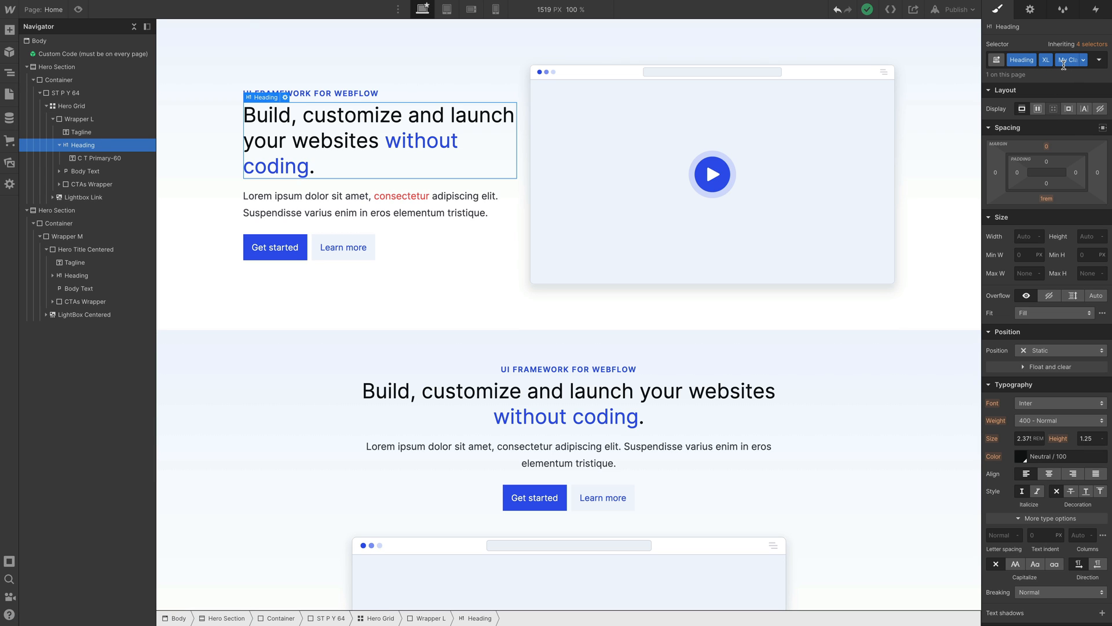
left_click(1018, 456)
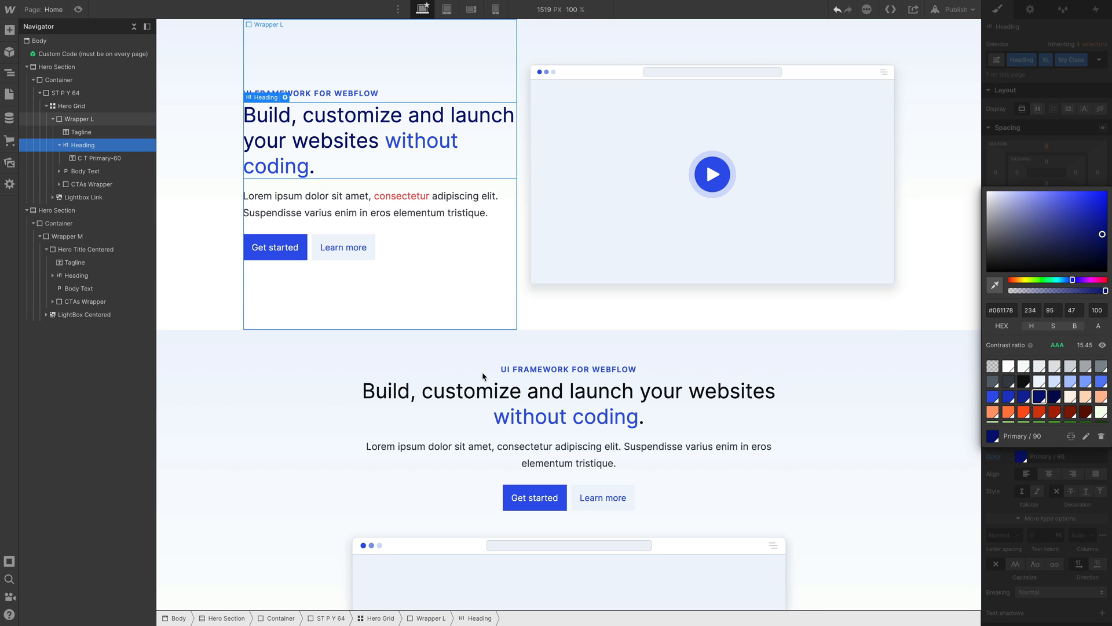
left_click(585, 390)
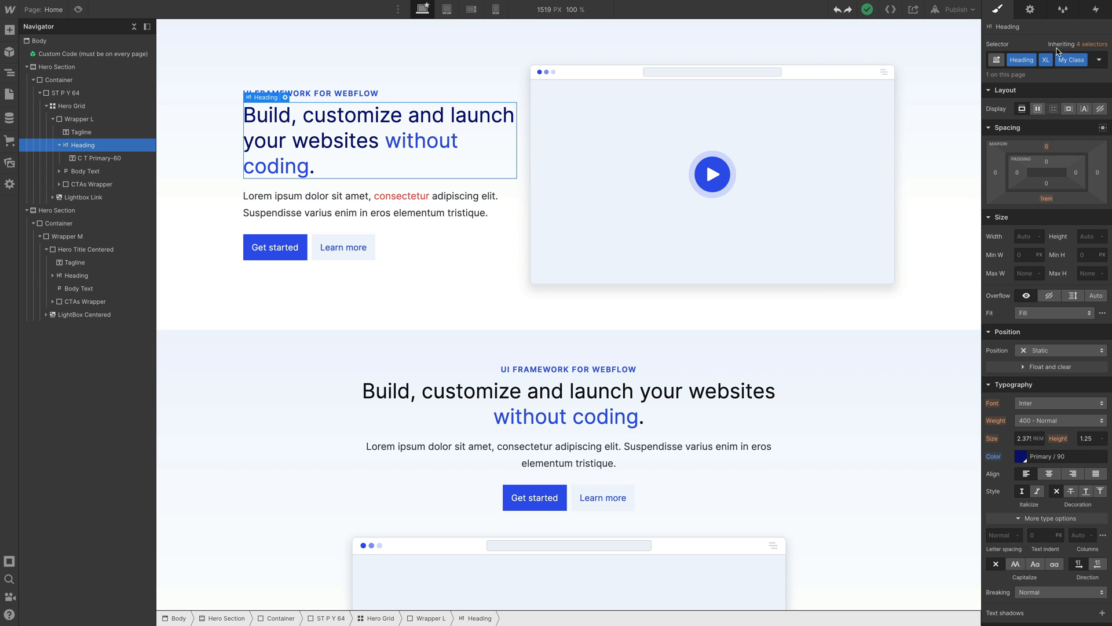
left_click(1097, 60)
type("T A L")
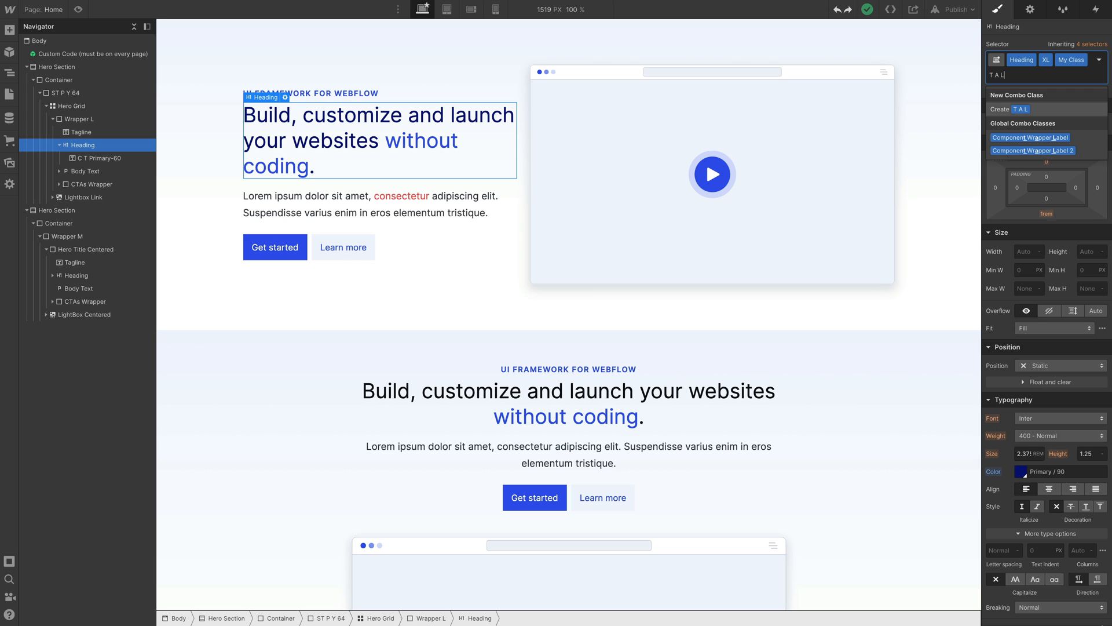
key("Enter")
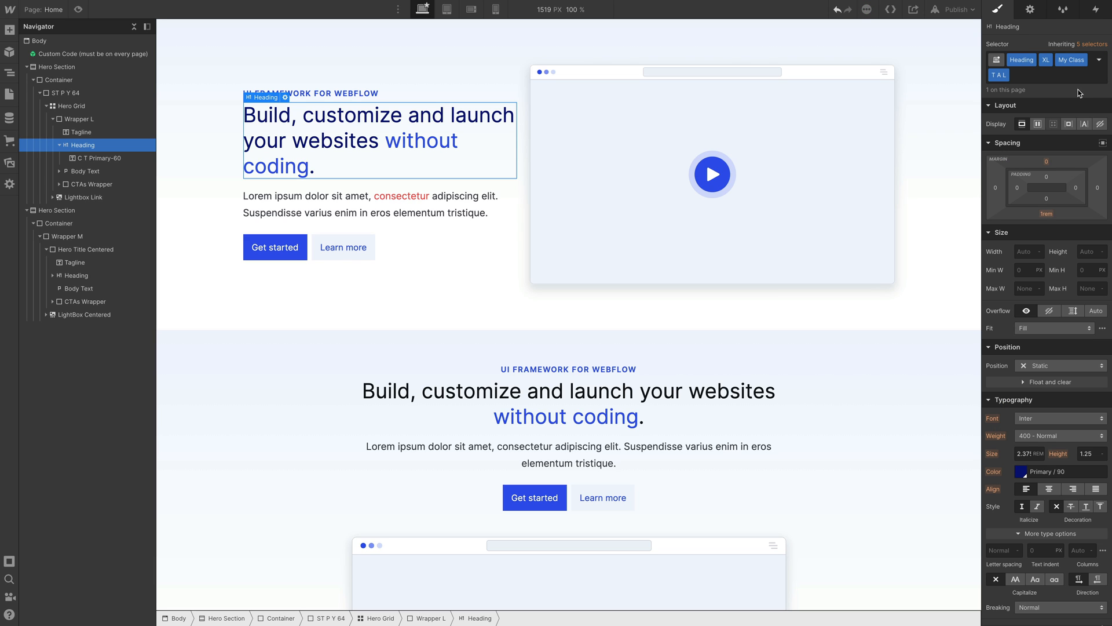
mouse_move(1020, 489)
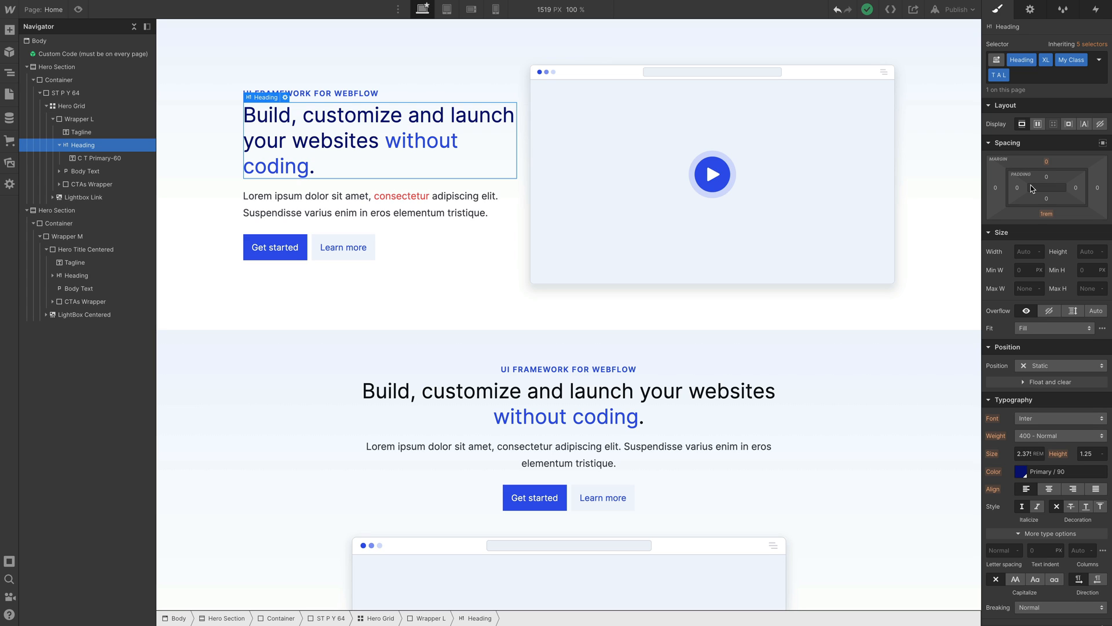
left_click(1005, 76)
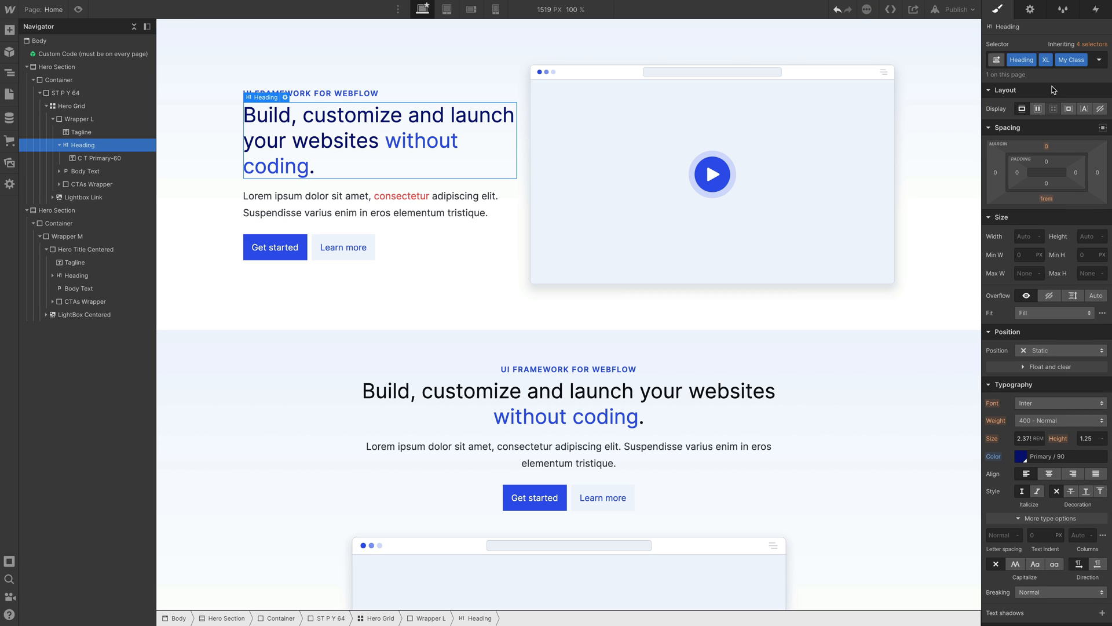
mouse_move(1046, 87)
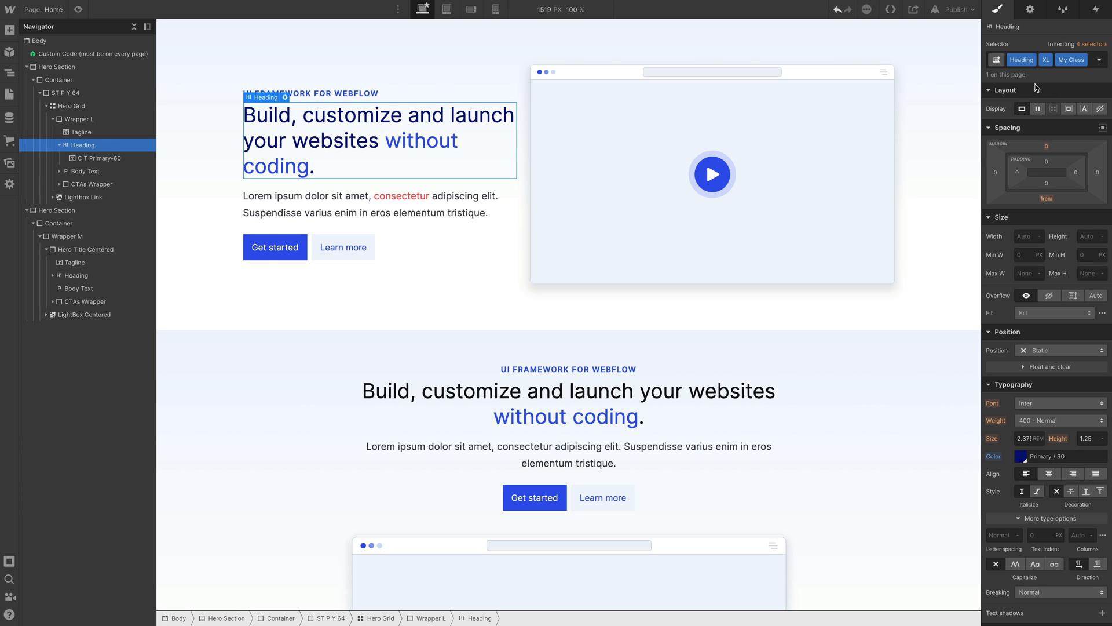
mouse_move(1059, 80)
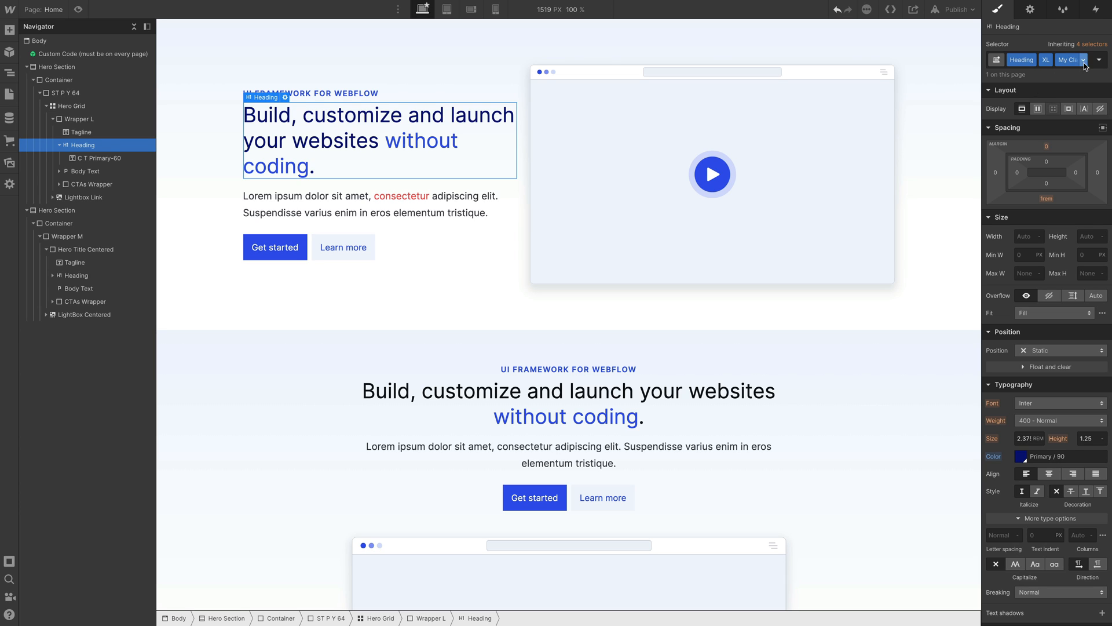
left_click(1085, 59)
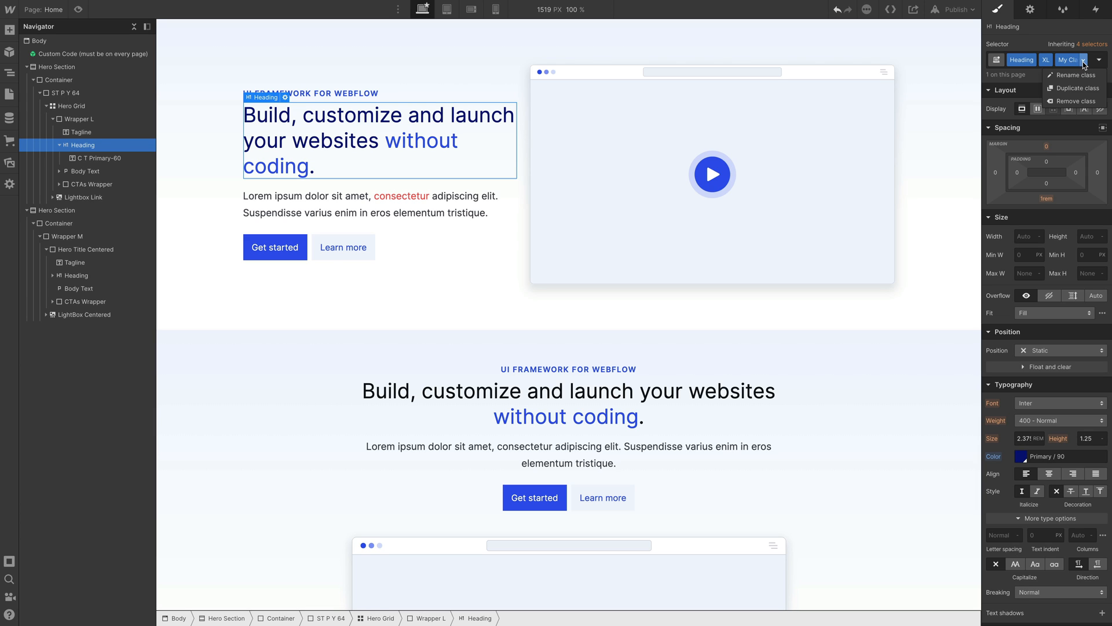
left_click(1075, 101)
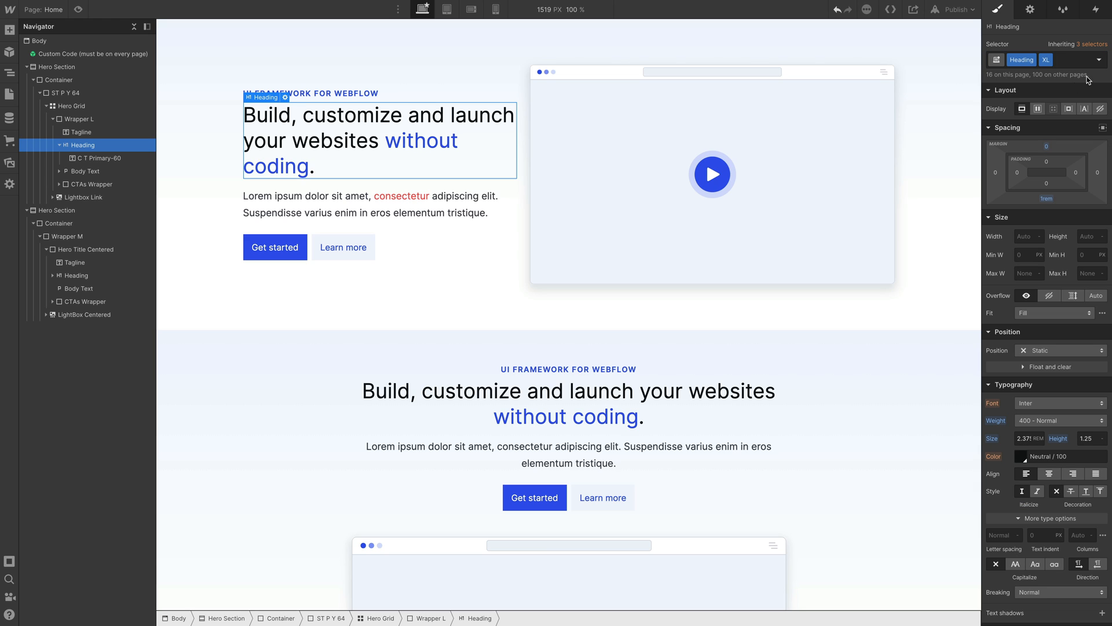
mouse_move(1068, 64)
type(" My Class")
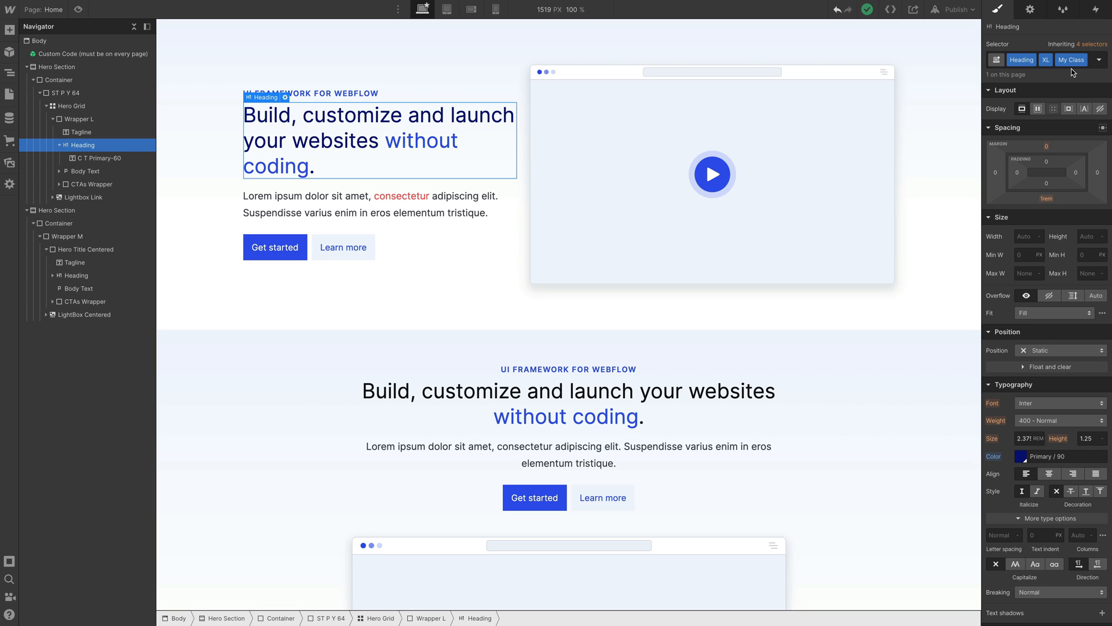
mouse_move(463, 157)
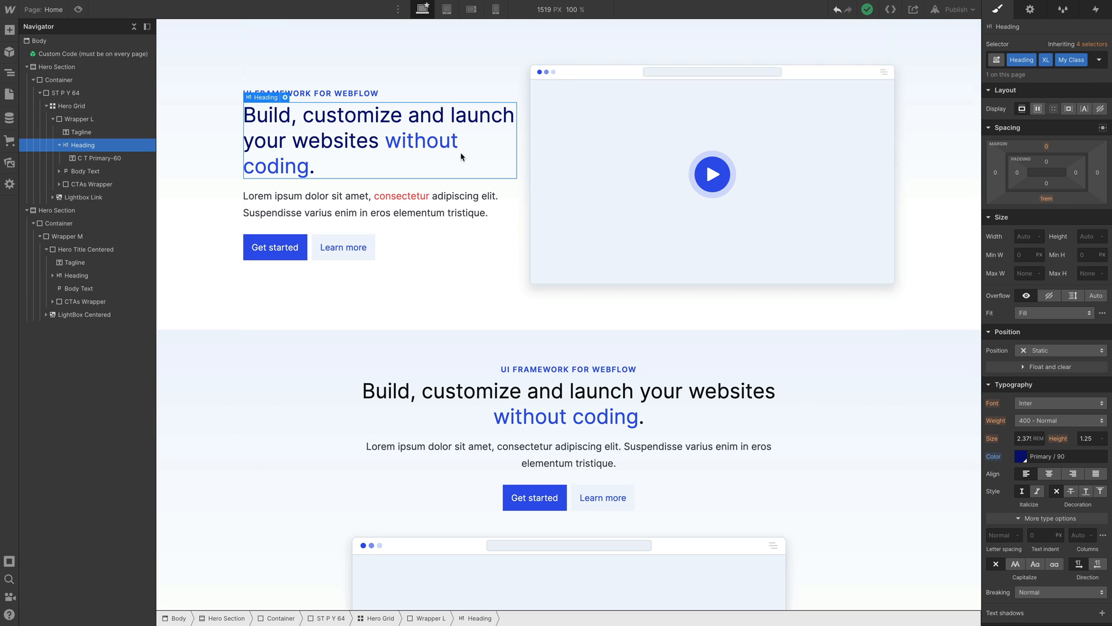
mouse_move(358, 100)
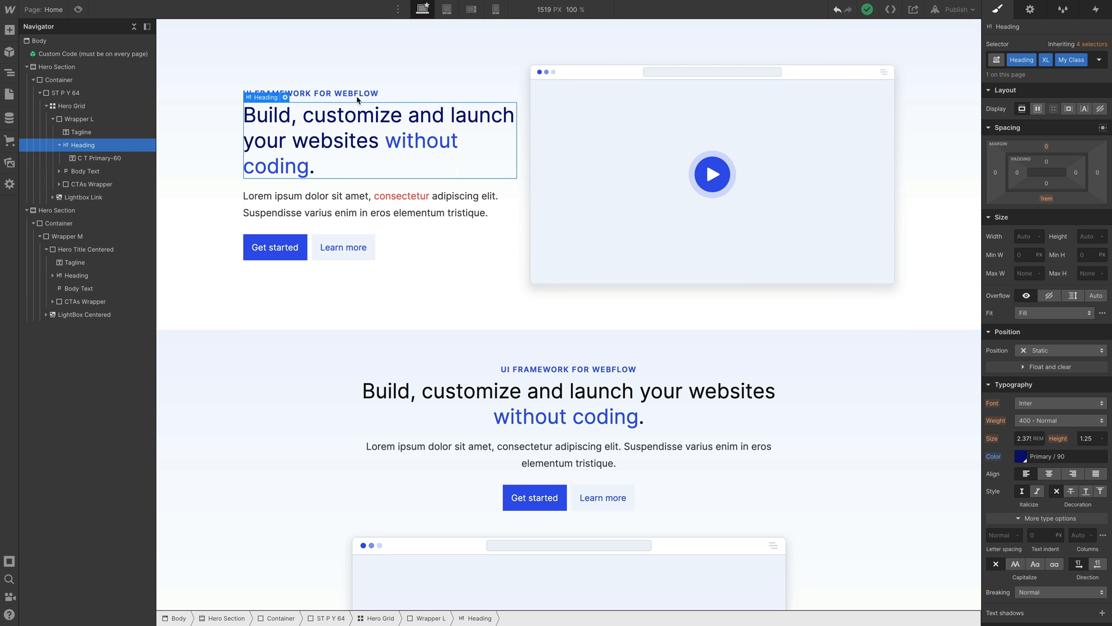